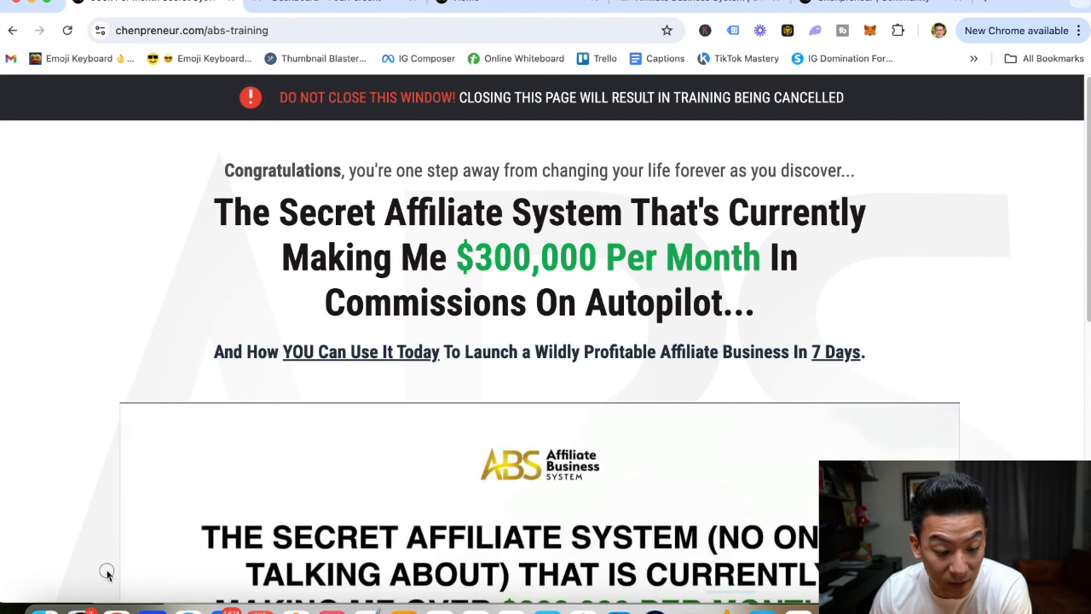
Scroll up and down the Chenpreneur homepage to review its sections.
{"action": "scroll", "scroll_direction": "down", "scroll_amount": 3}
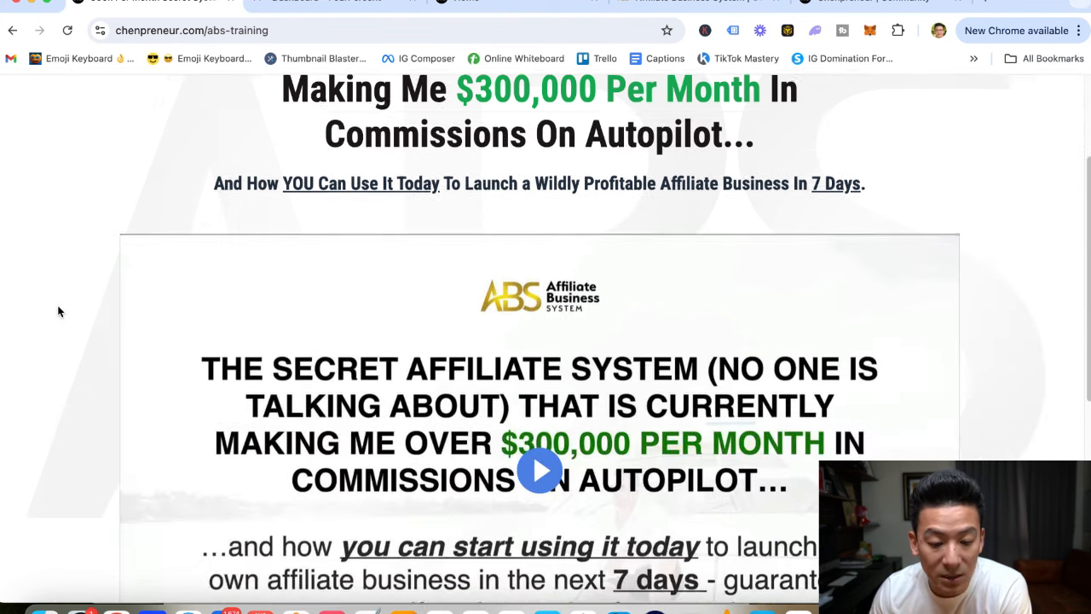
{"action": "scroll", "scroll_direction": "up", "scroll_amount": 3}
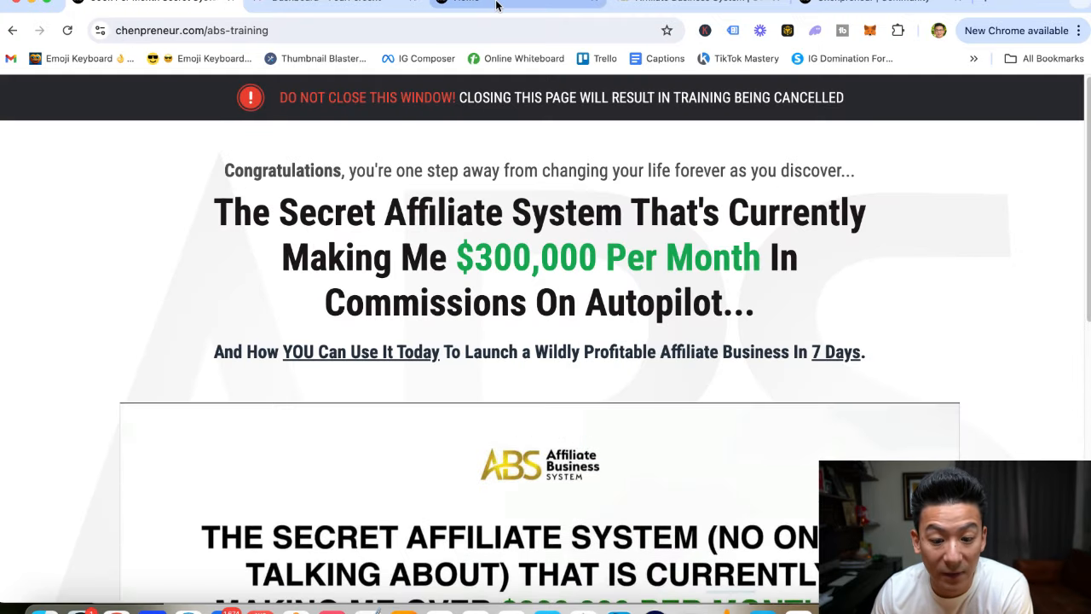
{"action": "scroll", "scroll_direction": "down", "scroll_amount": 3}
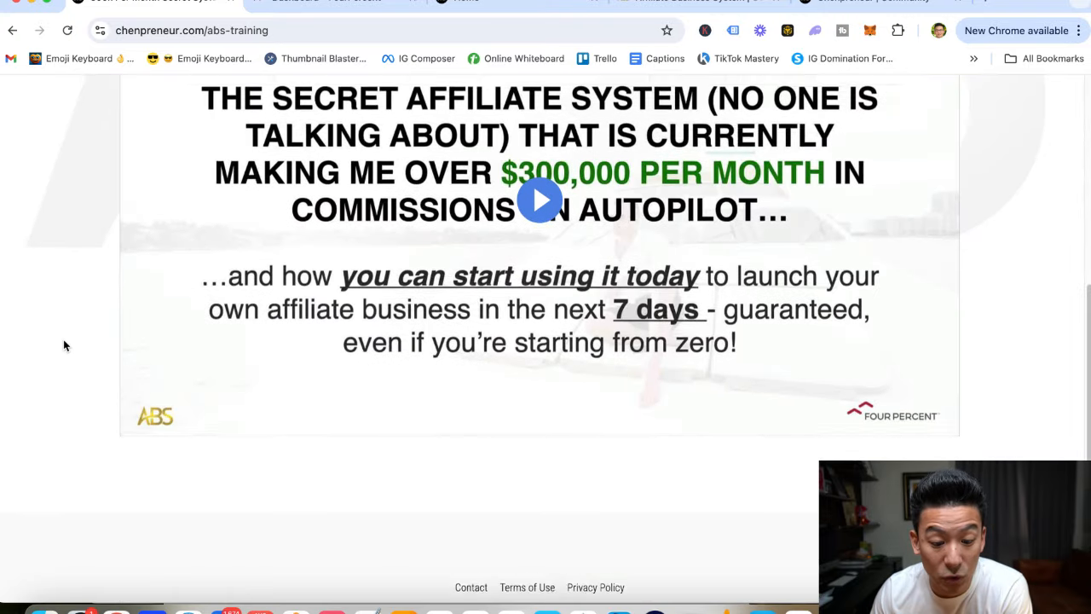
{"action": "scroll", "scroll_direction": "up", "scroll_amount": 3}
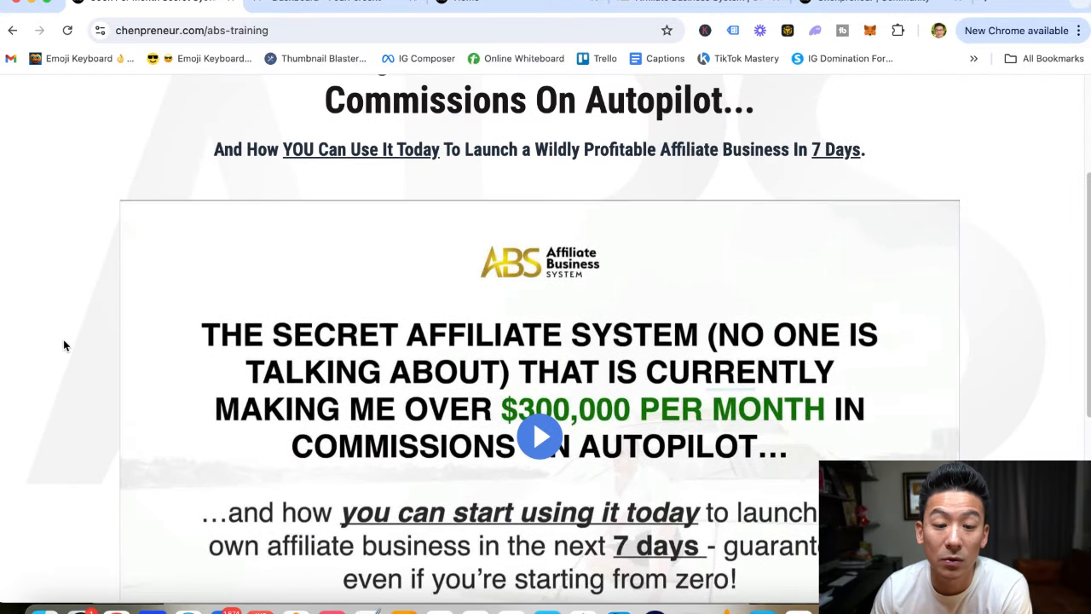
{"action": "scroll", "scroll_direction": "up", "scroll_amount": 3}
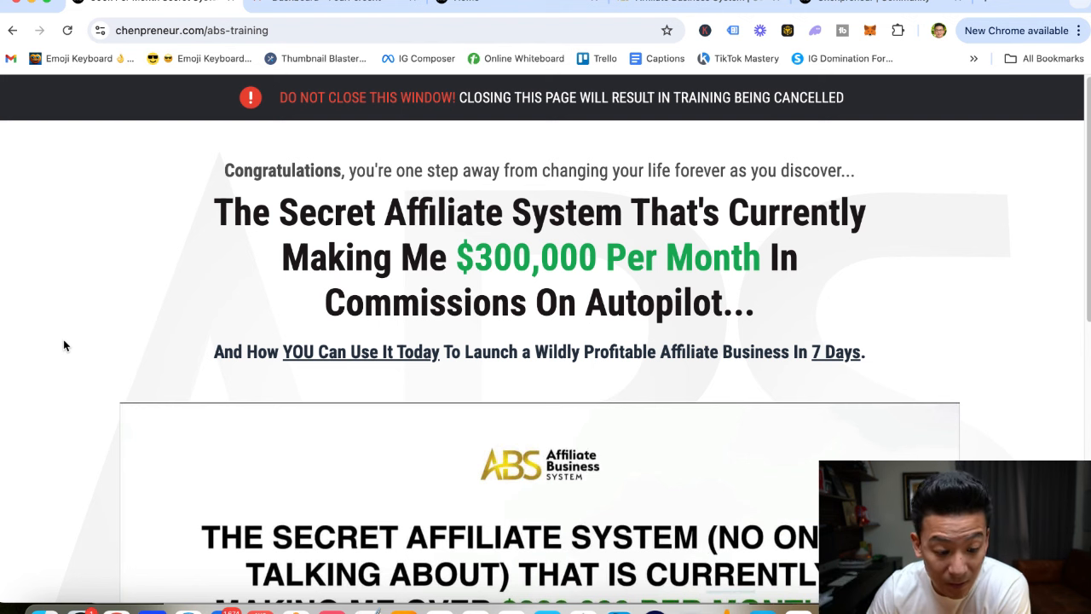
{"action": "scroll", "scroll_direction": "down", "scroll_amount": 3}
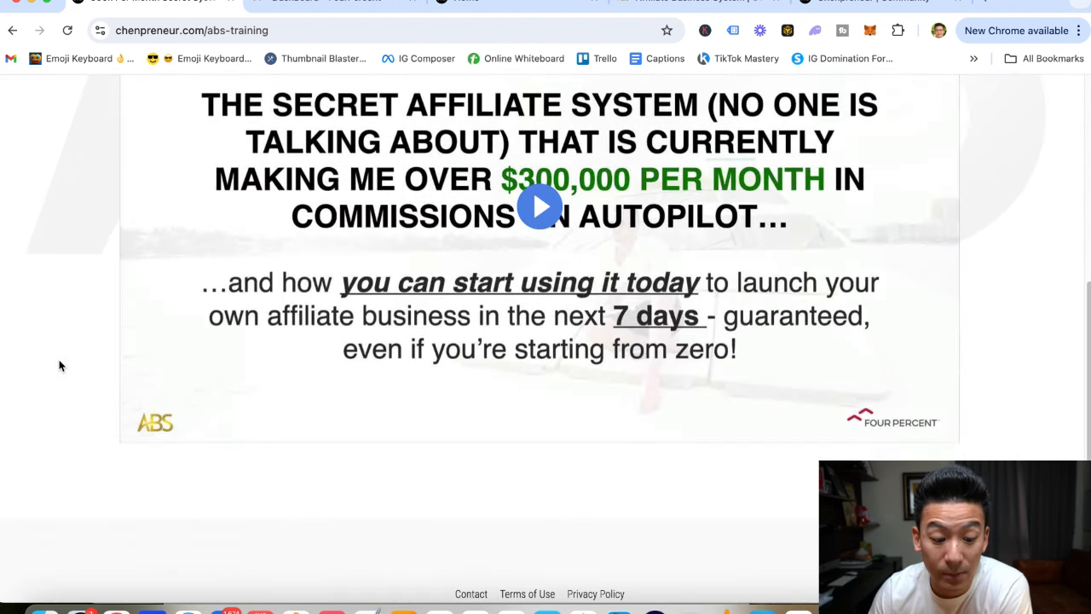
{"action": "scroll", "scroll_direction": "up", "scroll_amount": 3}
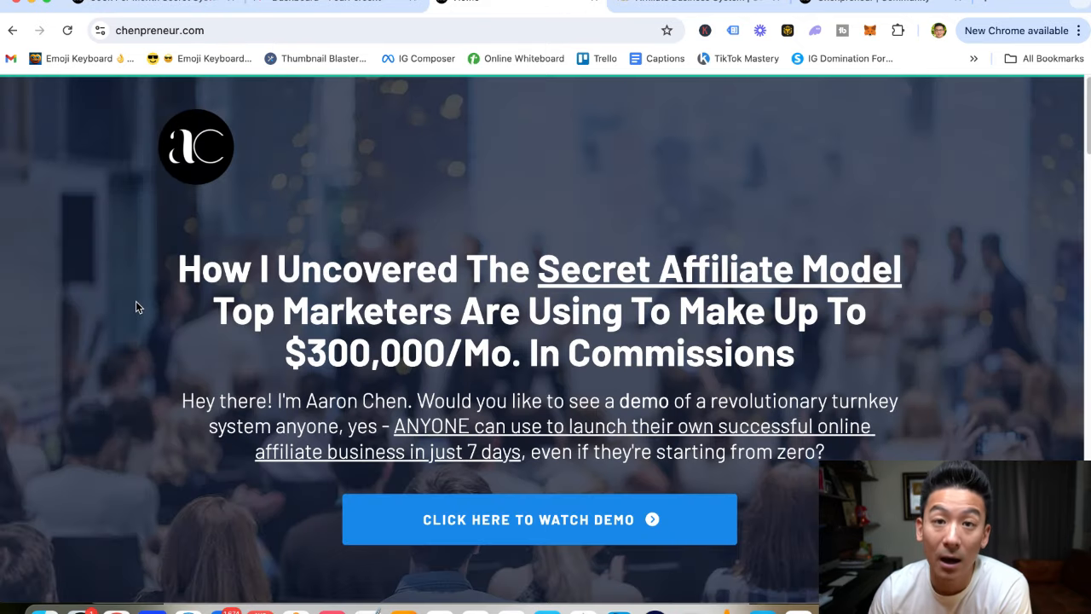
{"action": "mouse_move", "coordinate": [151, 313]}
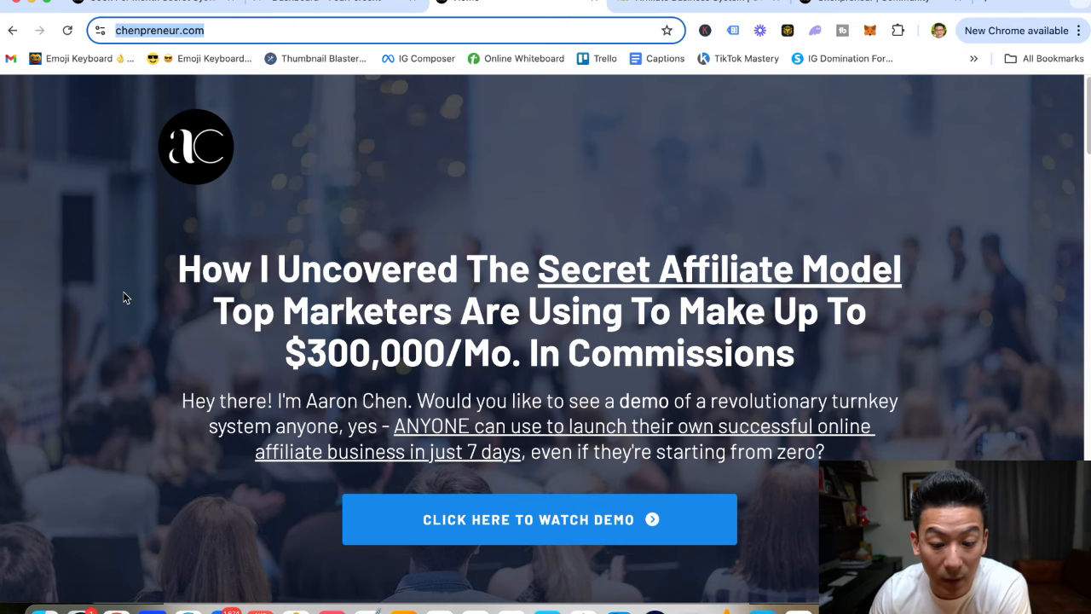
{"action": "scroll", "scroll_direction": "down", "scroll_amount": 3}
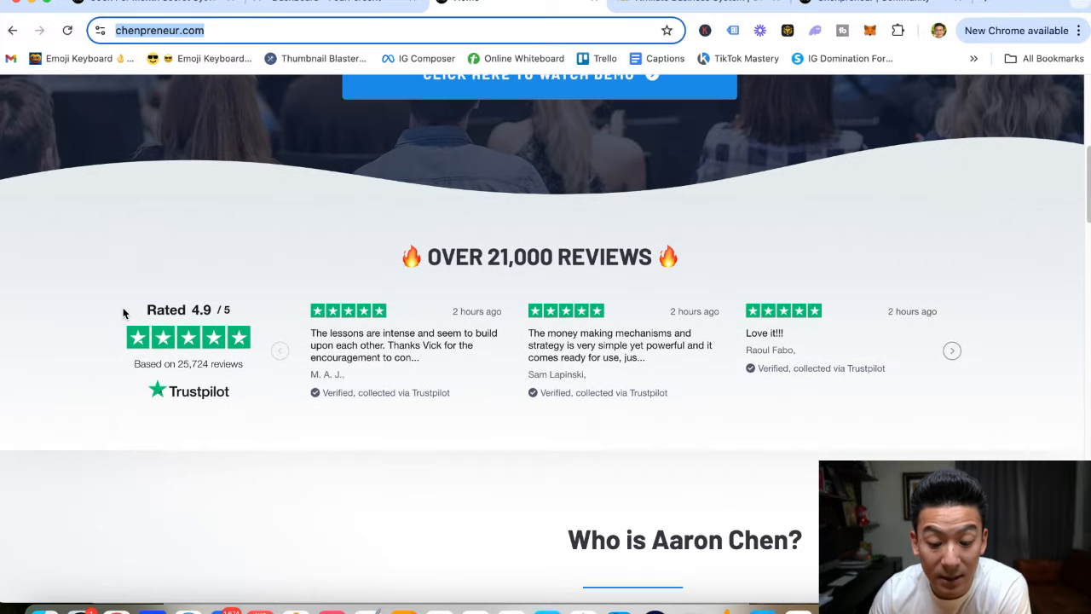
{"action": "scroll", "scroll_direction": "down", "scroll_amount": 3}
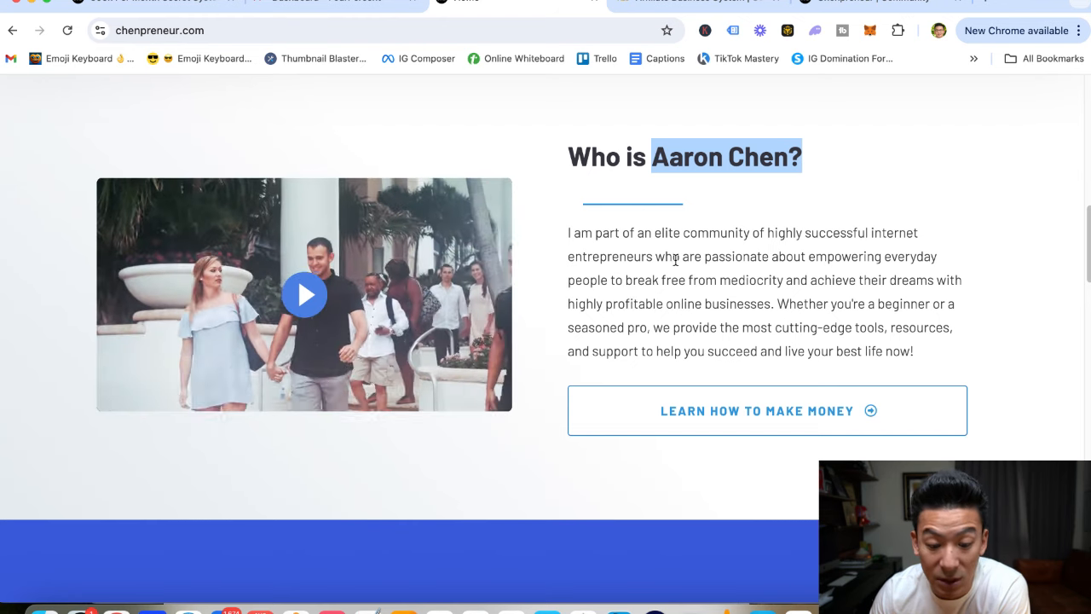
{"action": "scroll", "scroll_direction": "down", "scroll_amount": 3}
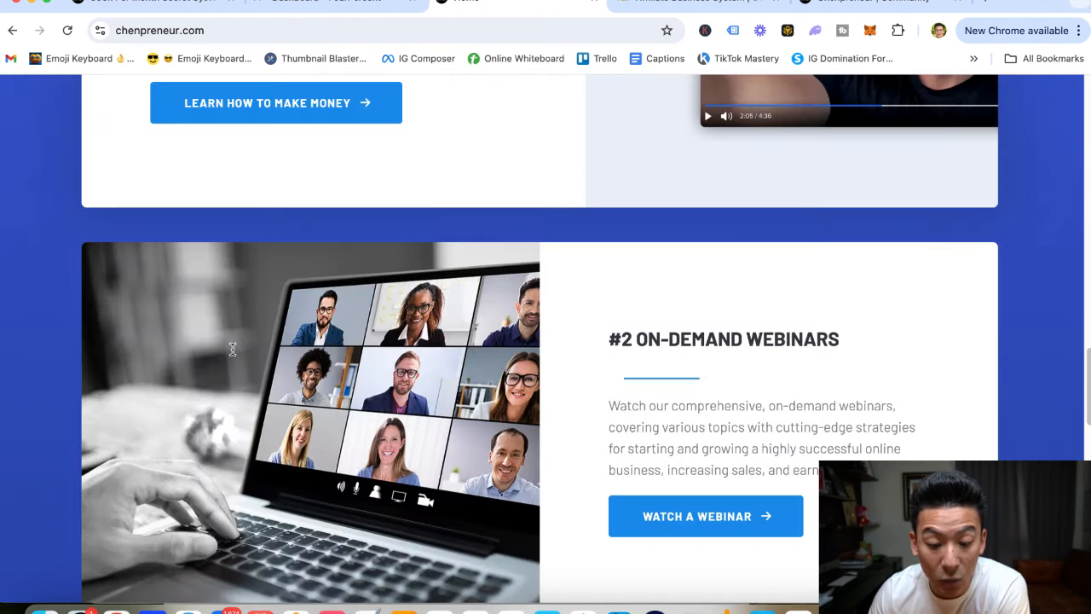
{"action": "scroll", "scroll_direction": "down", "scroll_amount": 3}
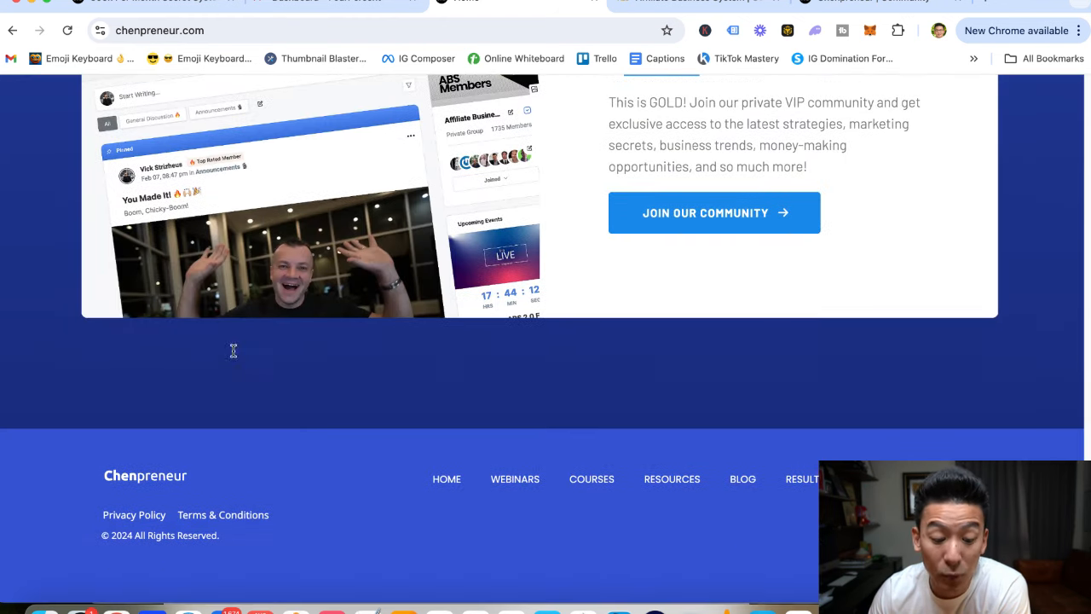
{"action": "scroll", "scroll_direction": "up", "scroll_amount": 3}
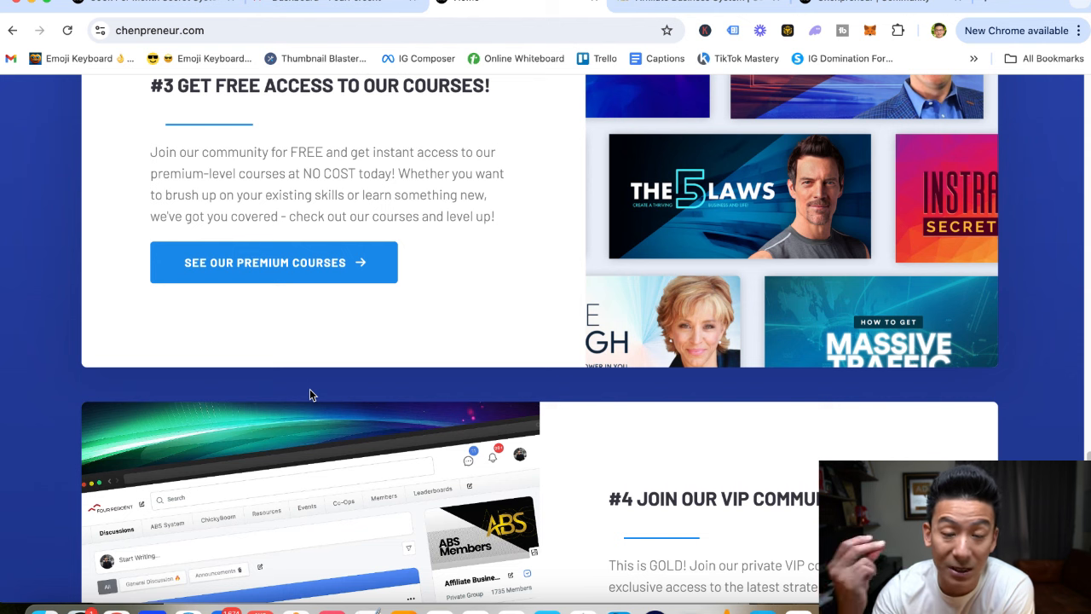
{"action": "mouse_move", "coordinate": [321, 328]}
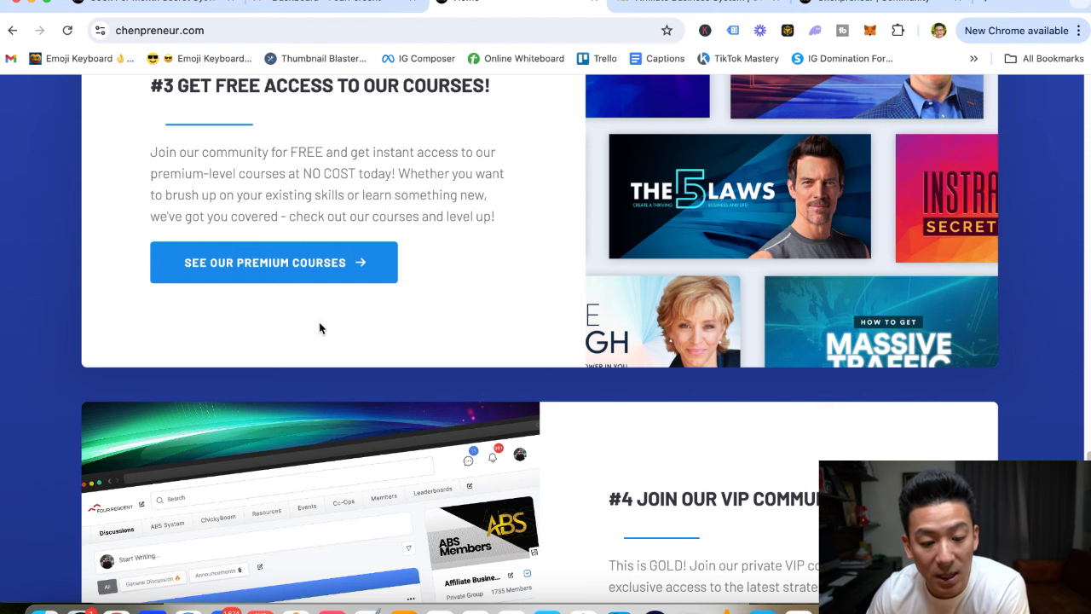
{"action": "mouse_move", "coordinate": [421, 383]}
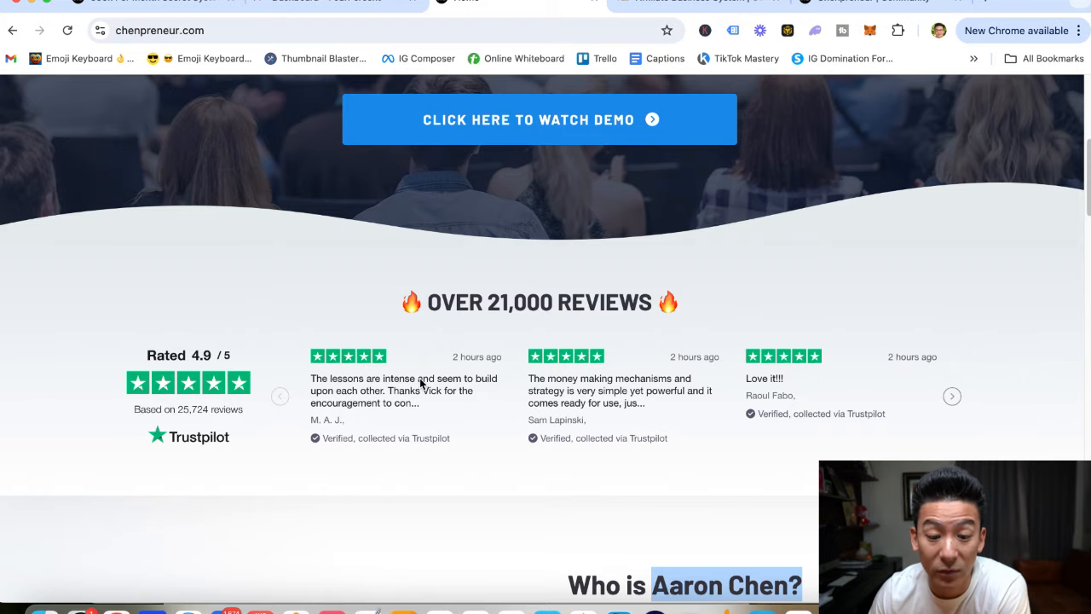
{"action": "scroll", "scroll_direction": "up", "scroll_amount": 3}
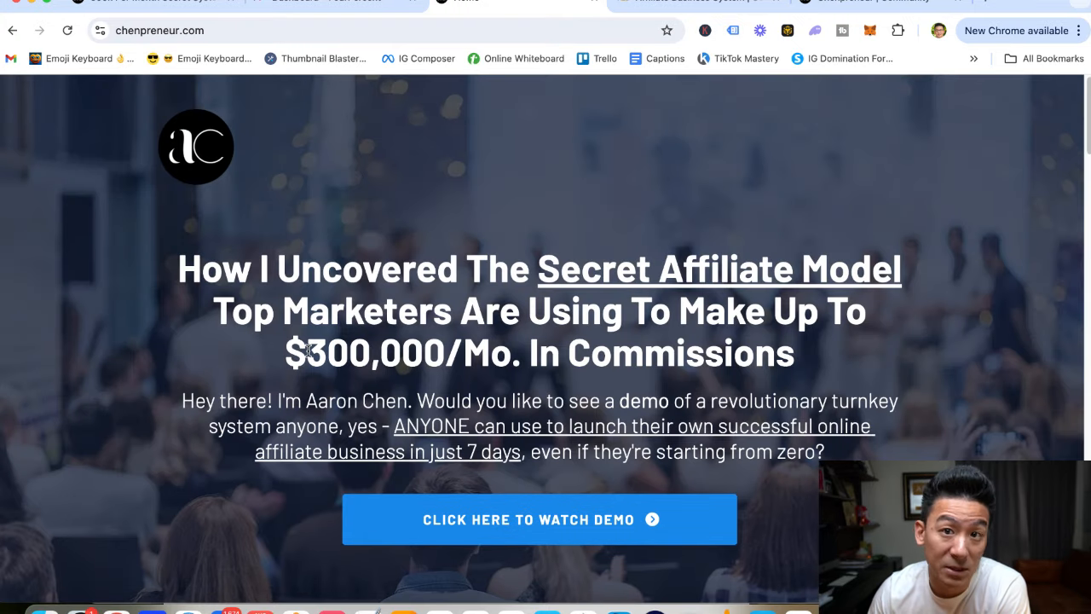
{"action": "mouse_move", "coordinate": [554, 520]}
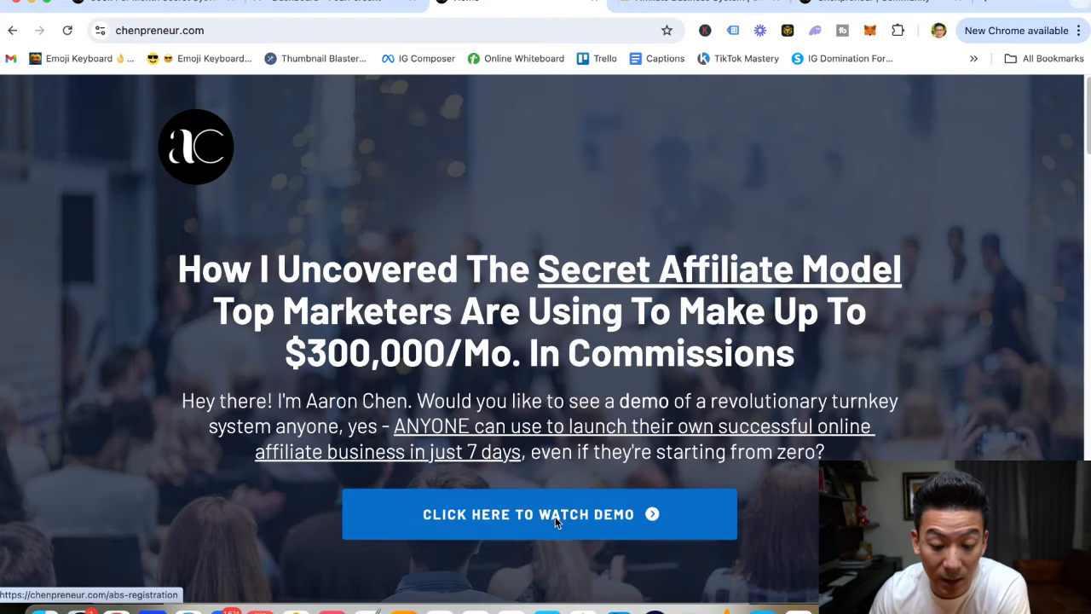
Open the ABS demo registration page and bring up the 'Save My FREE Spot' email form.
{"action": "left_click", "coordinate": [539, 515]}
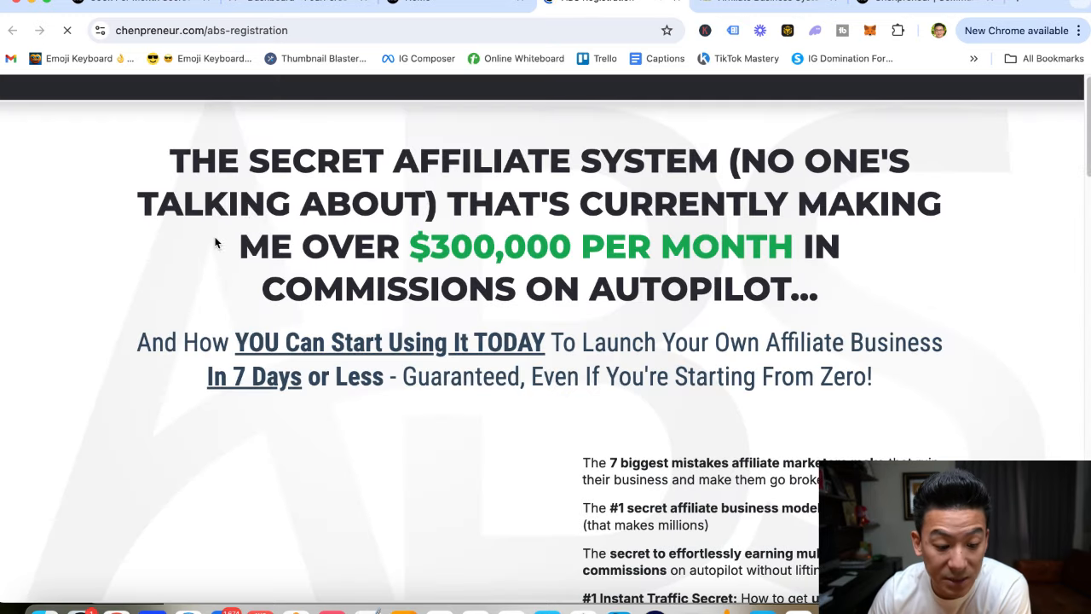
{"action": "left_click", "coordinate": [202, 30]}
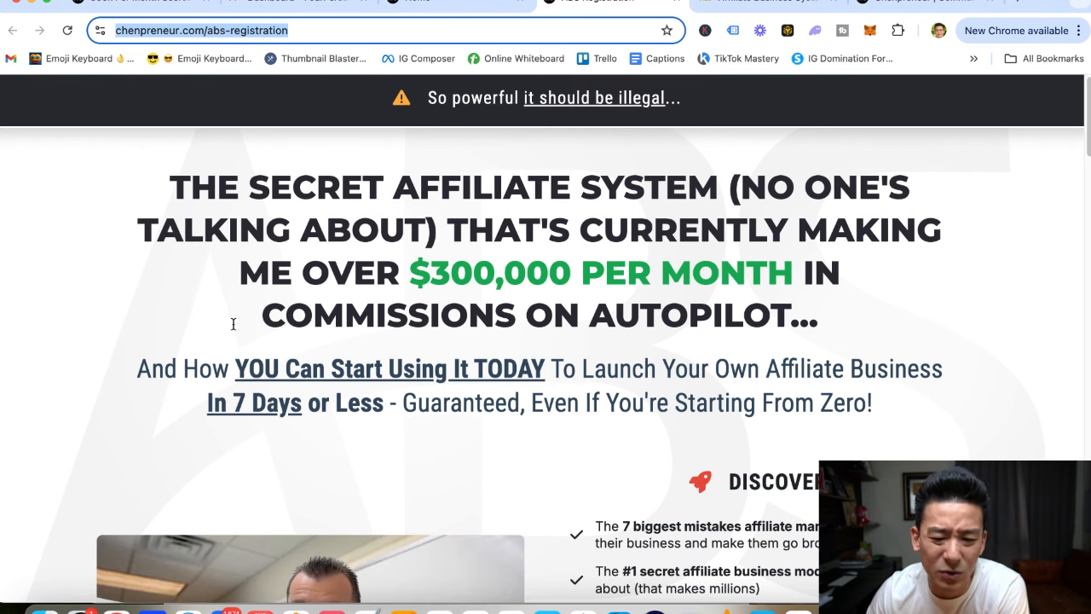
{"action": "scroll", "scroll_direction": "down", "scroll_amount": 3}
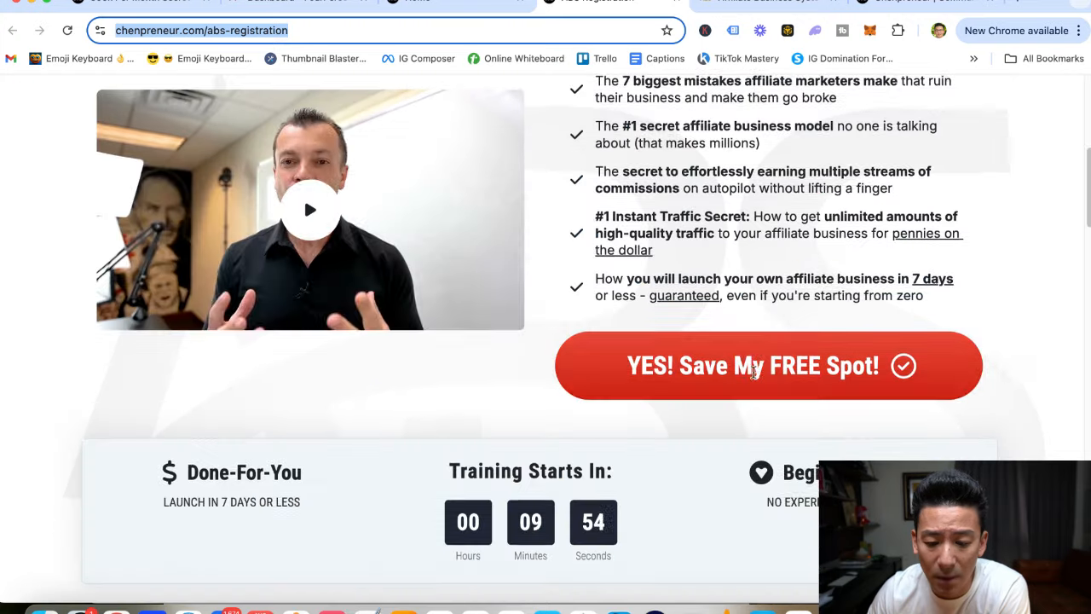
{"action": "left_click", "coordinate": [767, 365]}
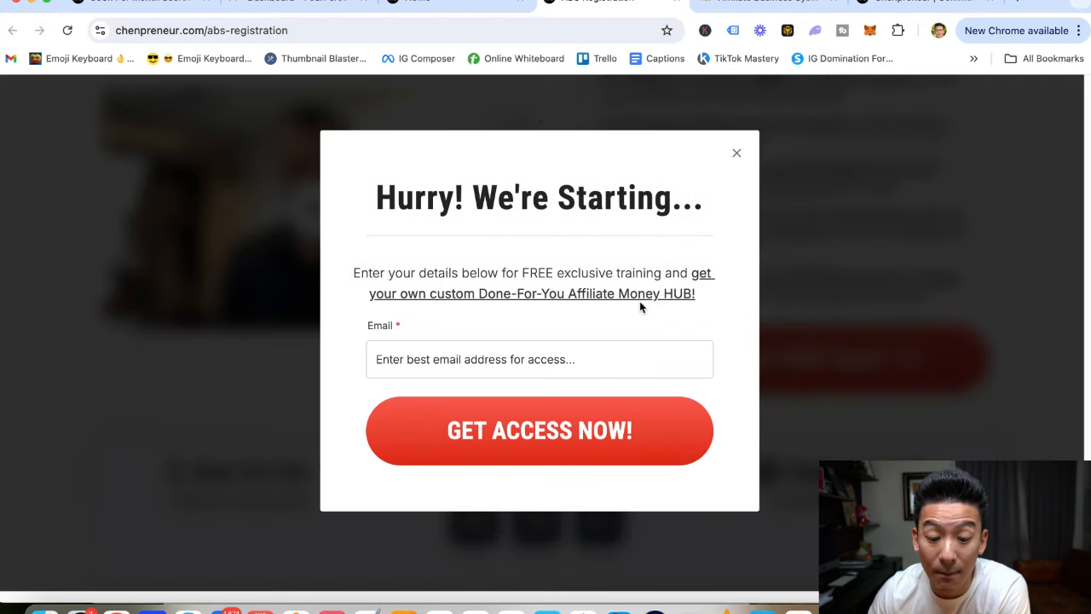
{"action": "mouse_move", "coordinate": [521, 359]}
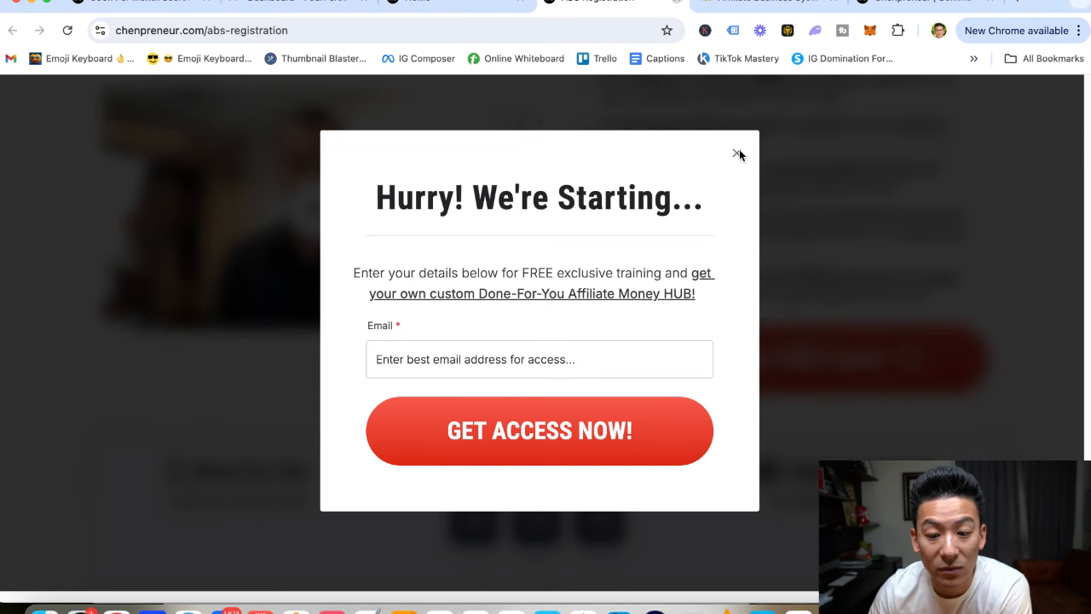
Close the email sign-up popup and scroll the homepage down to the footer.
{"action": "left_click", "coordinate": [737, 154]}
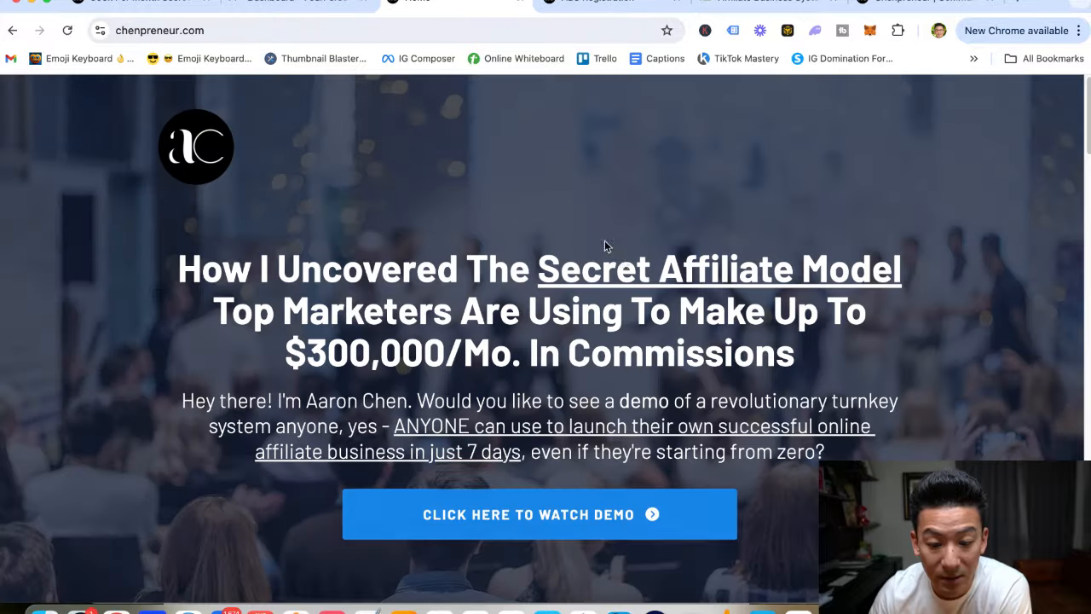
{"action": "scroll", "scroll_direction": "down", "scroll_amount": 3}
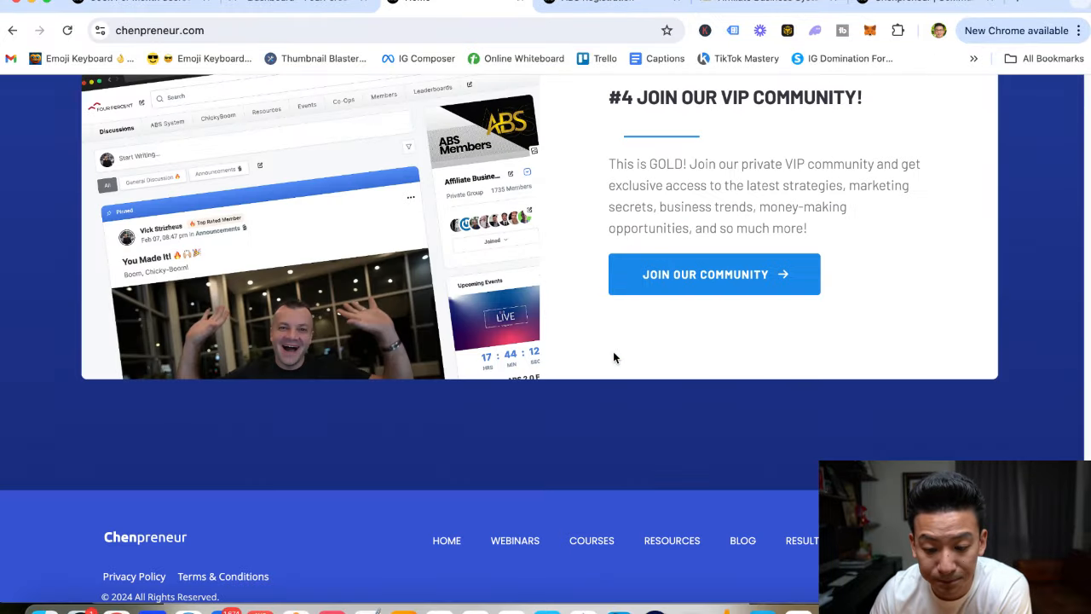
{"action": "scroll", "scroll_direction": "down", "scroll_amount": 3}
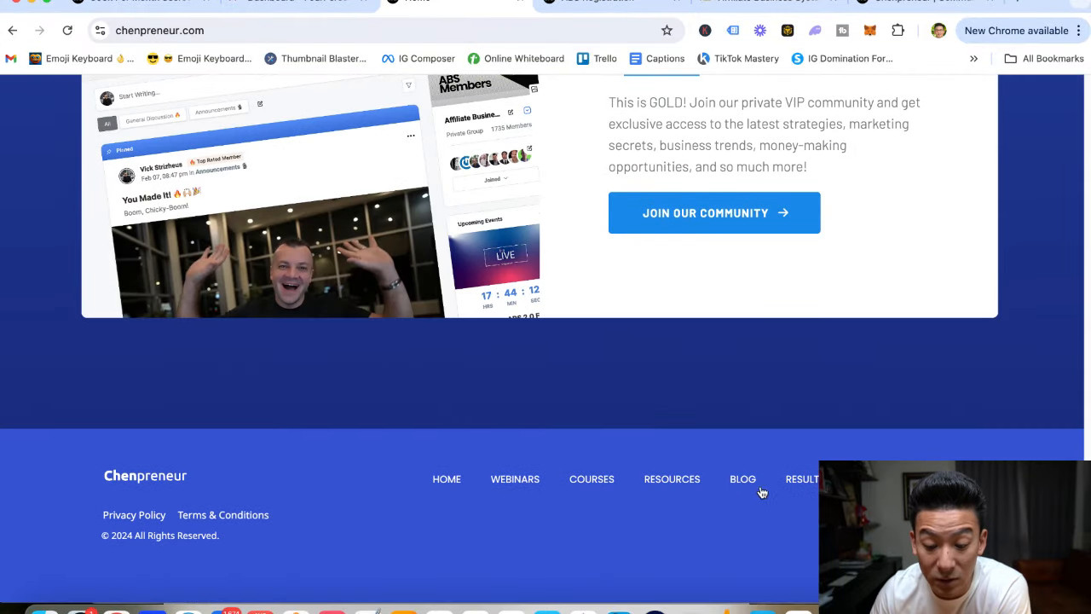
{"action": "left_click", "coordinate": [742, 479]}
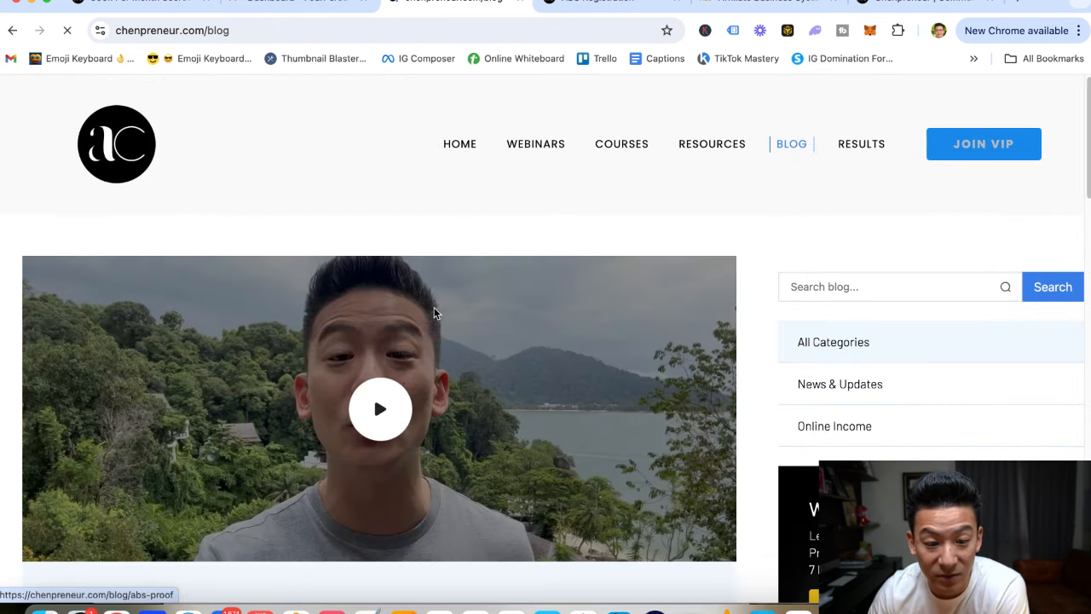
{"action": "scroll", "scroll_direction": "down", "scroll_amount": 3}
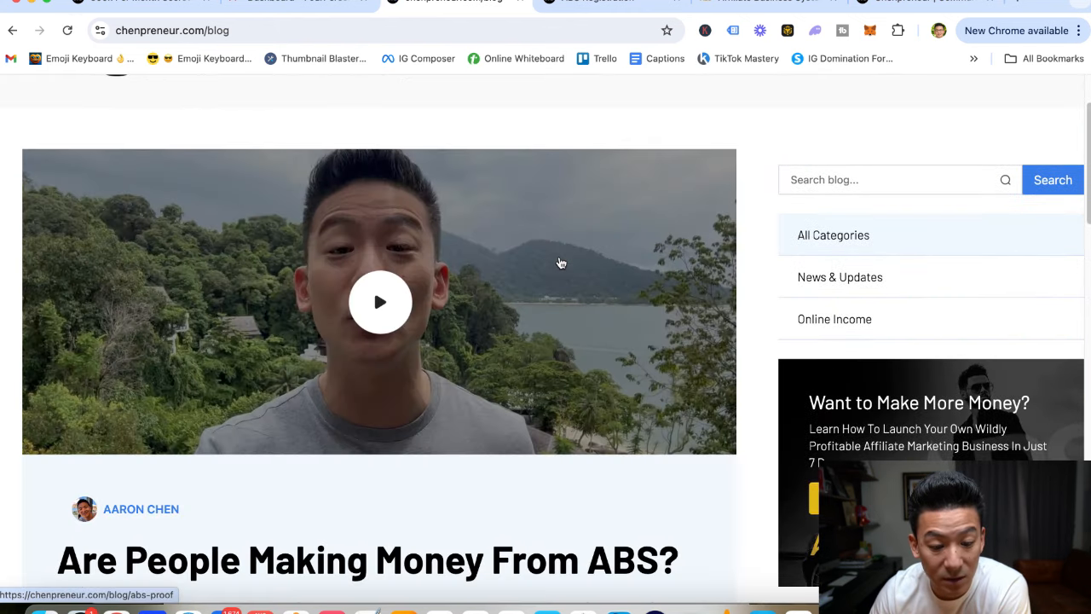
{"action": "scroll", "scroll_direction": "up", "scroll_amount": 3}
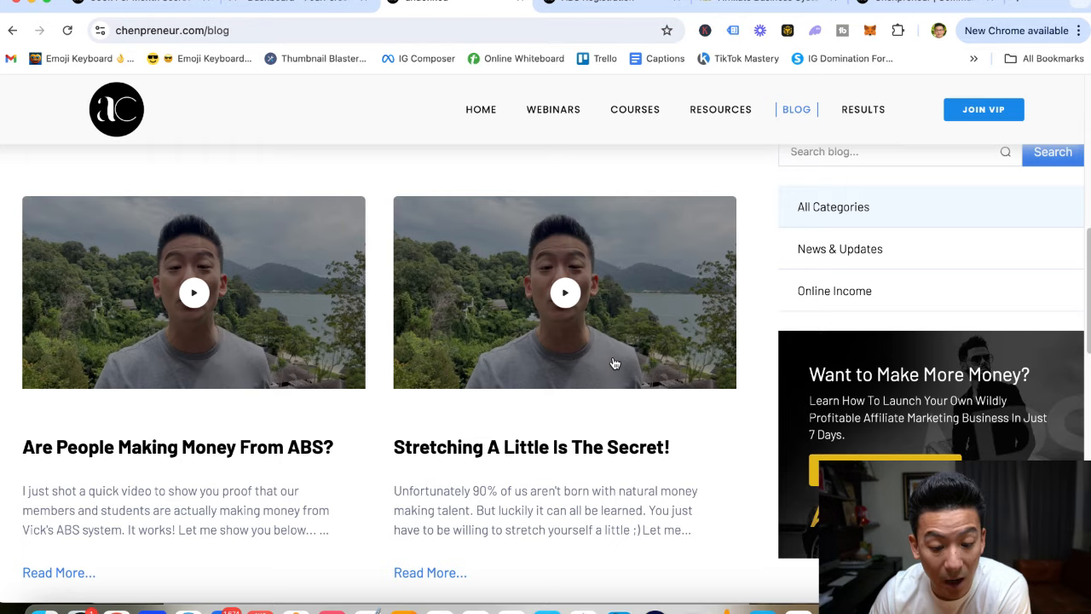
{"action": "scroll", "scroll_direction": "down", "scroll_amount": 3}
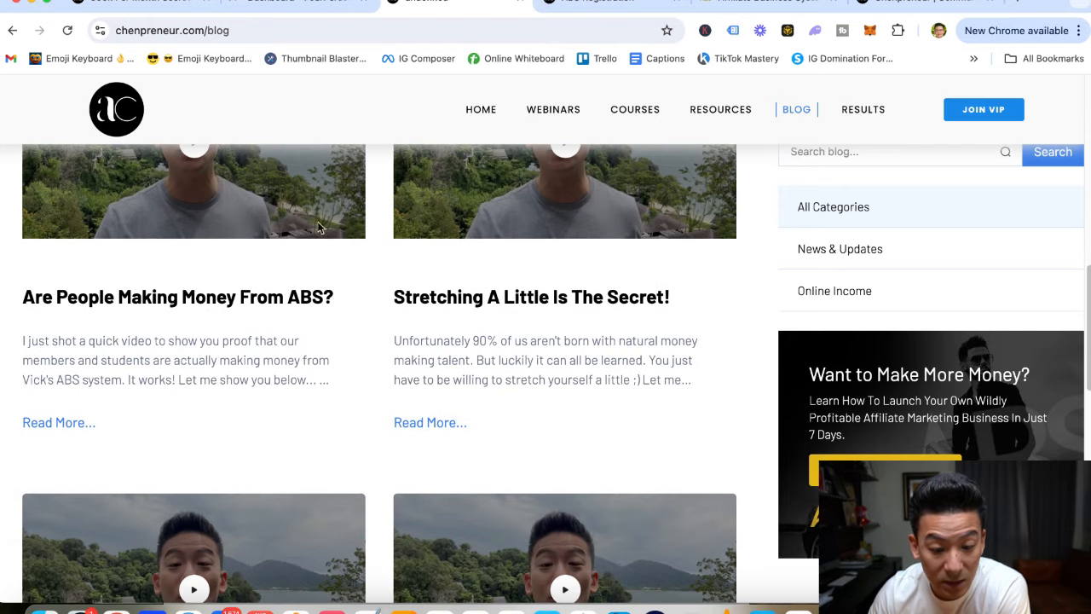
{"action": "mouse_move", "coordinate": [70, 437]}
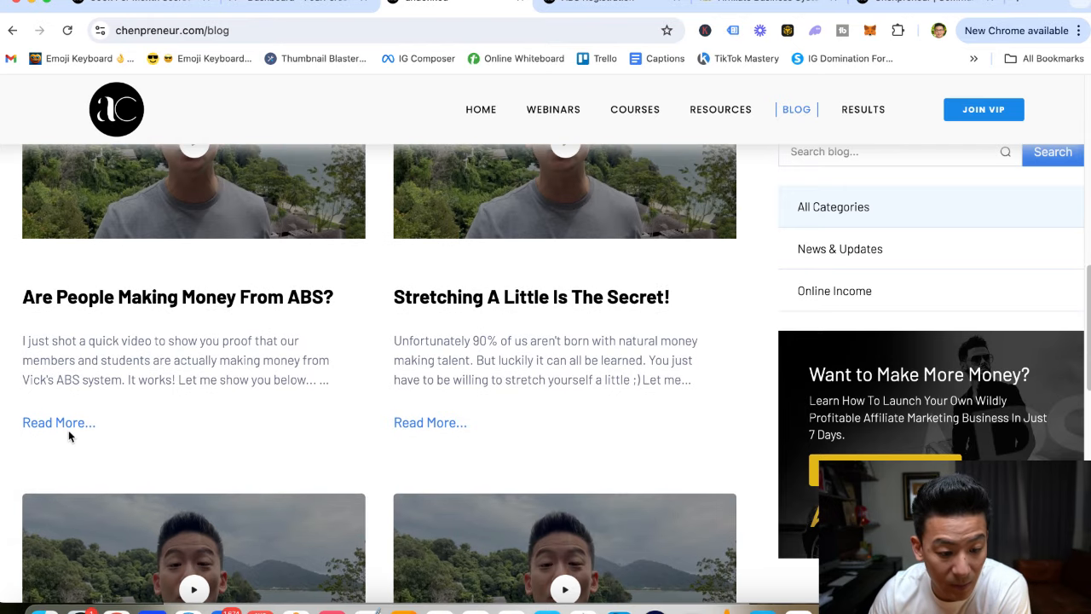
{"action": "left_click", "coordinate": [58, 422]}
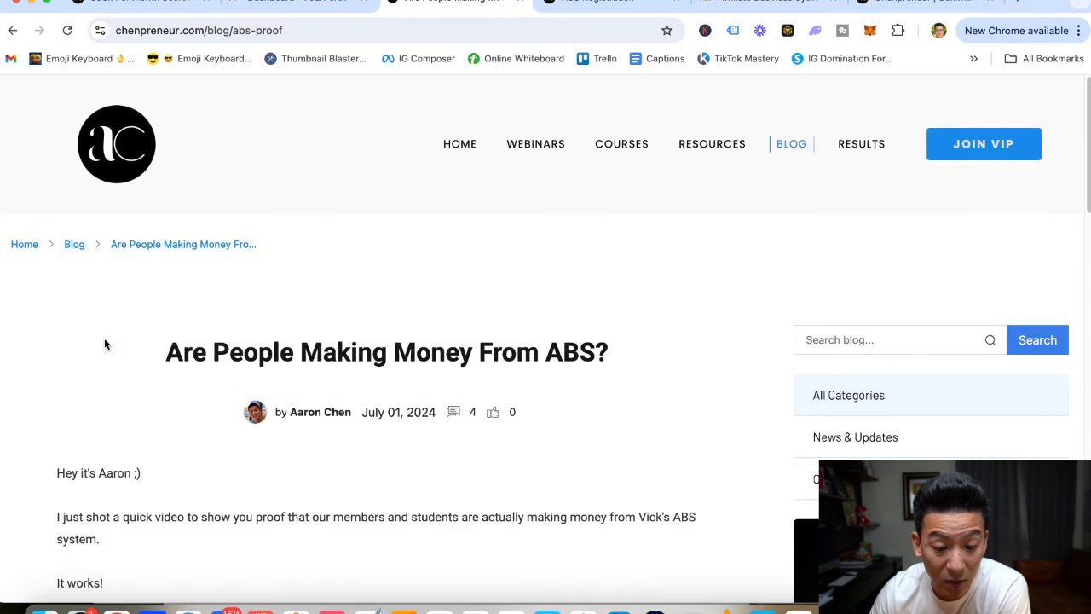
{"action": "scroll", "scroll_direction": "down", "scroll_amount": 3}
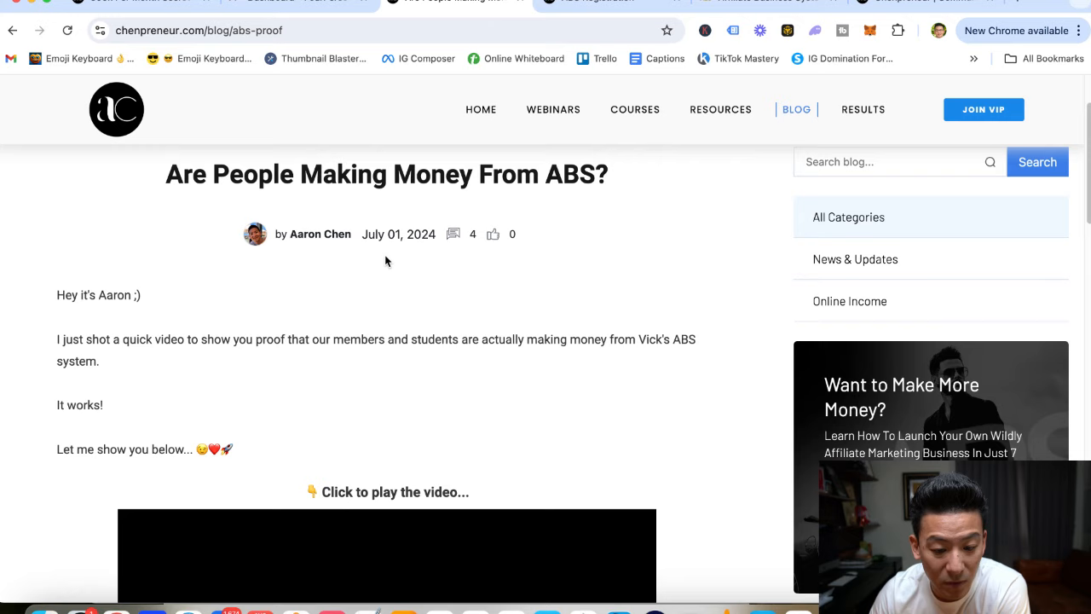
{"action": "scroll", "scroll_direction": "down", "scroll_amount": 3}
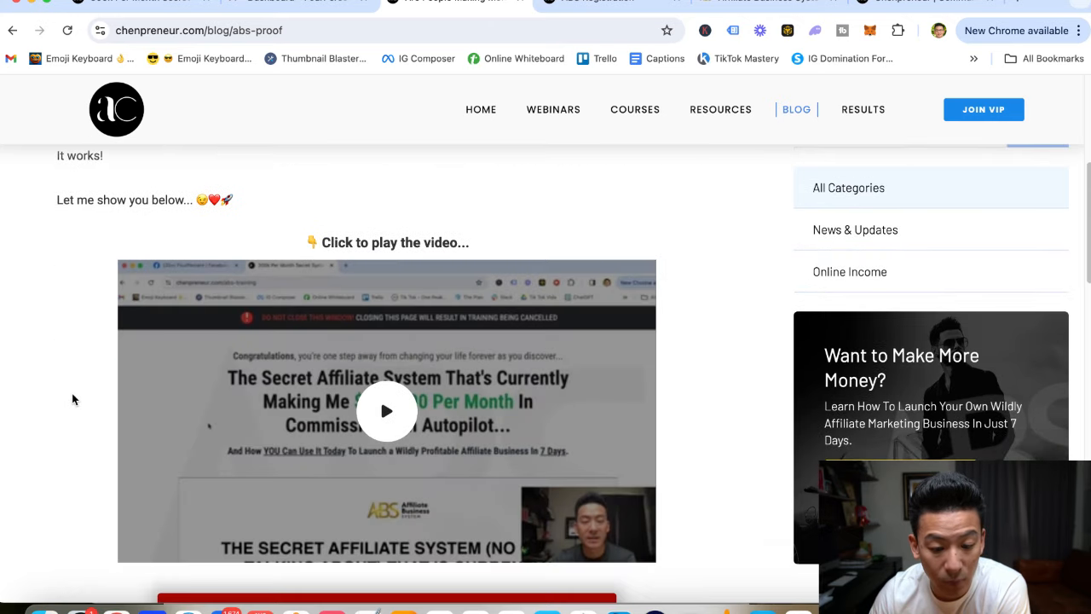
{"action": "scroll", "scroll_direction": "down", "scroll_amount": 3}
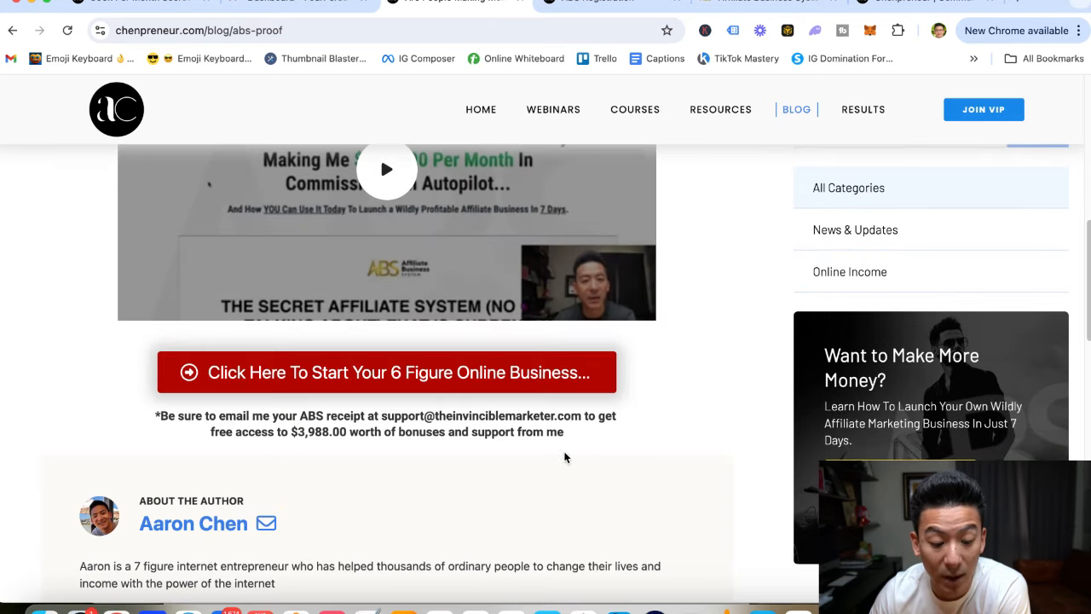
{"action": "scroll", "scroll_direction": "down", "scroll_amount": 3}
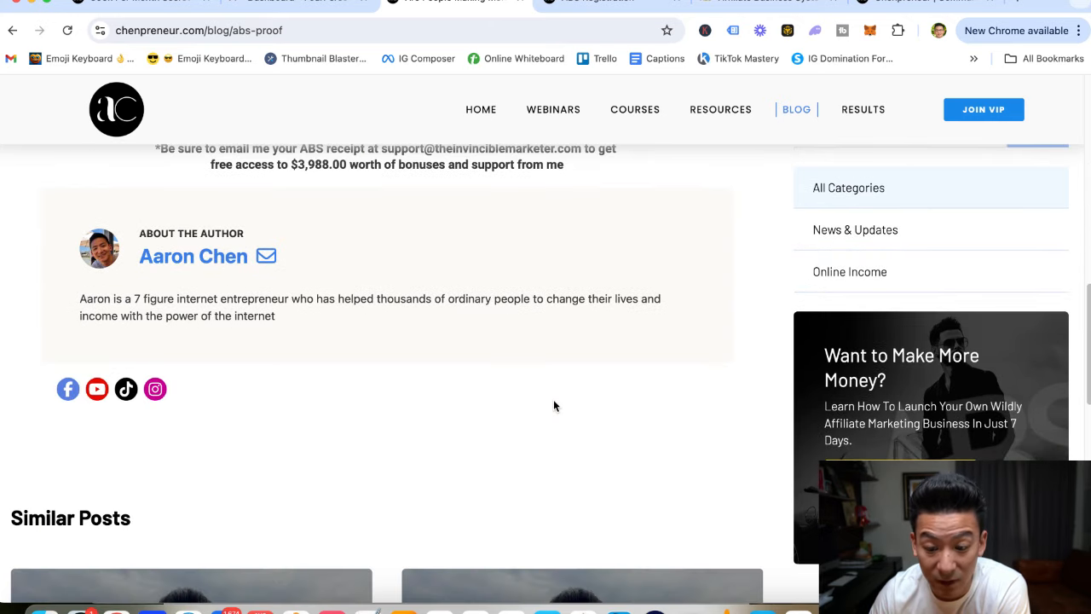
{"action": "scroll", "scroll_direction": "up", "scroll_amount": 3}
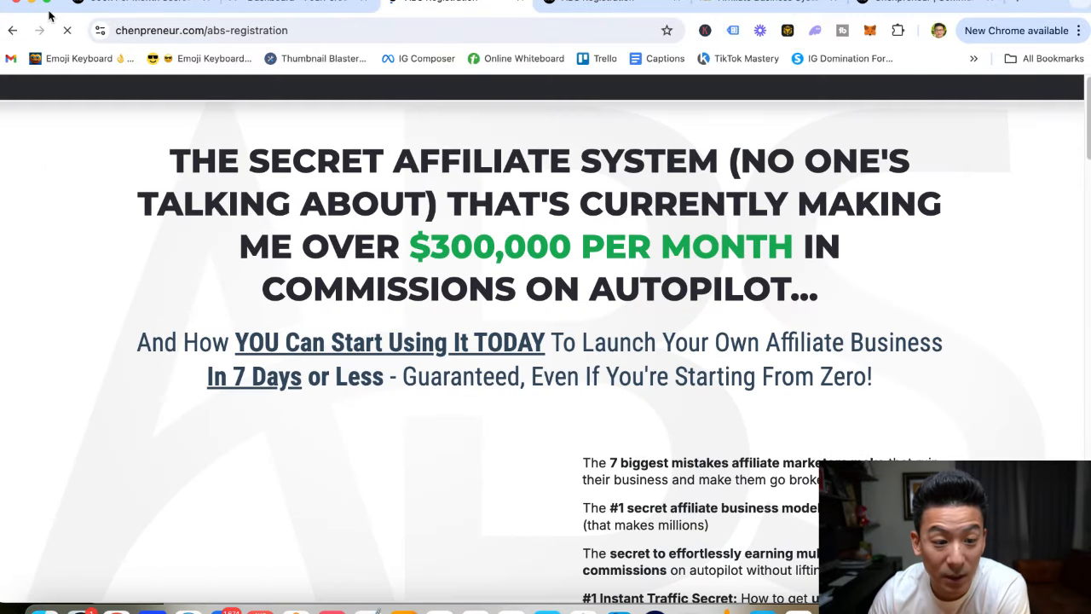
{"action": "left_click", "coordinate": [12, 31]}
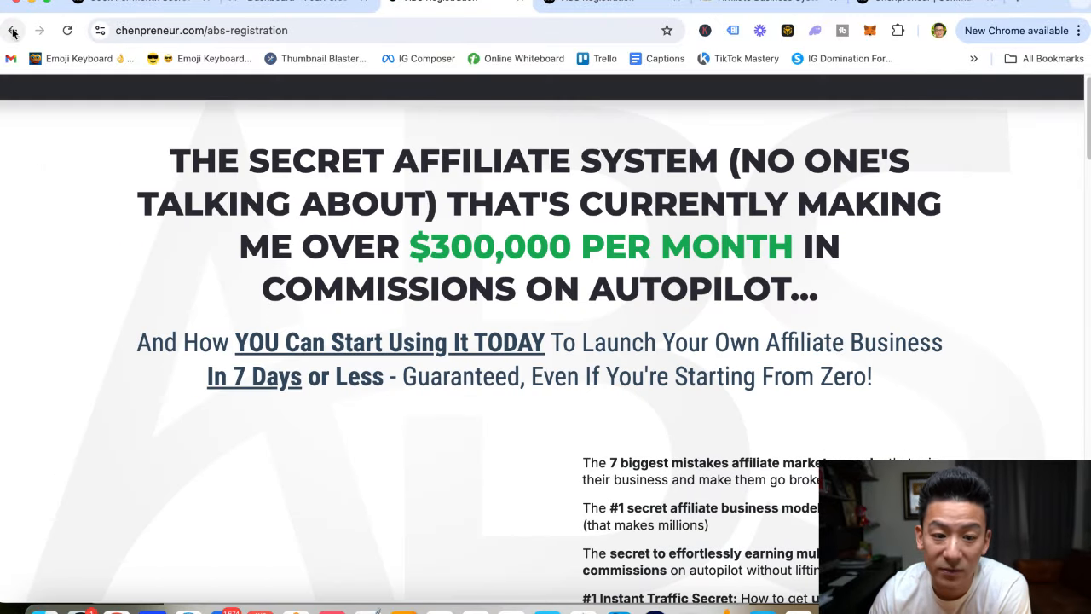
{"action": "left_click", "coordinate": [13, 30]}
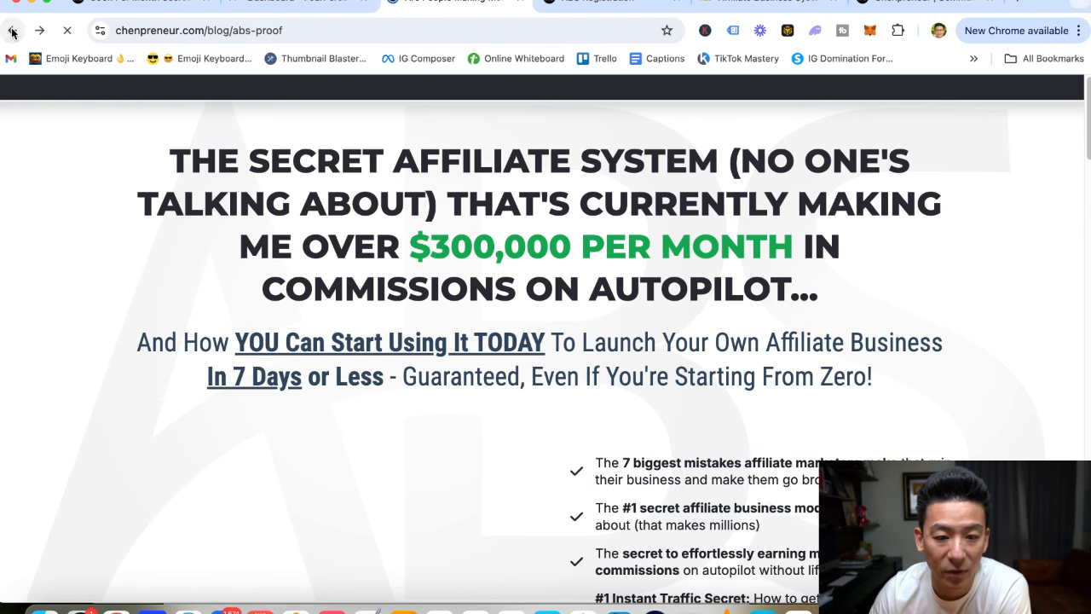
{"action": "left_click", "coordinate": [13, 31]}
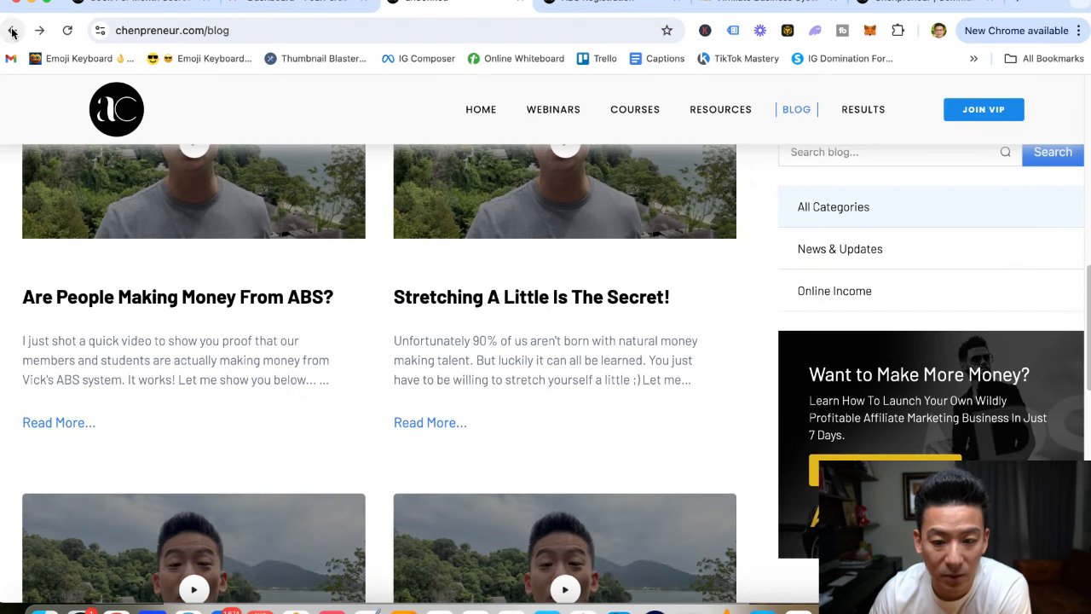
{"action": "mouse_move", "coordinate": [751, 129]}
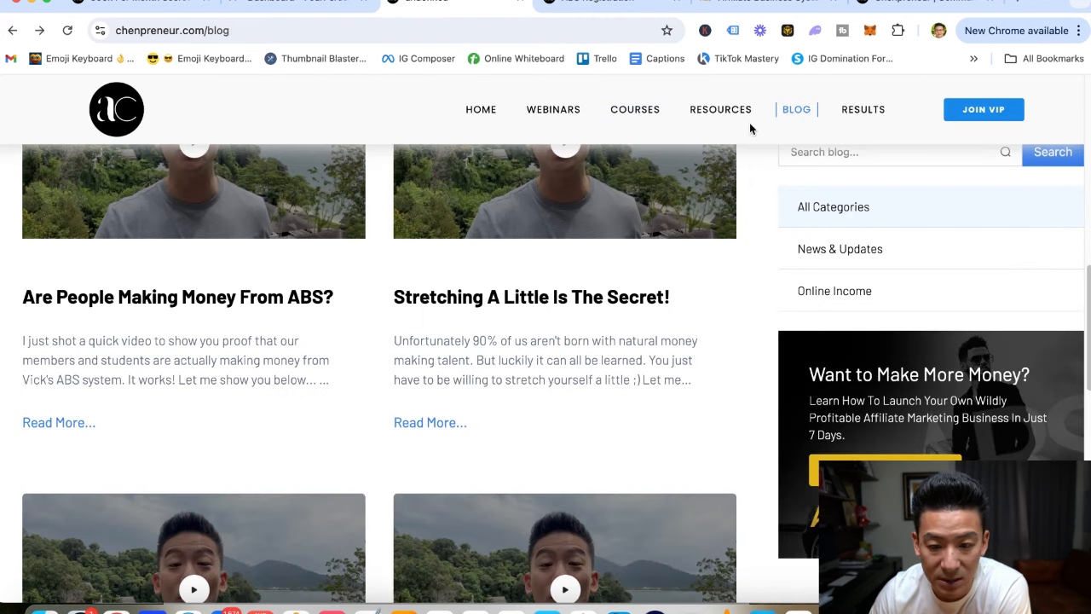
Open COURSES and browse free VIP trainings like 7 Steps To Freedom and Fan Page Domination.
{"action": "left_click", "coordinate": [634, 109]}
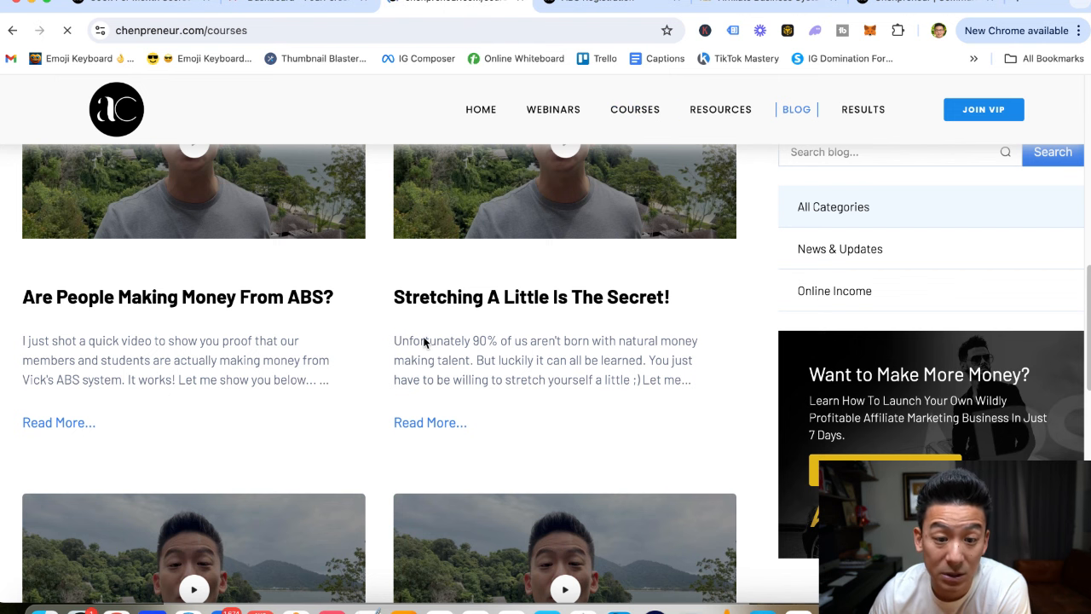
{"action": "left_click", "coordinate": [634, 110]}
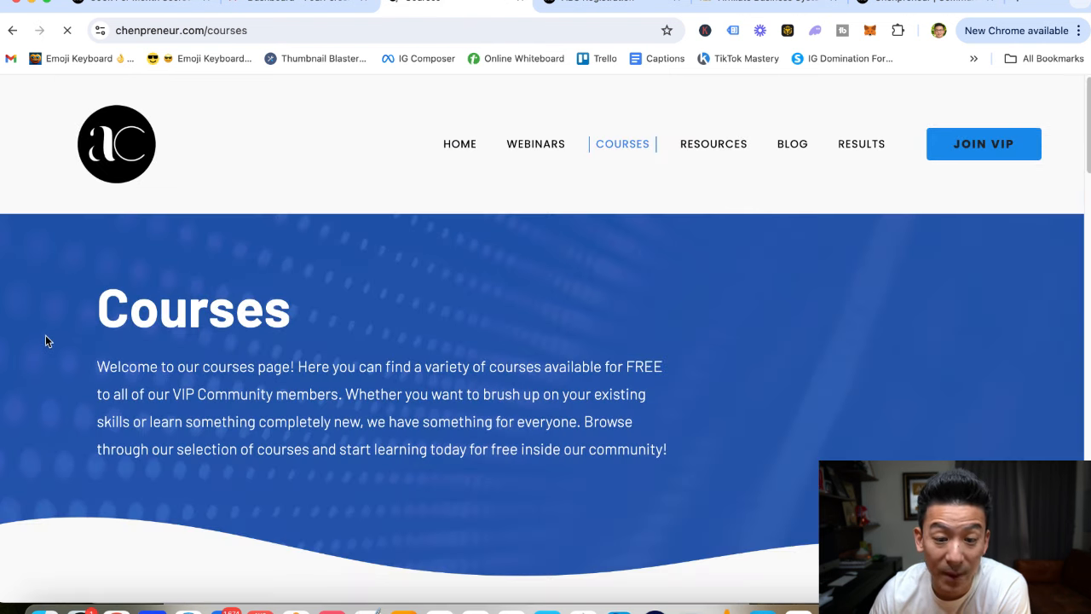
{"action": "scroll", "scroll_direction": "down", "scroll_amount": 3}
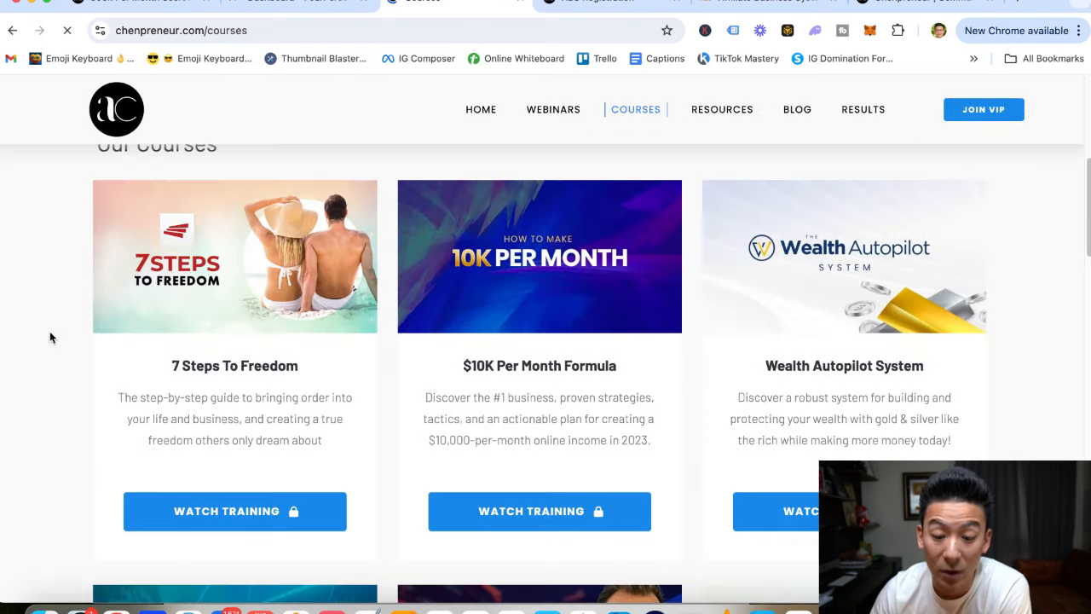
{"action": "scroll", "scroll_direction": "down", "scroll_amount": 3}
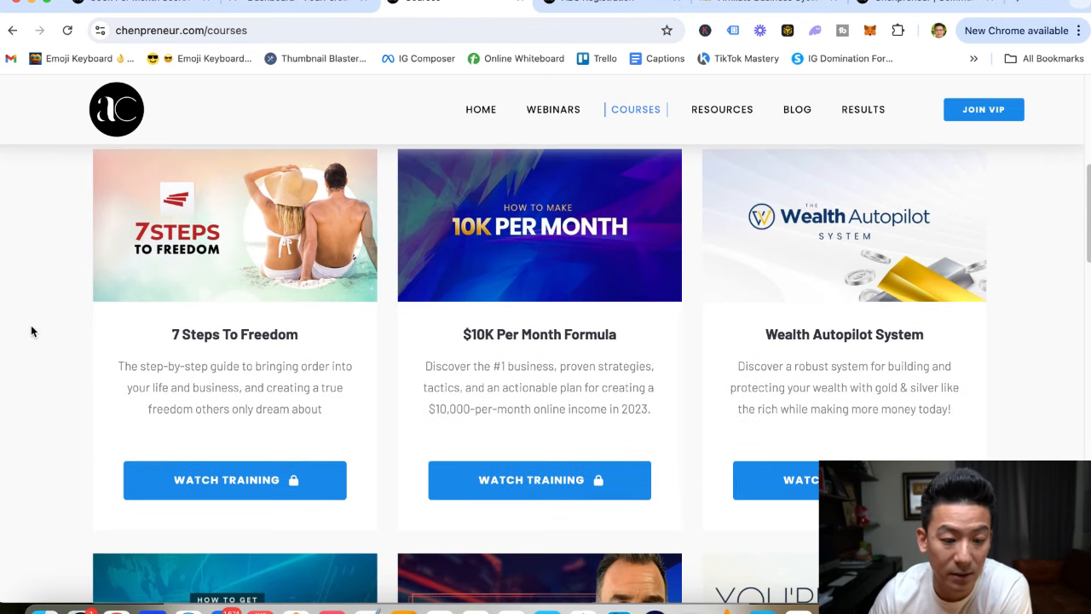
{"action": "scroll", "scroll_direction": "down", "scroll_amount": 3}
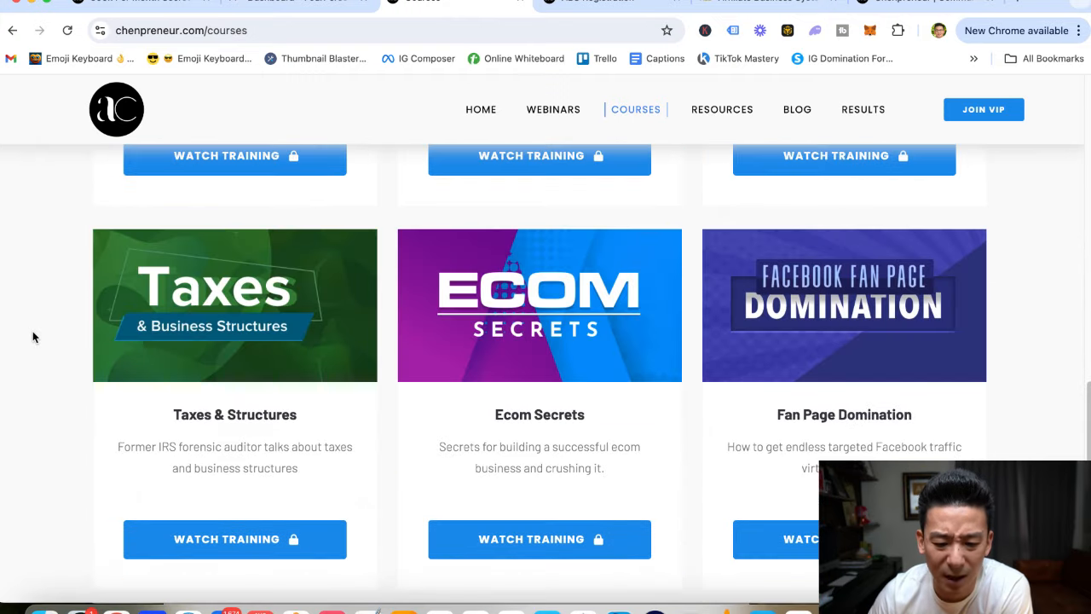
{"action": "scroll", "scroll_direction": "up", "scroll_amount": 3}
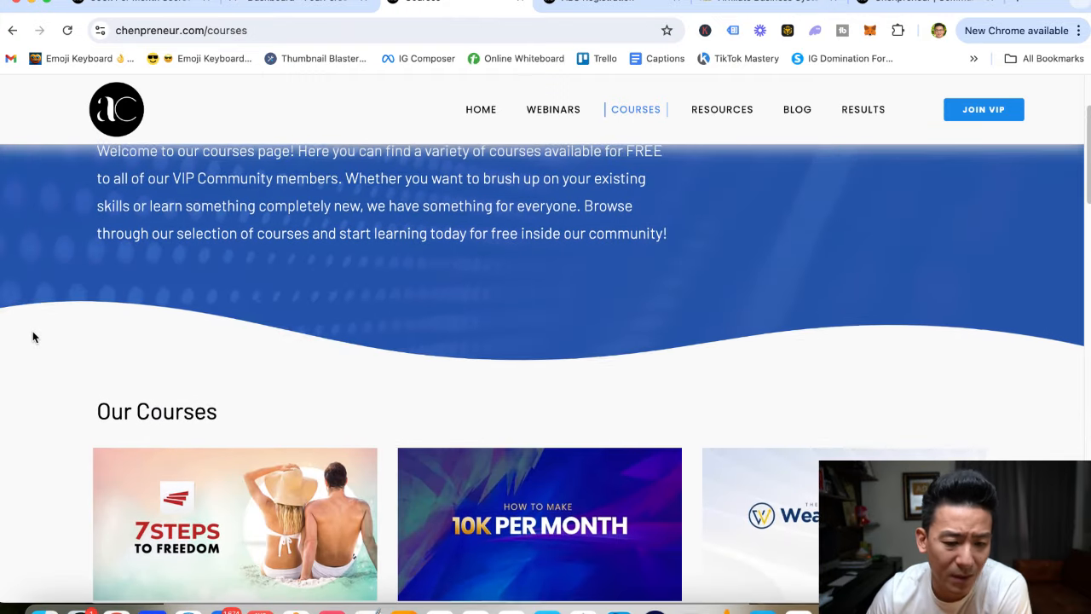
{"action": "scroll", "scroll_direction": "down", "scroll_amount": 3}
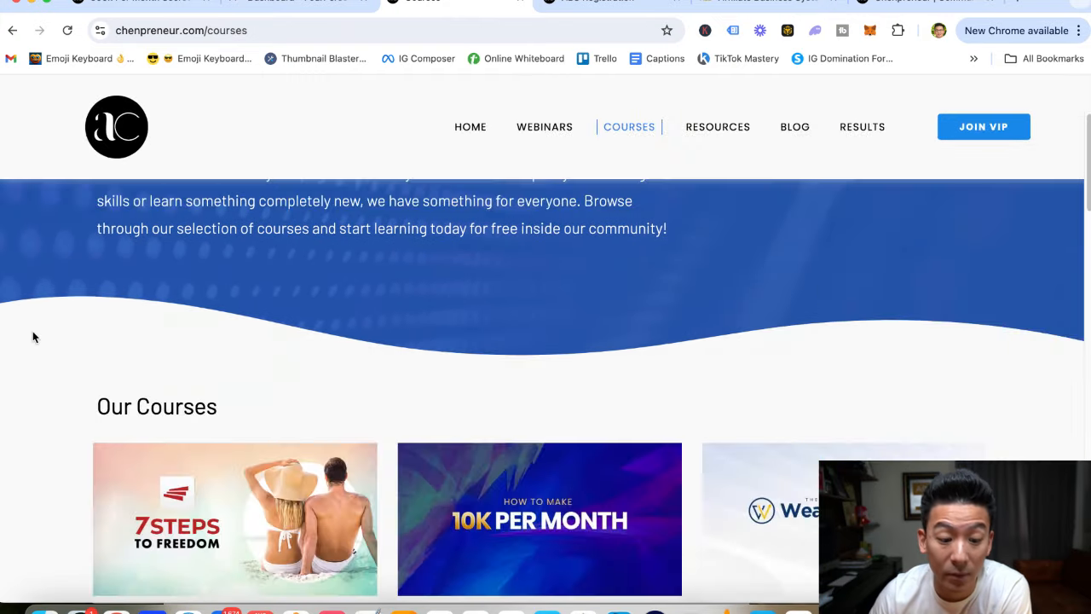
{"action": "scroll", "scroll_direction": "down", "scroll_amount": 3}
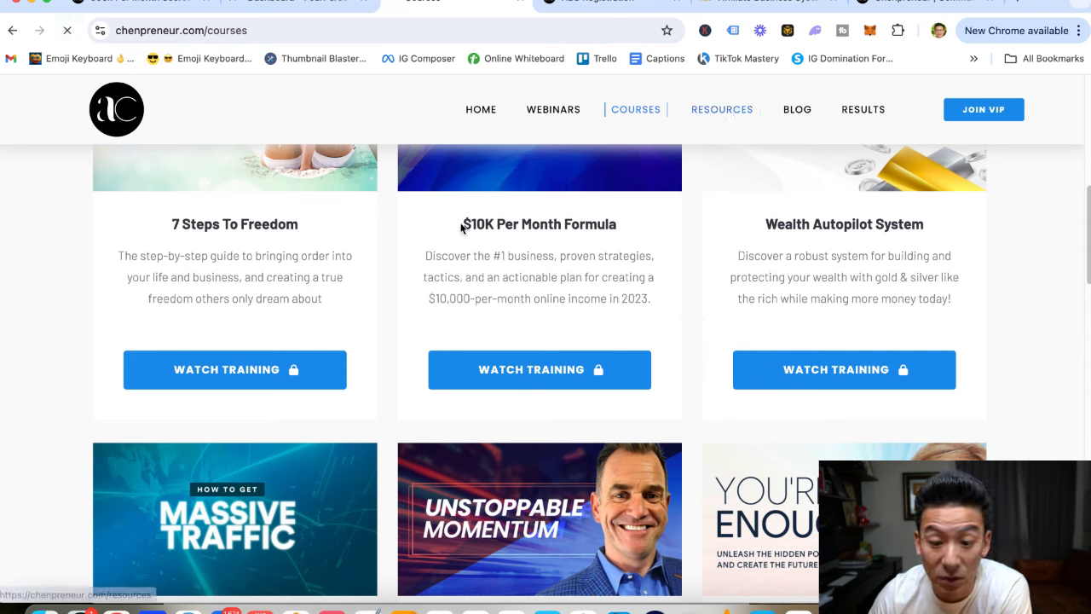
Open RESOURCES and scroll from the vault categories down to the Join VIP Community banner.
{"action": "left_click", "coordinate": [721, 109]}
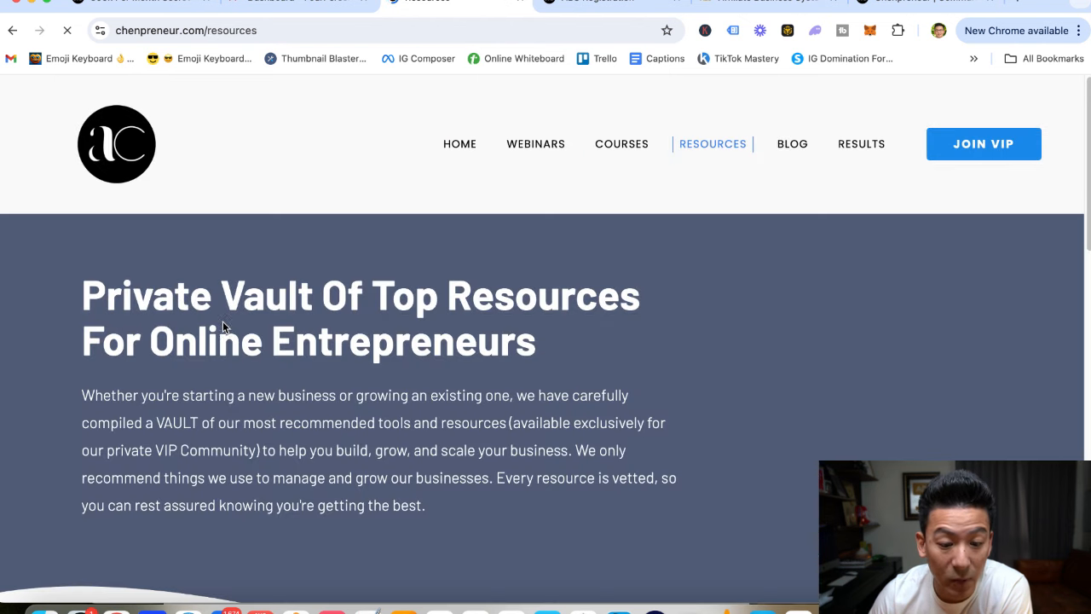
{"action": "scroll", "scroll_direction": "down", "scroll_amount": 3}
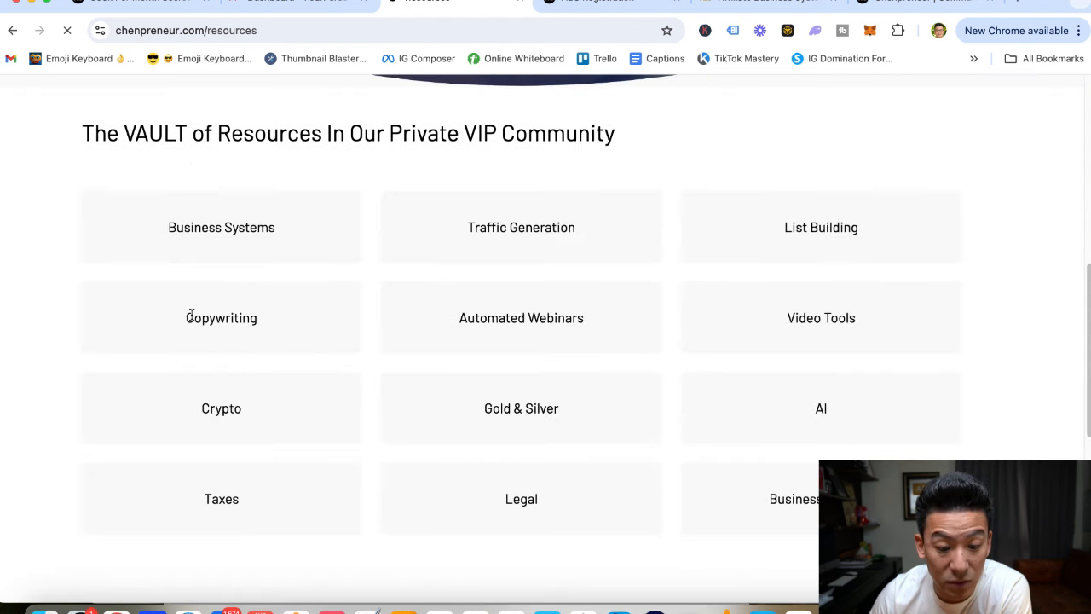
{"action": "scroll", "scroll_direction": "up", "scroll_amount": 3}
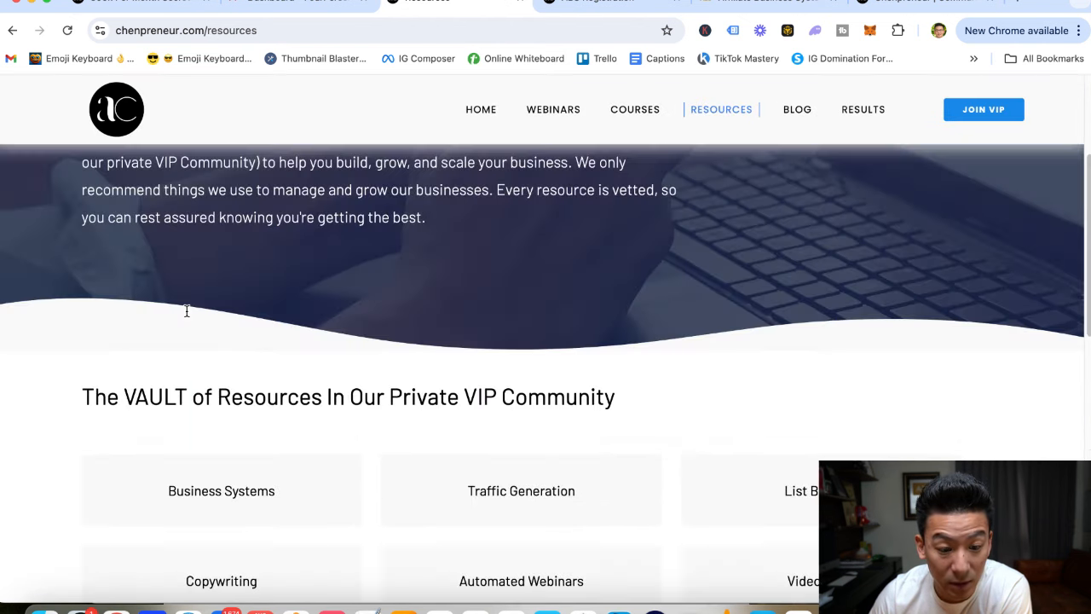
{"action": "scroll", "scroll_direction": "down", "scroll_amount": 3}
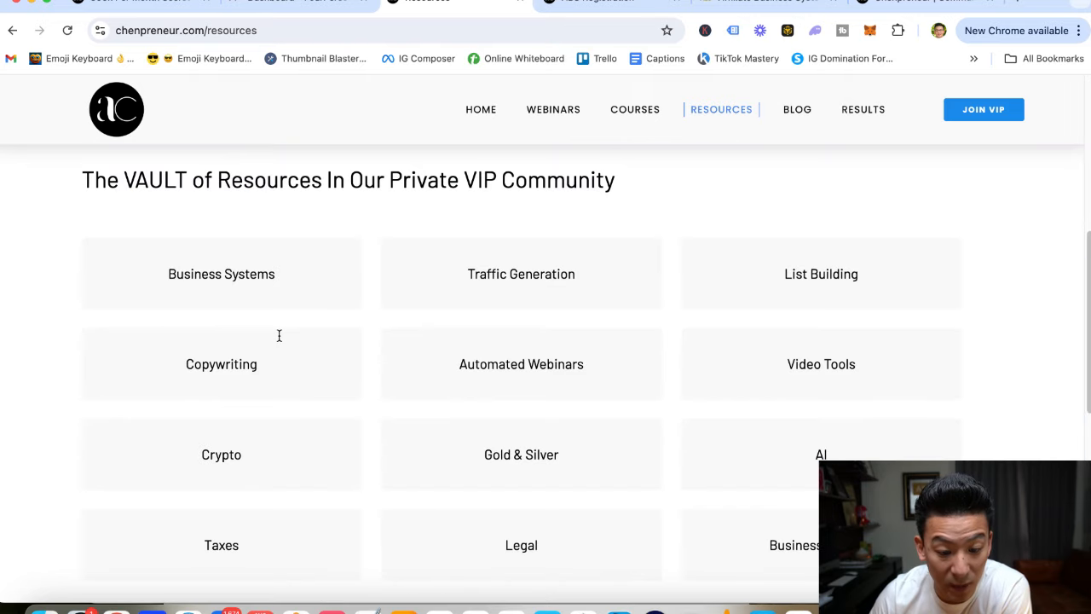
{"action": "scroll", "scroll_direction": "down", "scroll_amount": 3}
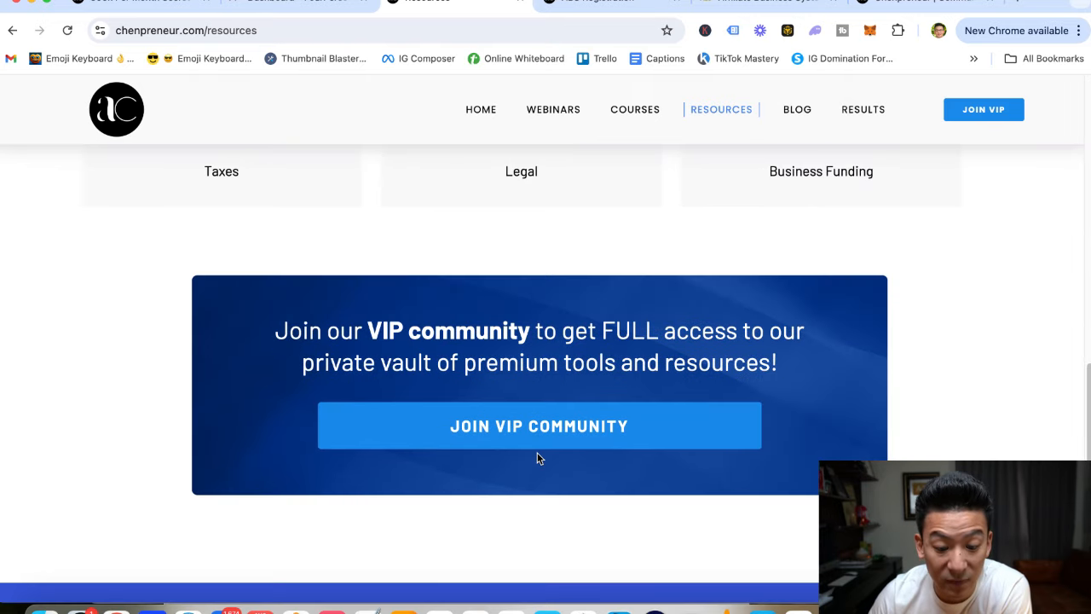
{"action": "mouse_move", "coordinate": [539, 420]}
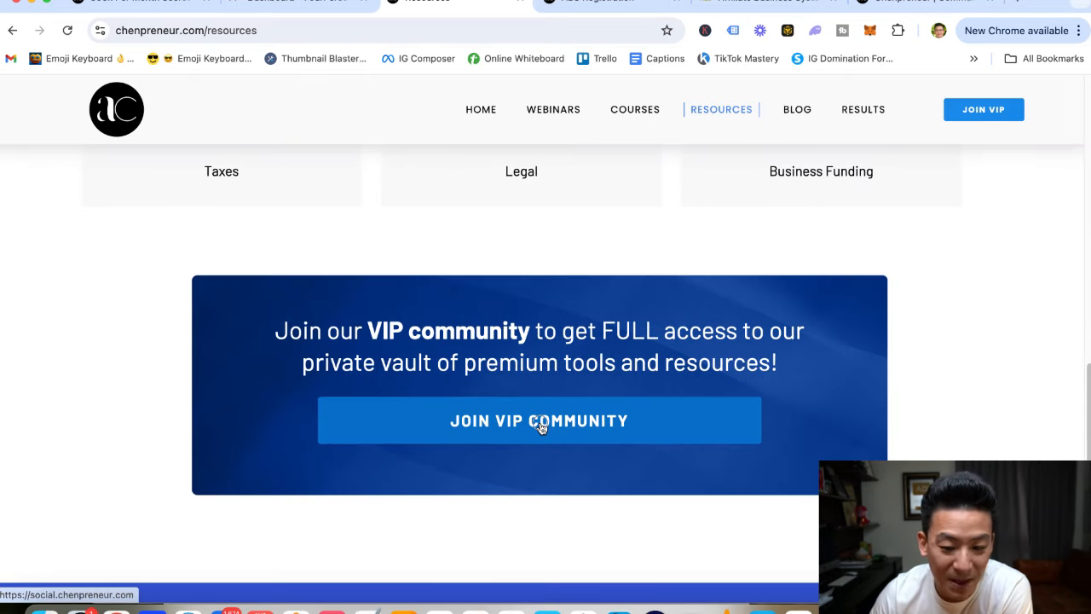
{"action": "left_click", "coordinate": [539, 420]}
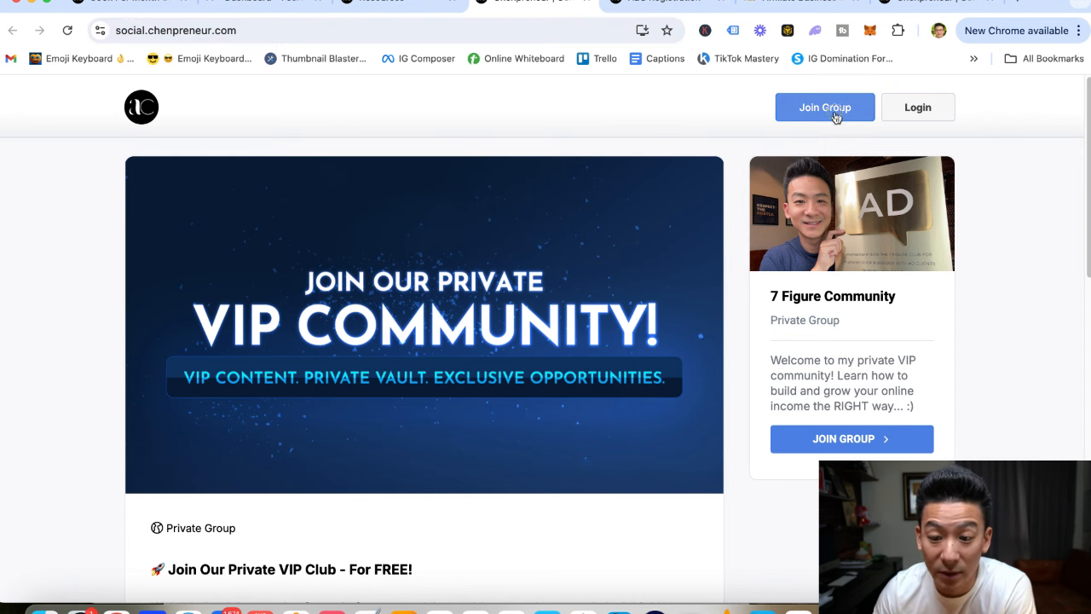
{"action": "left_click", "coordinate": [824, 107]}
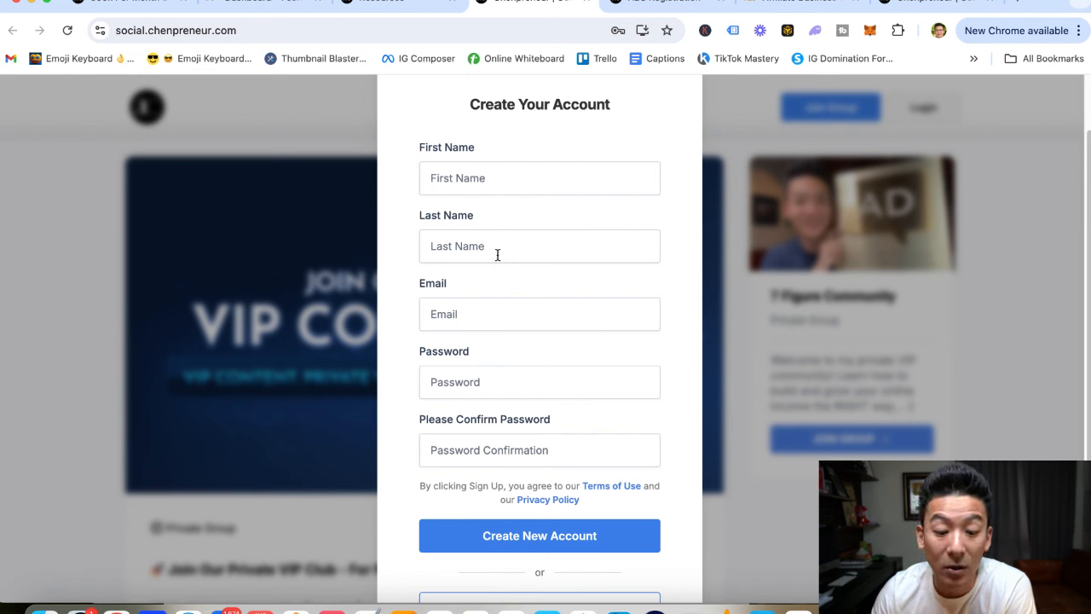
{"action": "mouse_move", "coordinate": [569, 243]}
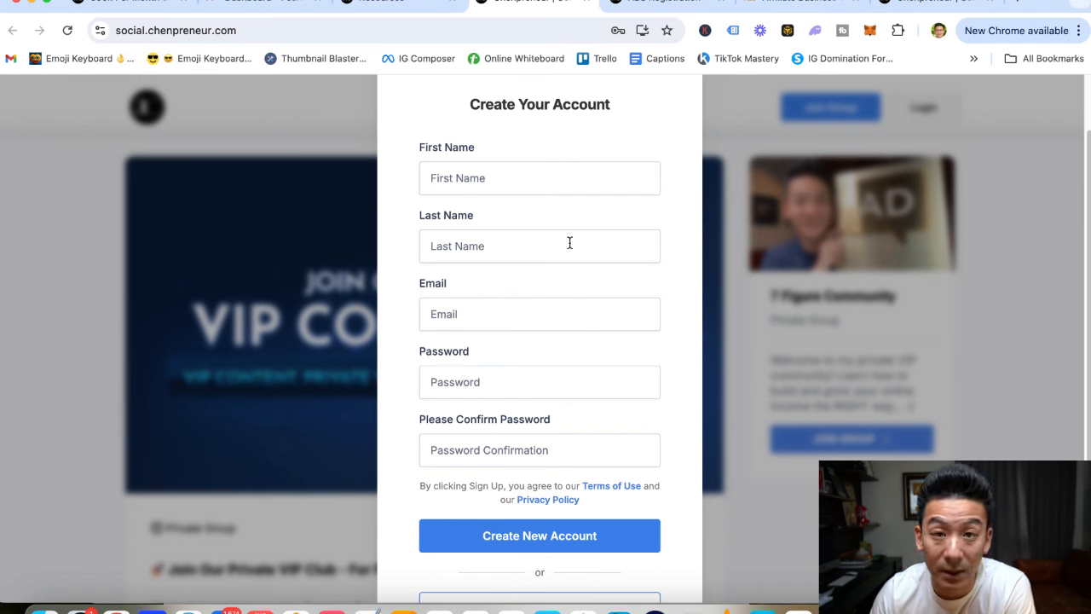
{"action": "left_click", "coordinate": [539, 536]}
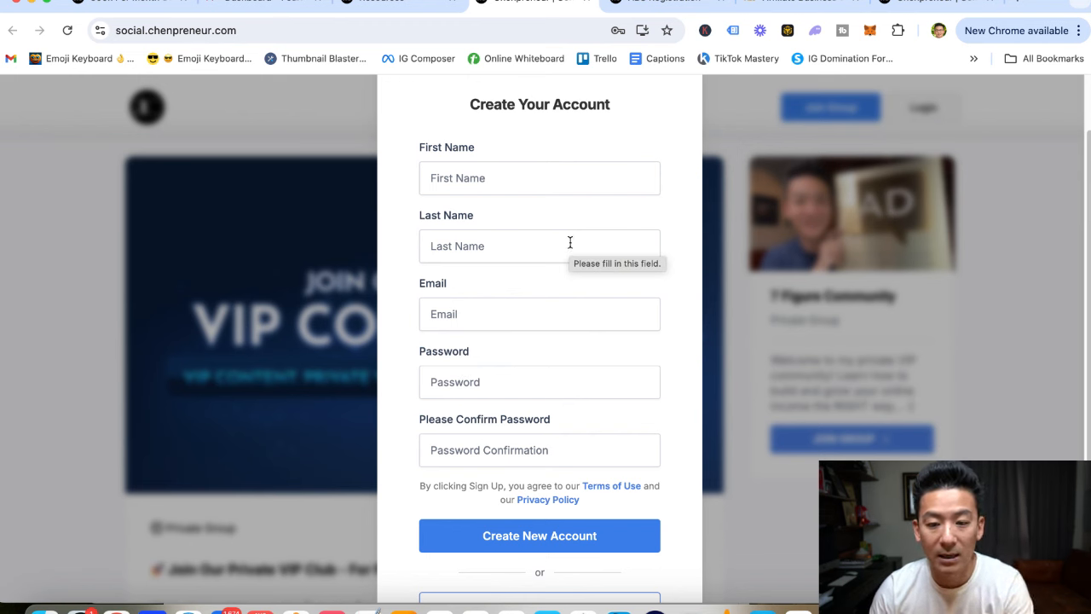
{"action": "mouse_move", "coordinate": [775, 352]}
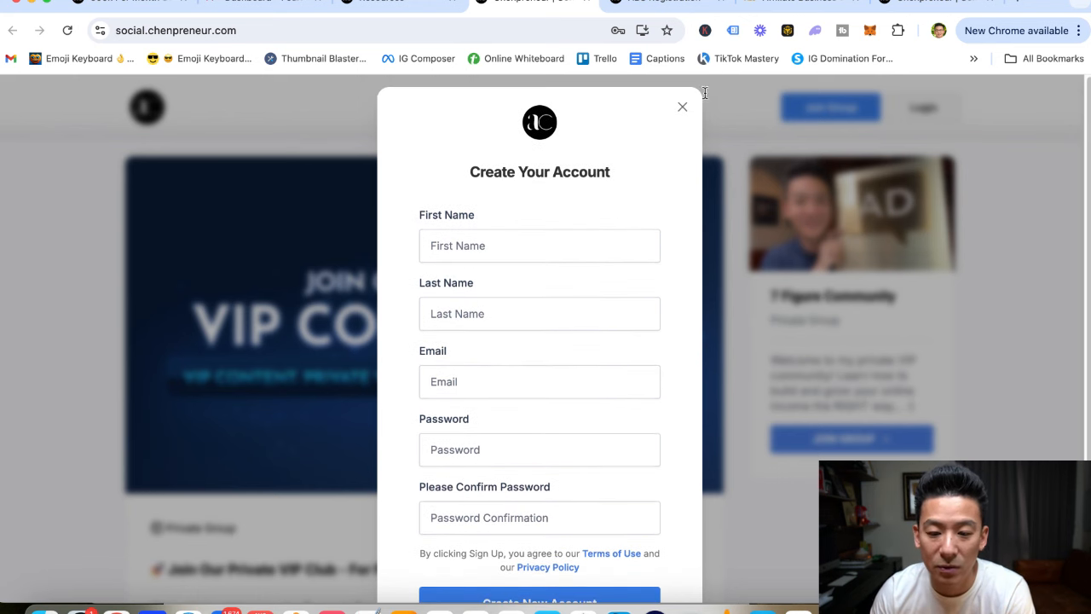
{"action": "left_click", "coordinate": [682, 107]}
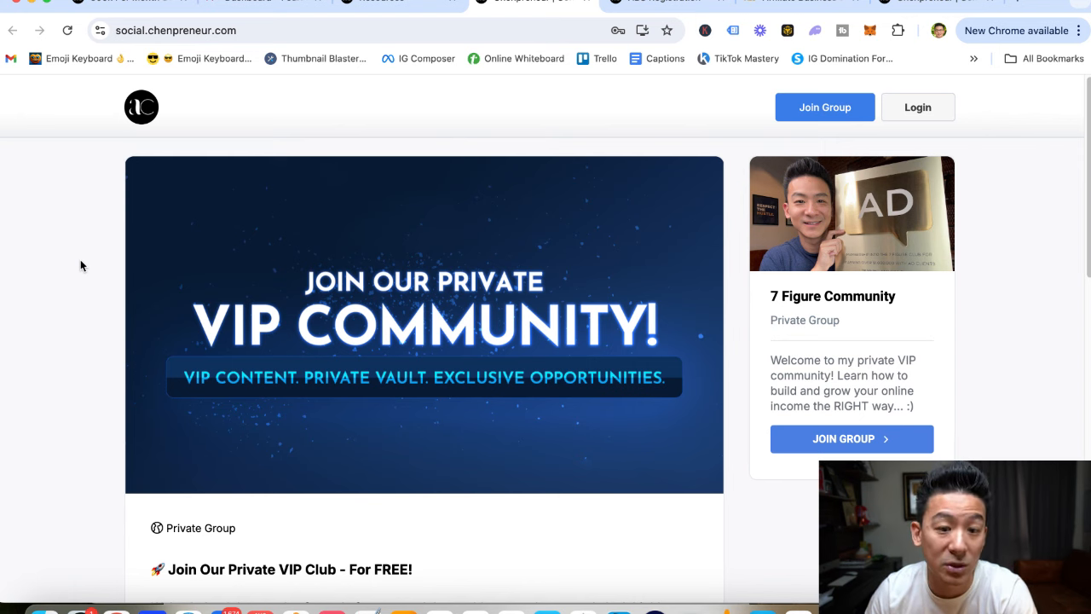
{"action": "mouse_move", "coordinate": [146, 232]}
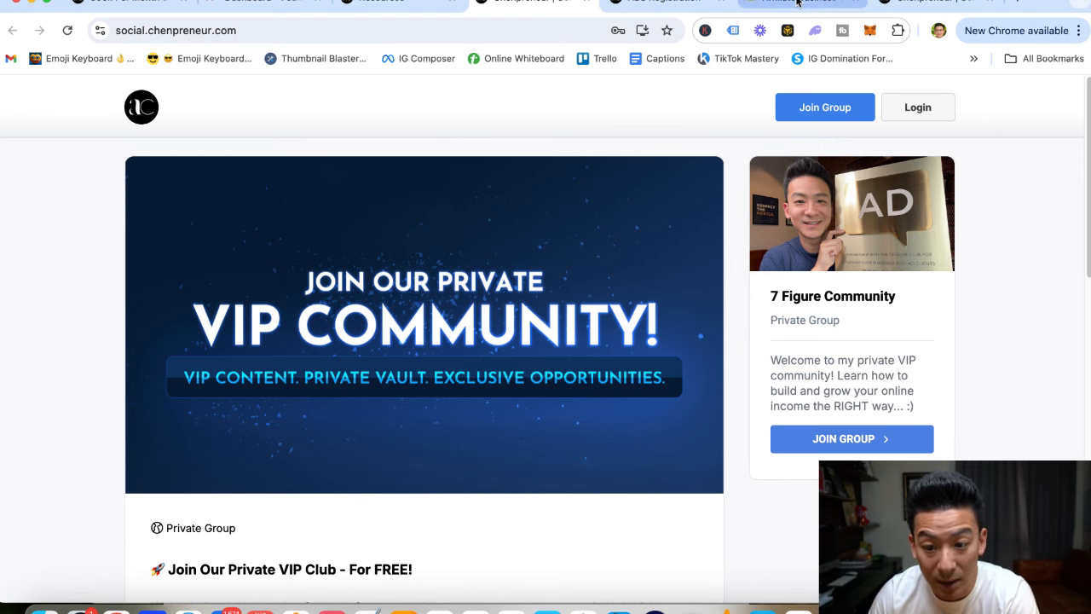
Open Affiliate Business System 2.0 from The ABS System tab and scroll its Day 1–7 and bonus lessons.
{"action": "left_click", "coordinate": [797, 3]}
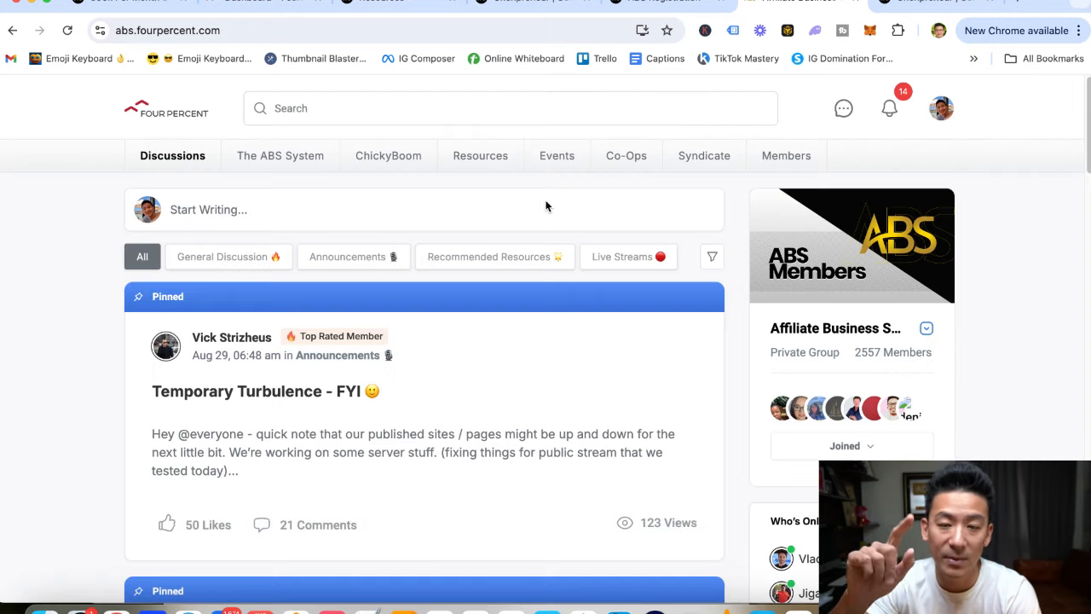
{"action": "mouse_move", "coordinate": [43, 235]}
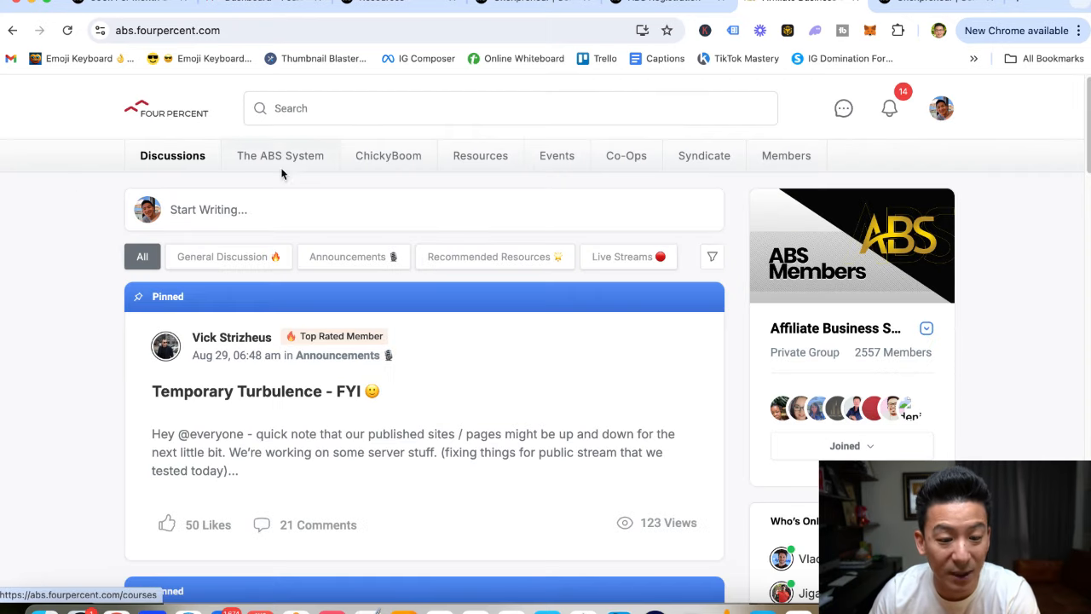
{"action": "left_click", "coordinate": [280, 156]}
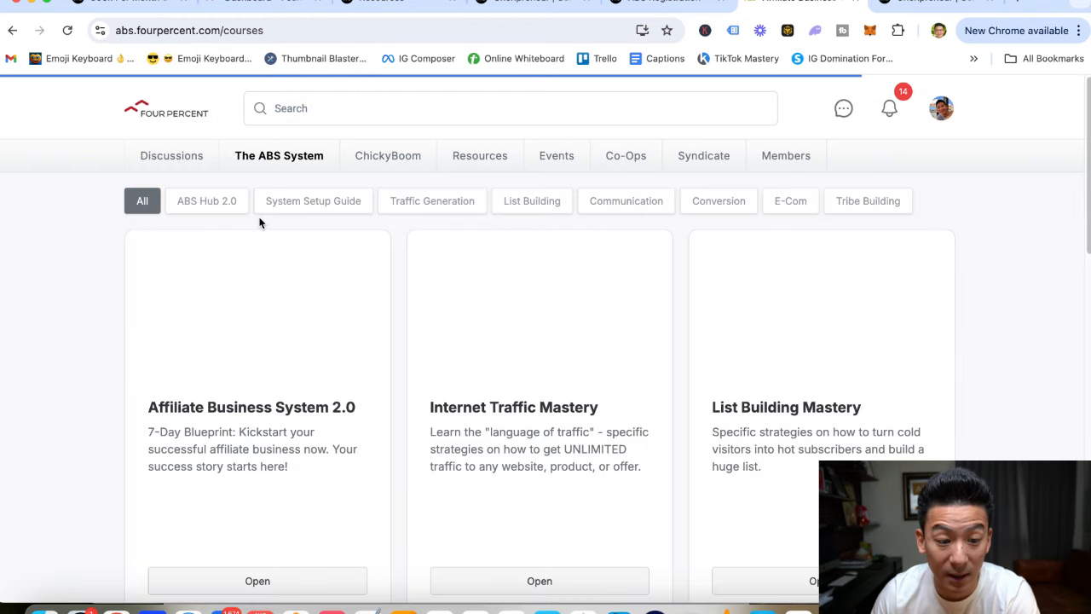
{"action": "scroll", "scroll_direction": "up", "scroll_amount": 3}
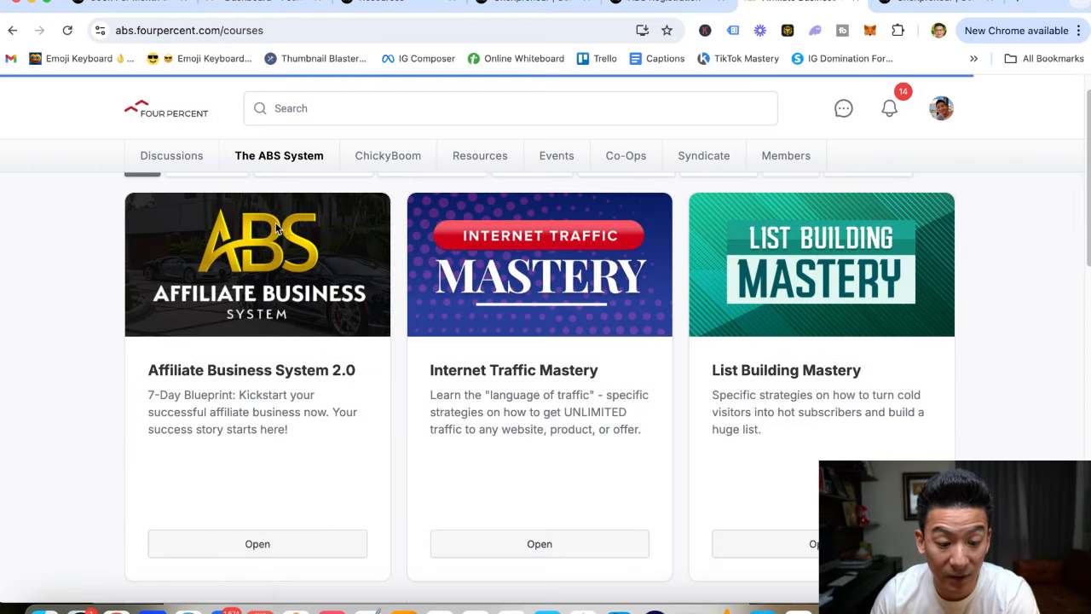
{"action": "mouse_move", "coordinate": [96, 291]}
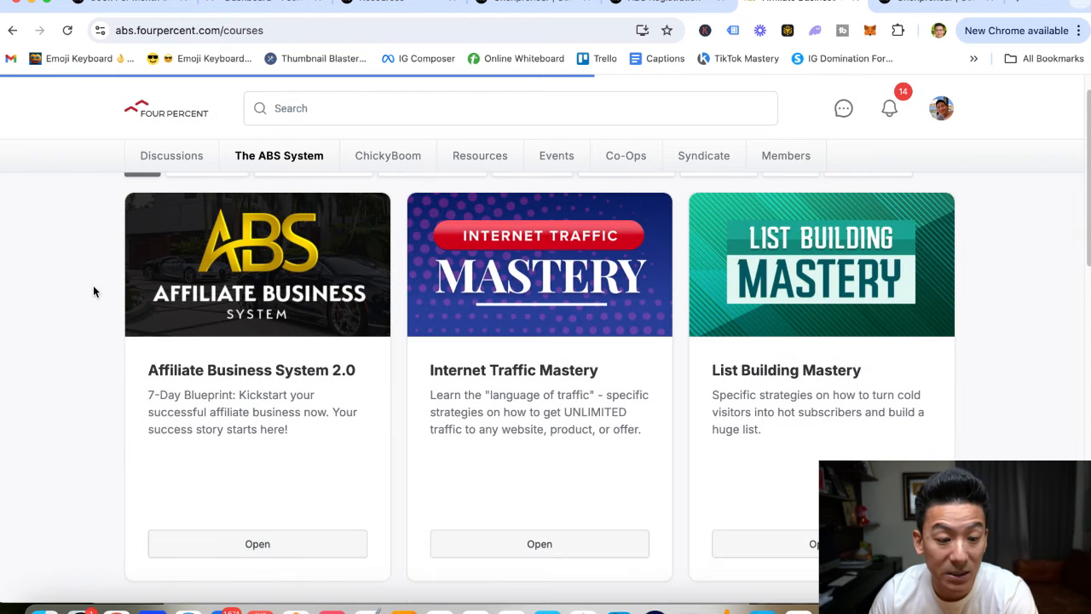
{"action": "left_click", "coordinate": [257, 543]}
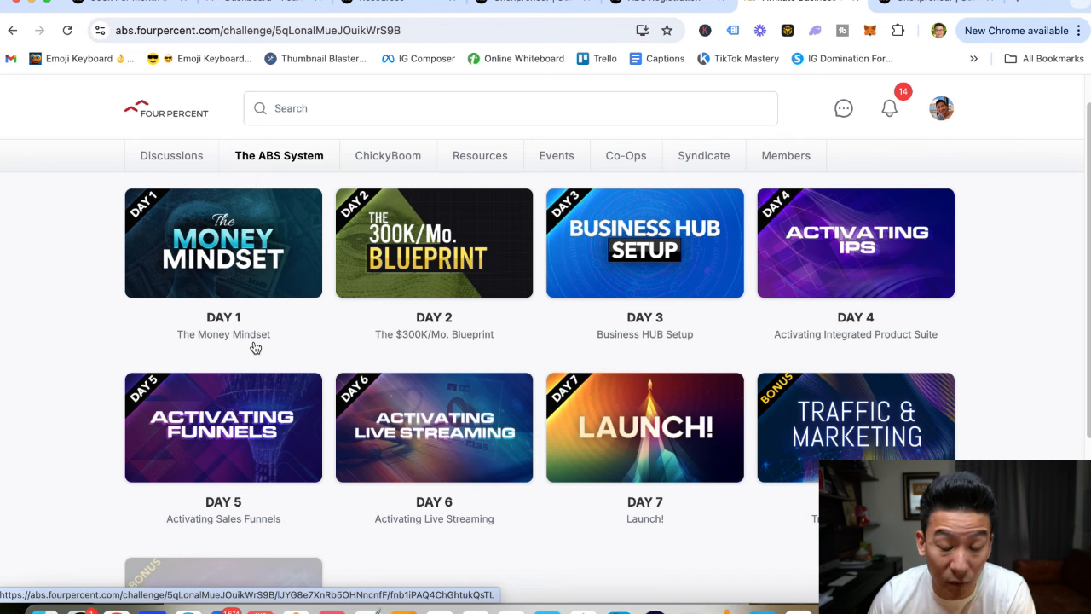
{"action": "mouse_move", "coordinate": [544, 320]}
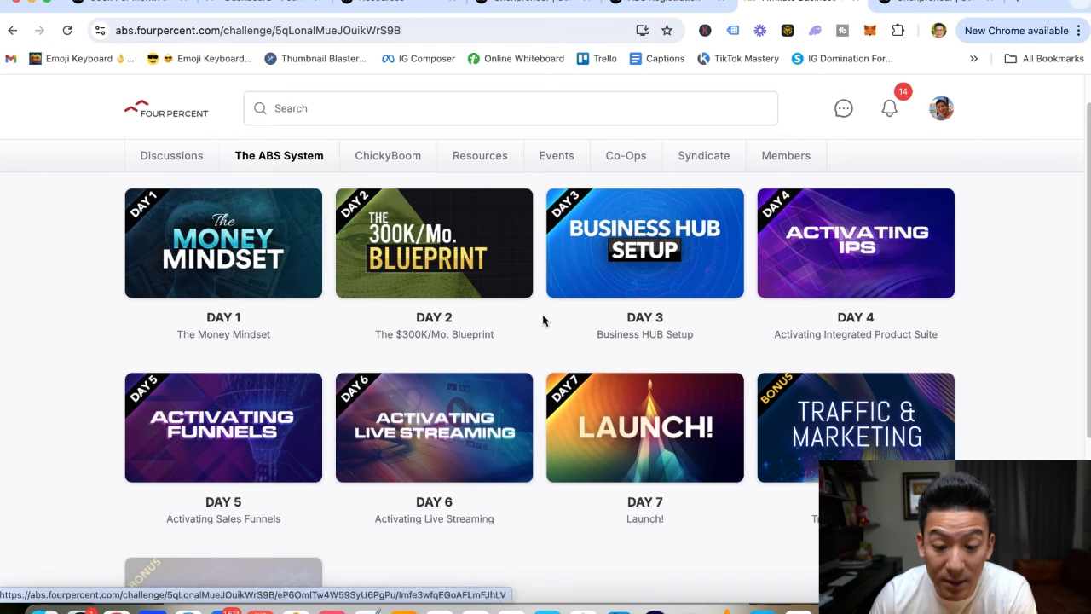
{"action": "scroll", "scroll_direction": "down", "scroll_amount": 3}
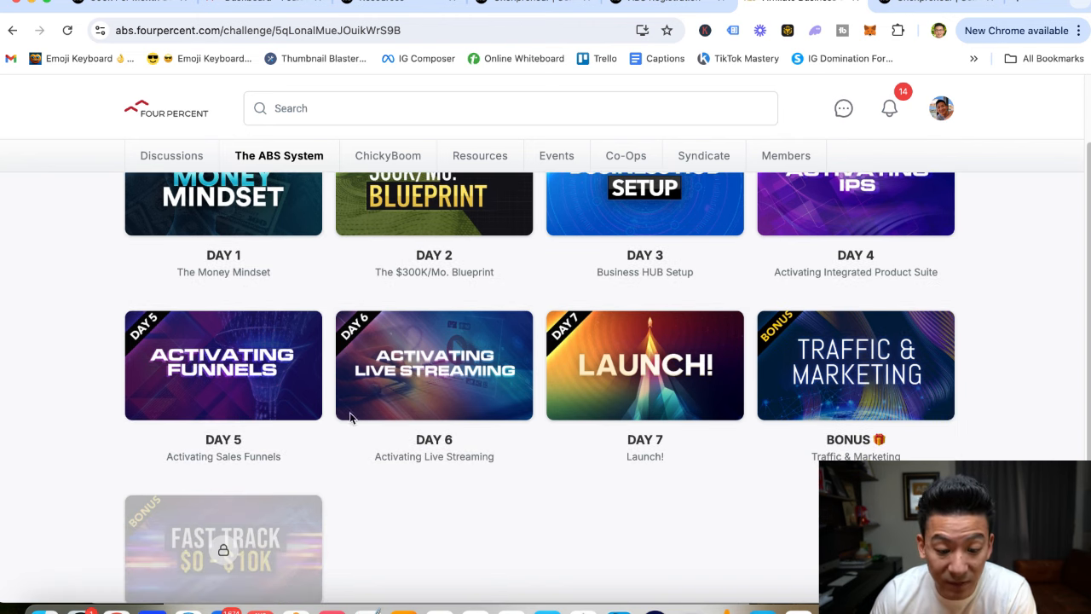
{"action": "mouse_move", "coordinate": [457, 439]}
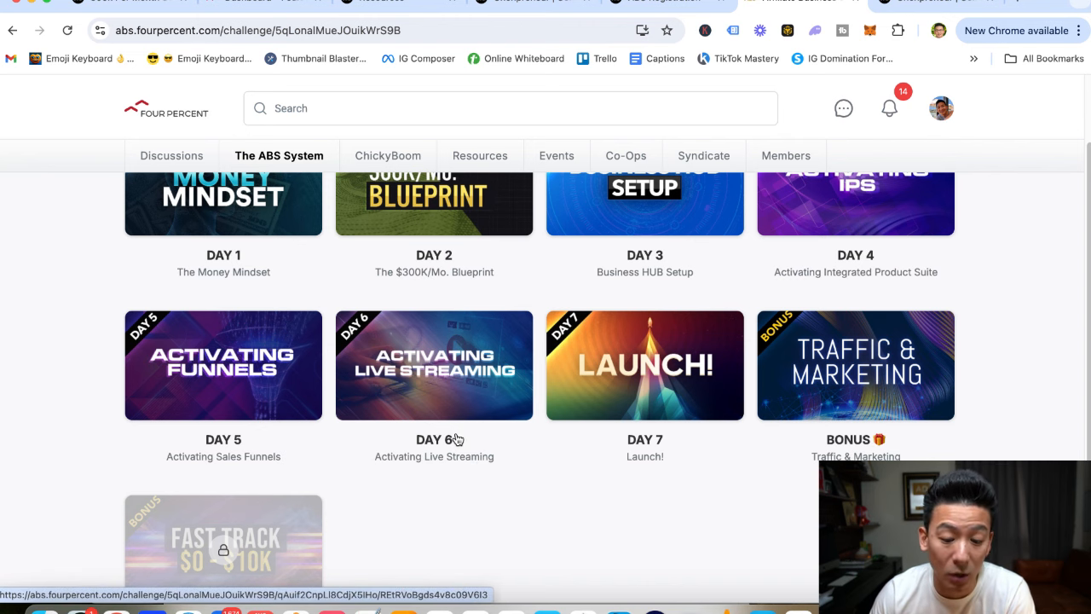
{"action": "mouse_move", "coordinate": [546, 409]}
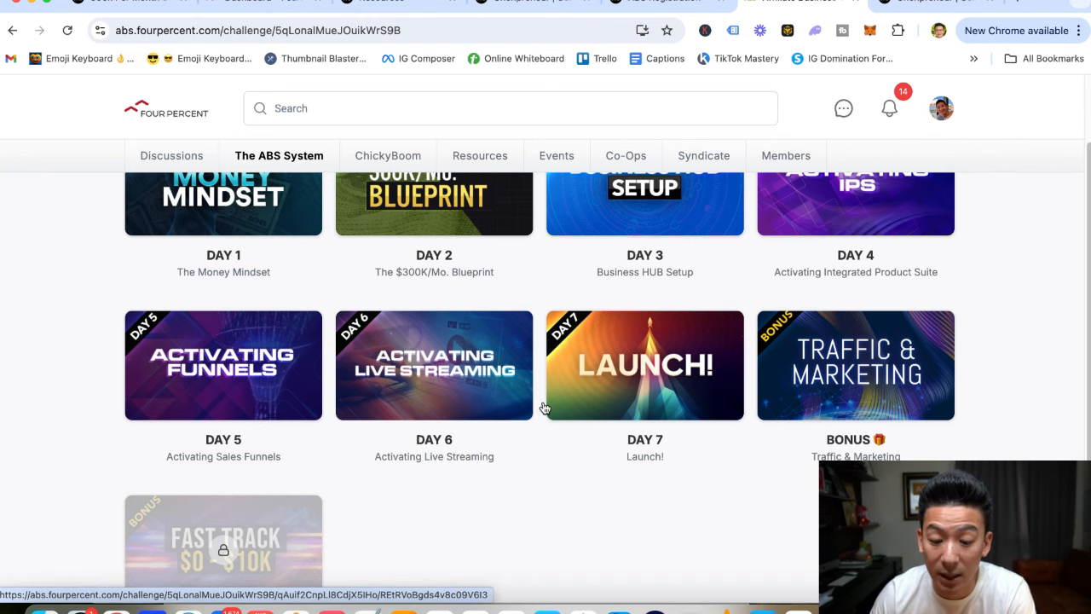
{"action": "scroll", "scroll_direction": "down", "scroll_amount": 3}
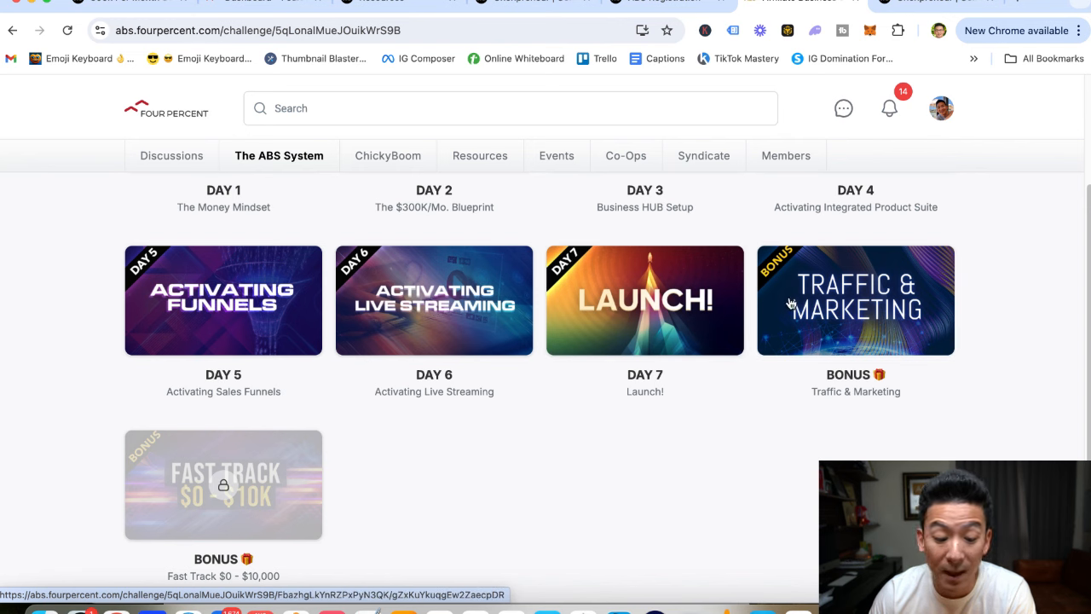
{"action": "mouse_move", "coordinate": [904, 310]}
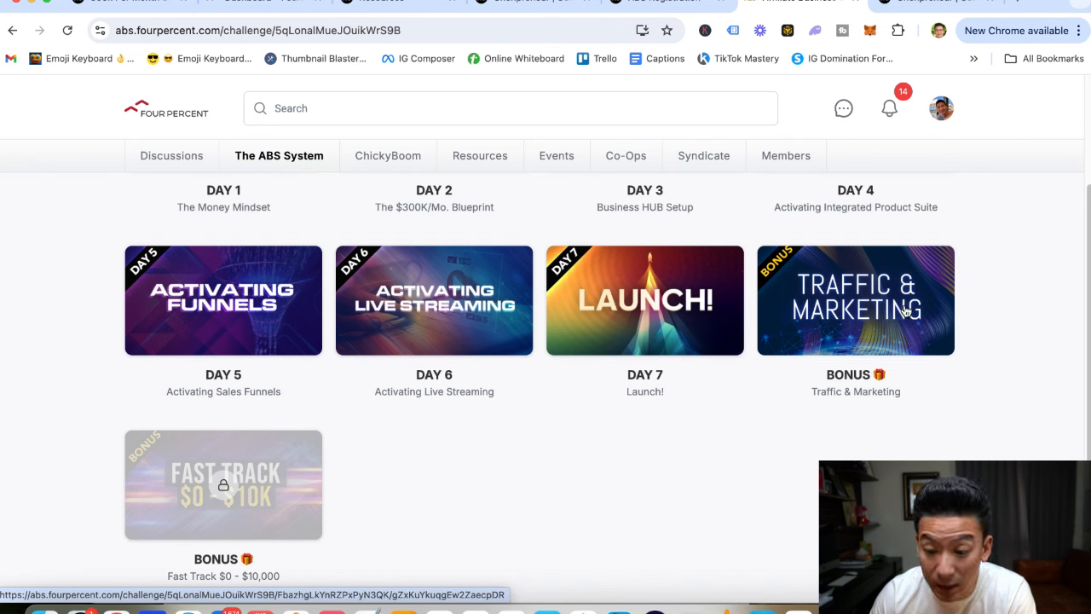
{"action": "mouse_move", "coordinate": [870, 315]}
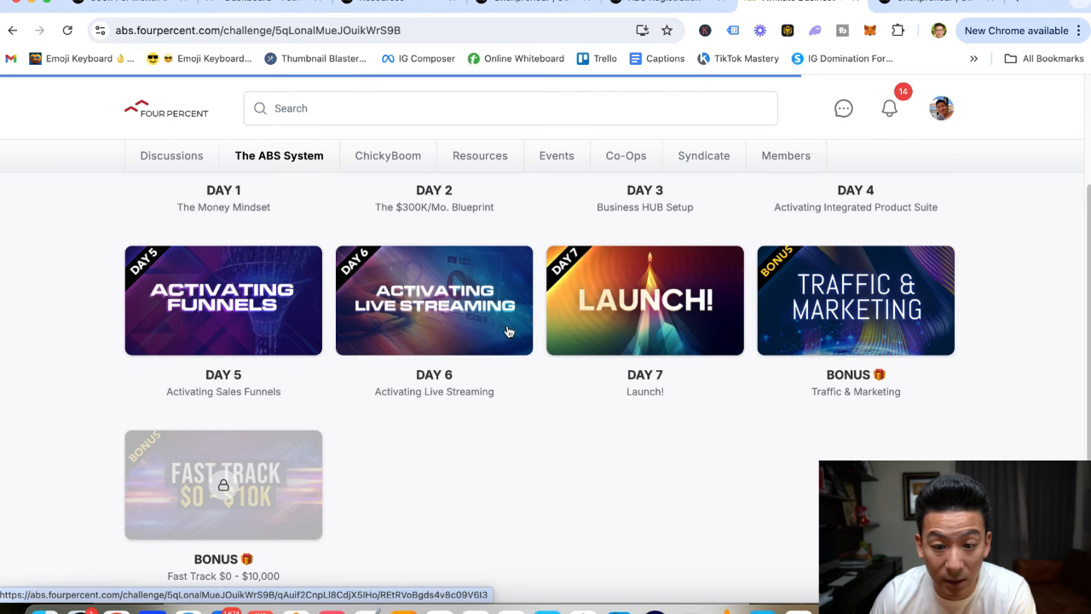
Open the BONUS Traffic & Marketing card and browse the Internet Traffic Academy video and resource links.
{"action": "left_click", "coordinate": [855, 300]}
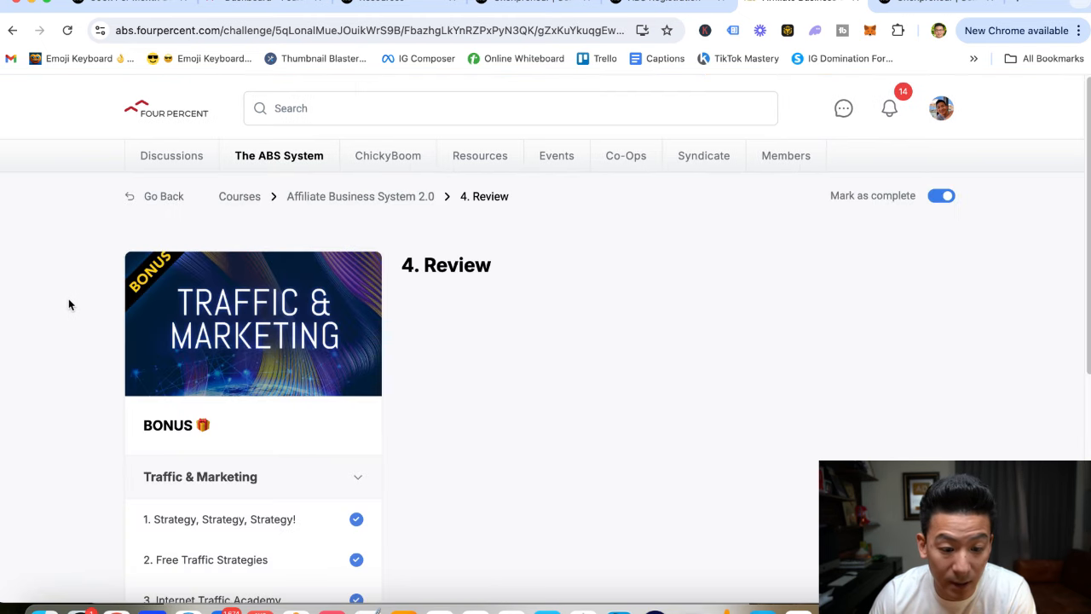
{"action": "scroll", "scroll_direction": "down", "scroll_amount": 3}
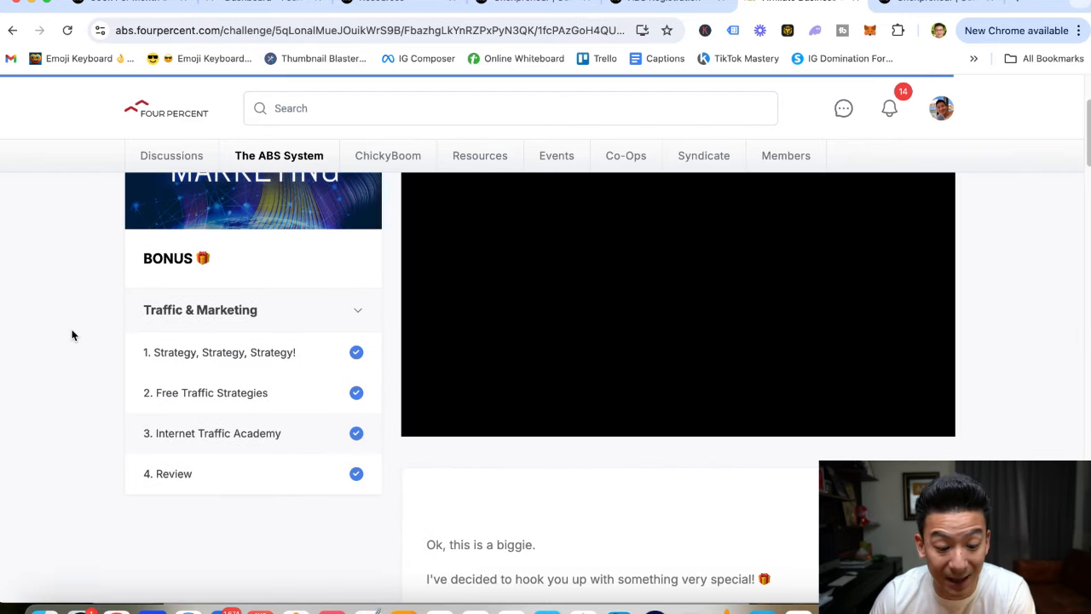
{"action": "scroll", "scroll_direction": "down", "scroll_amount": 3}
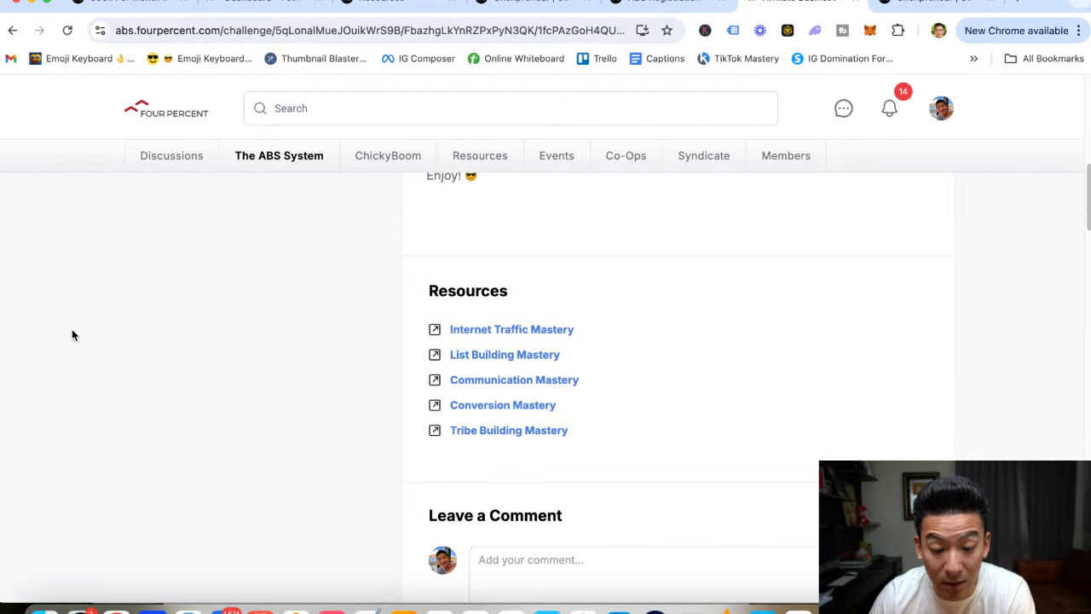
{"action": "scroll", "scroll_direction": "down", "scroll_amount": 3}
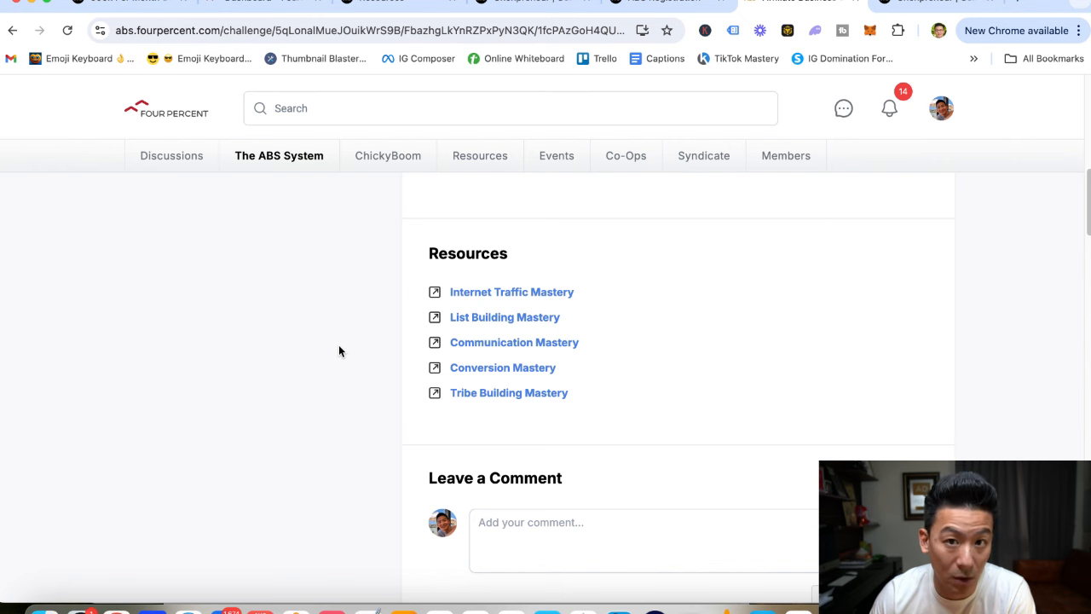
{"action": "scroll", "scroll_direction": "up", "scroll_amount": 3}
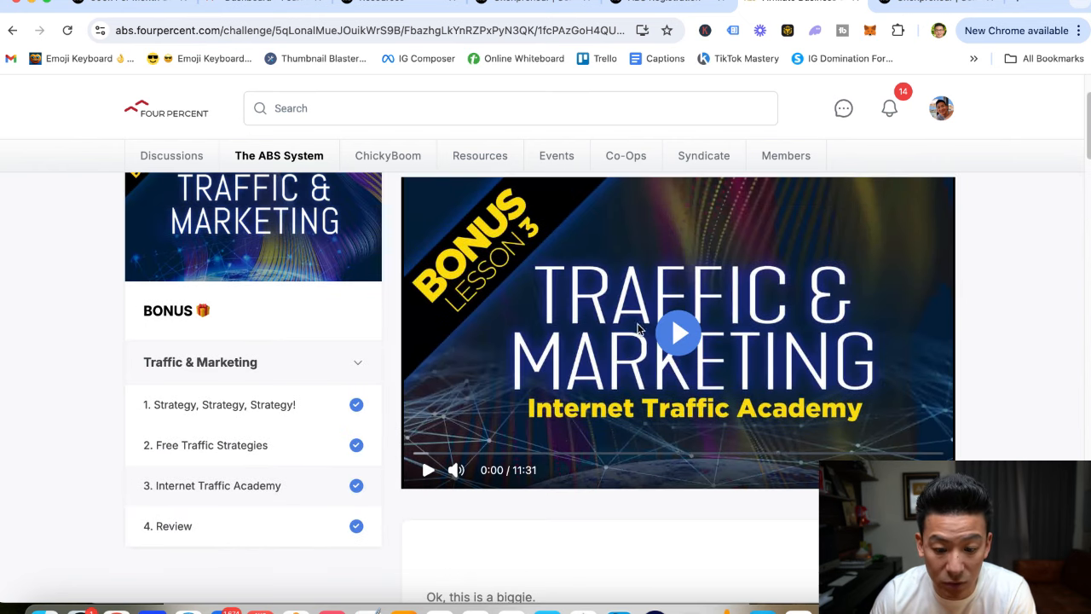
{"action": "scroll", "scroll_direction": "down", "scroll_amount": 3}
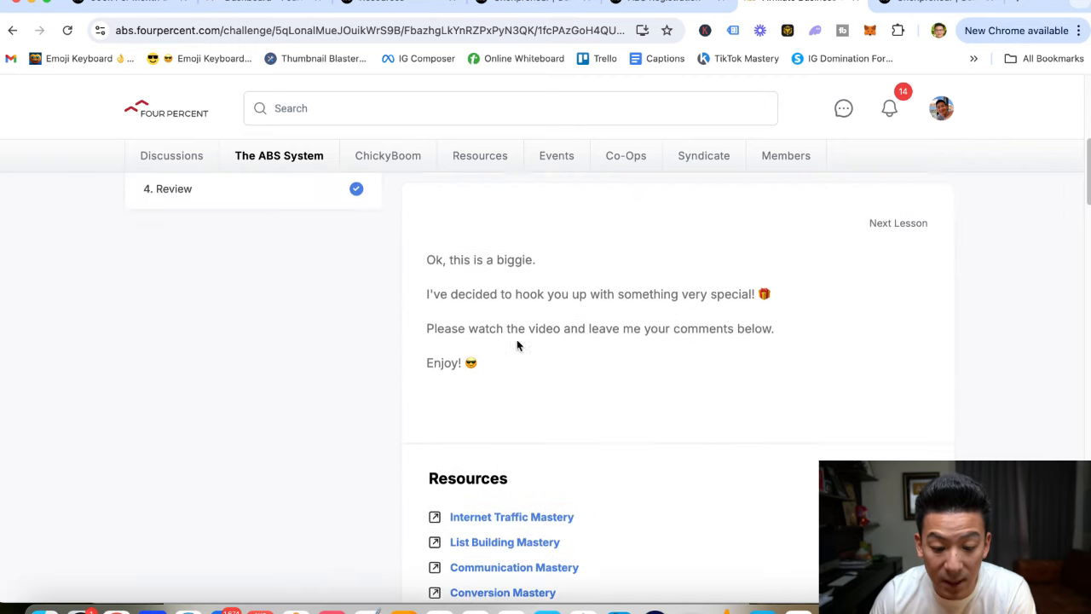
{"action": "scroll", "scroll_direction": "down", "scroll_amount": 3}
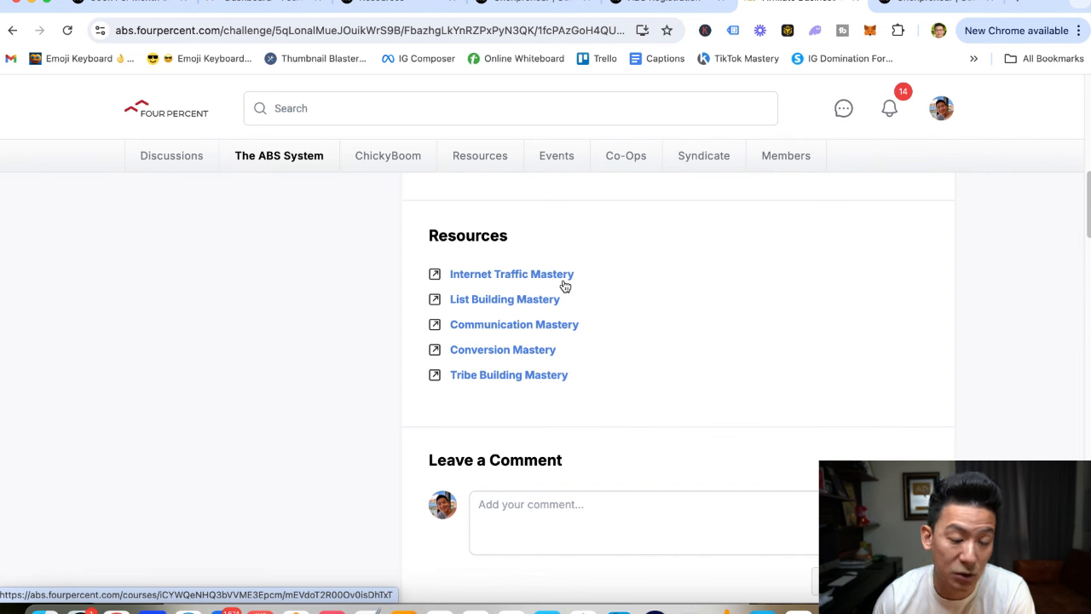
{"action": "mouse_move", "coordinate": [548, 299]}
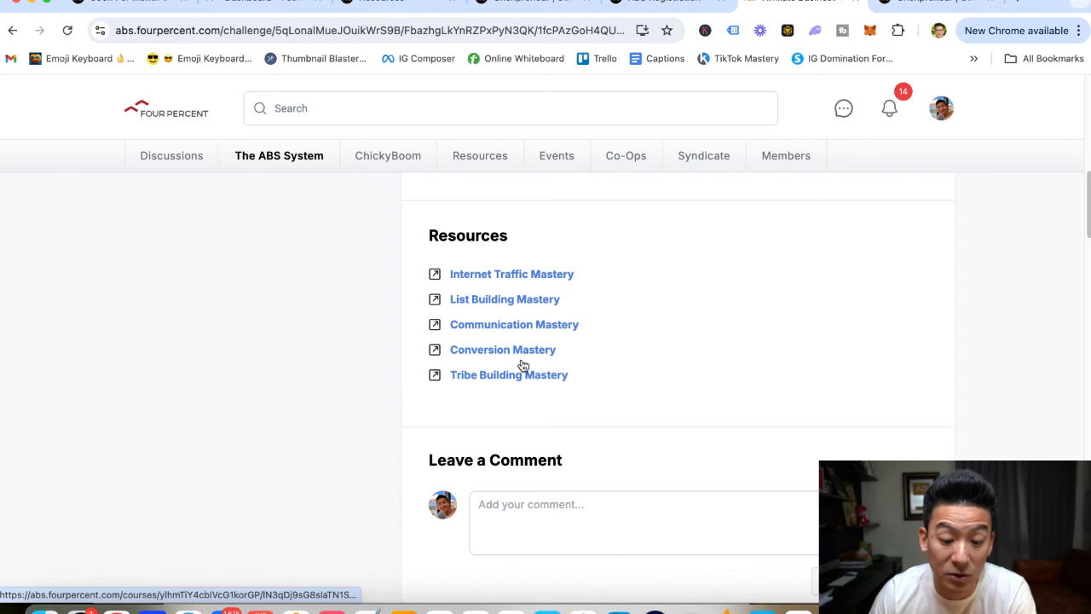
{"action": "mouse_move", "coordinate": [642, 332]}
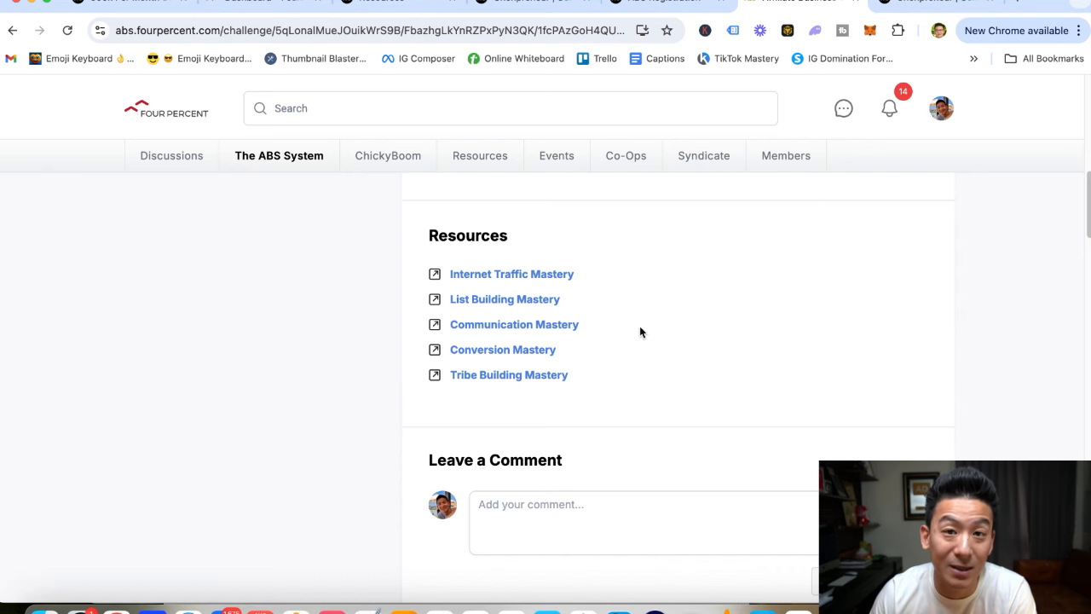
{"action": "mouse_move", "coordinate": [396, 377]}
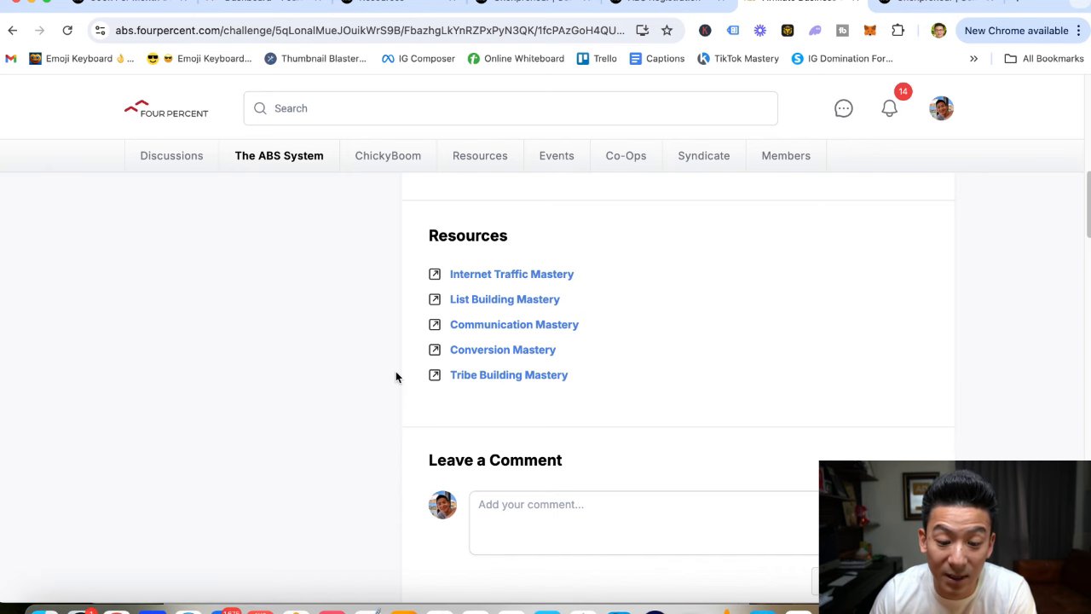
{"action": "left_click", "coordinate": [511, 273]}
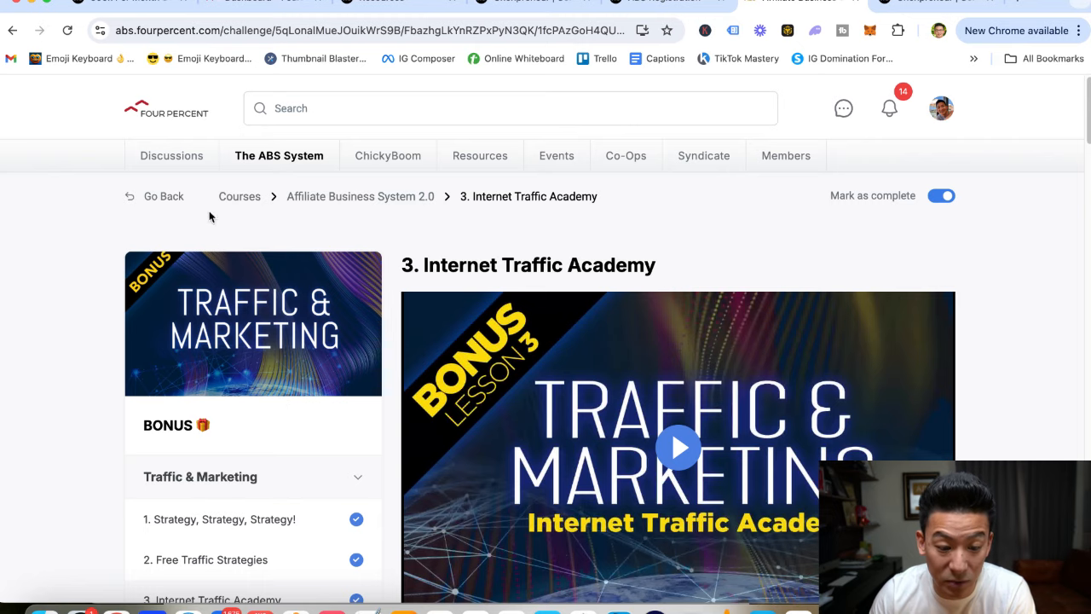
Scroll through the Internet Traffic Mastery welcome lesson and its ten traffic modules.
{"action": "scroll", "scroll_direction": "down", "scroll_amount": 3}
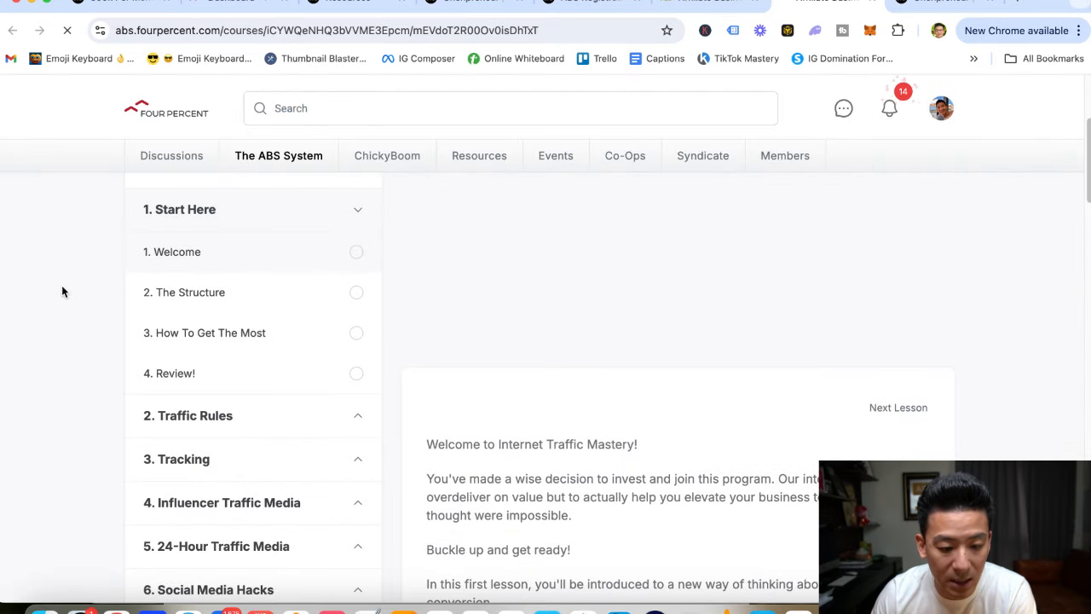
{"action": "scroll", "scroll_direction": "down", "scroll_amount": 3}
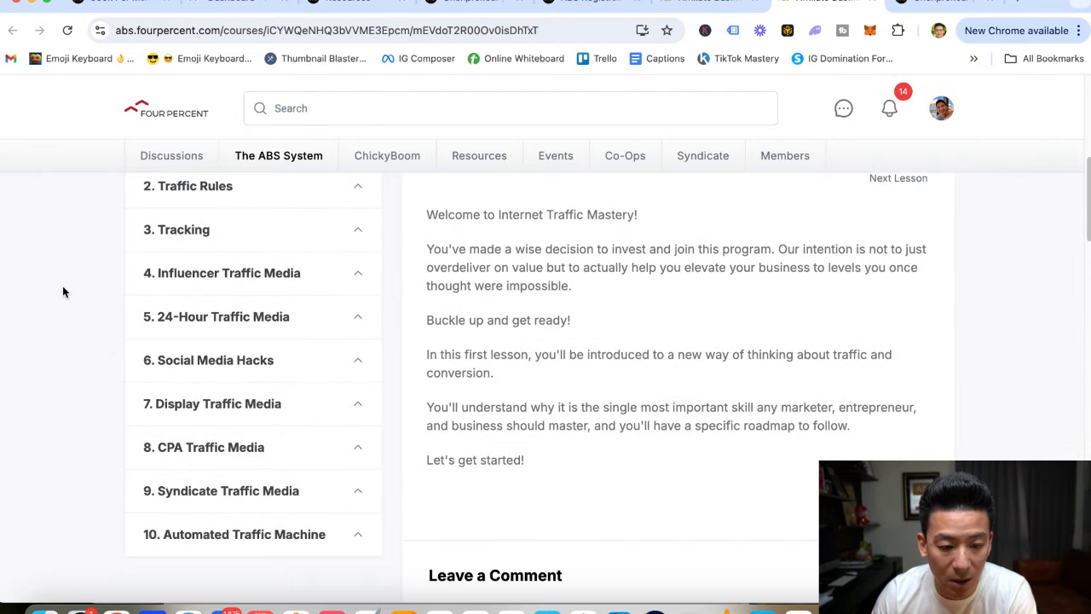
{"action": "mouse_move", "coordinate": [264, 318]}
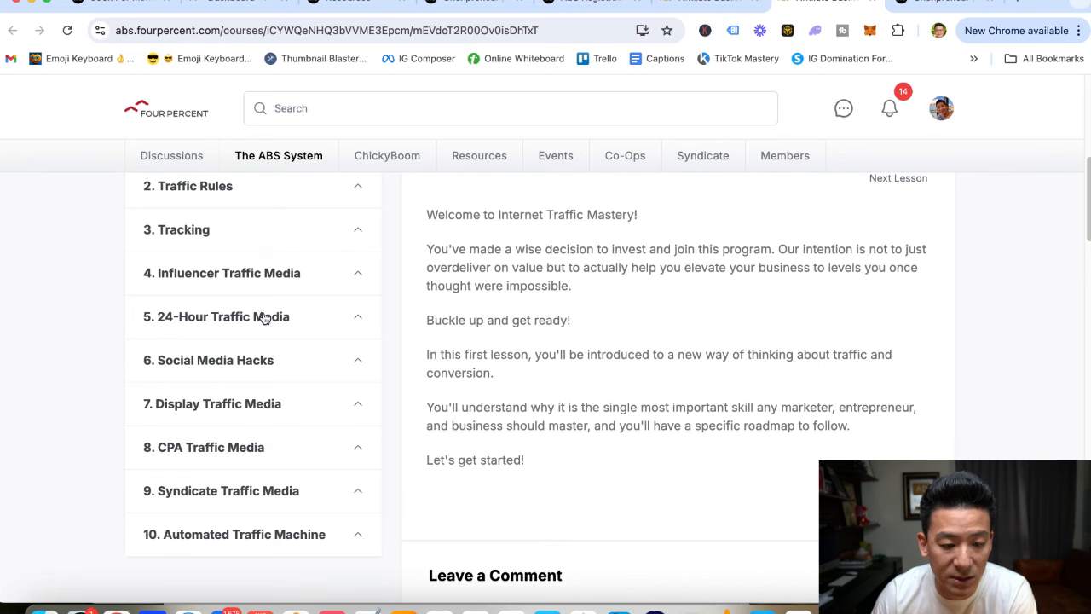
{"action": "mouse_move", "coordinate": [216, 353]}
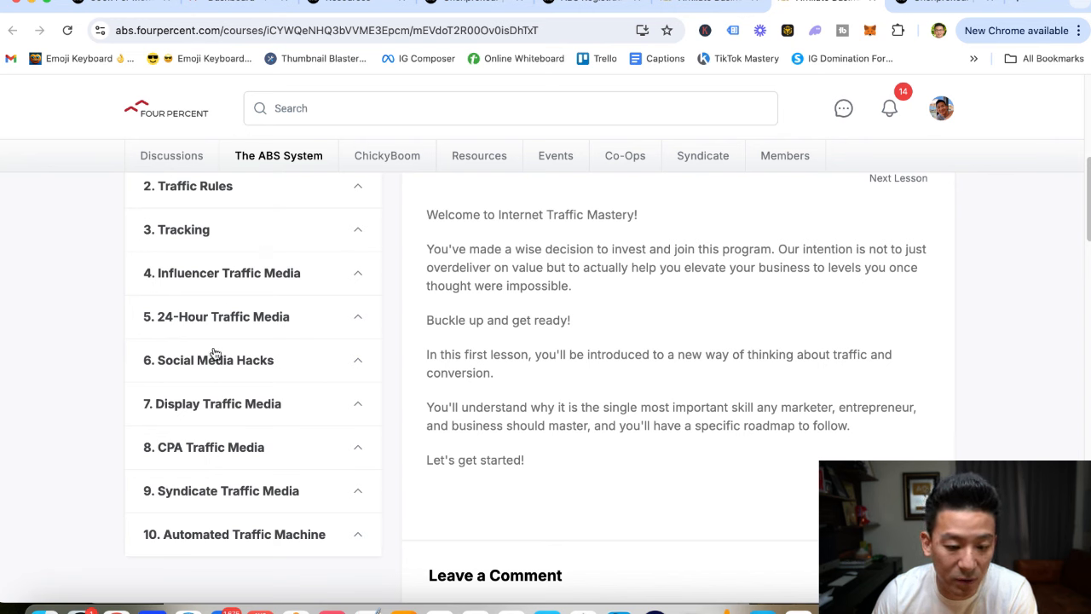
{"action": "mouse_move", "coordinate": [209, 427]}
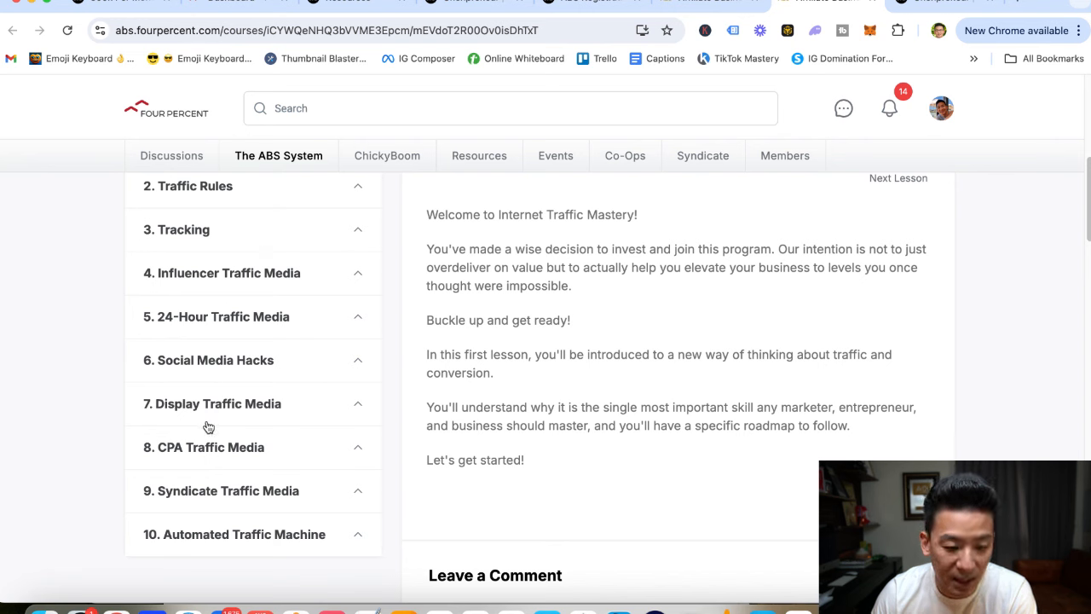
{"action": "mouse_move", "coordinate": [146, 491]}
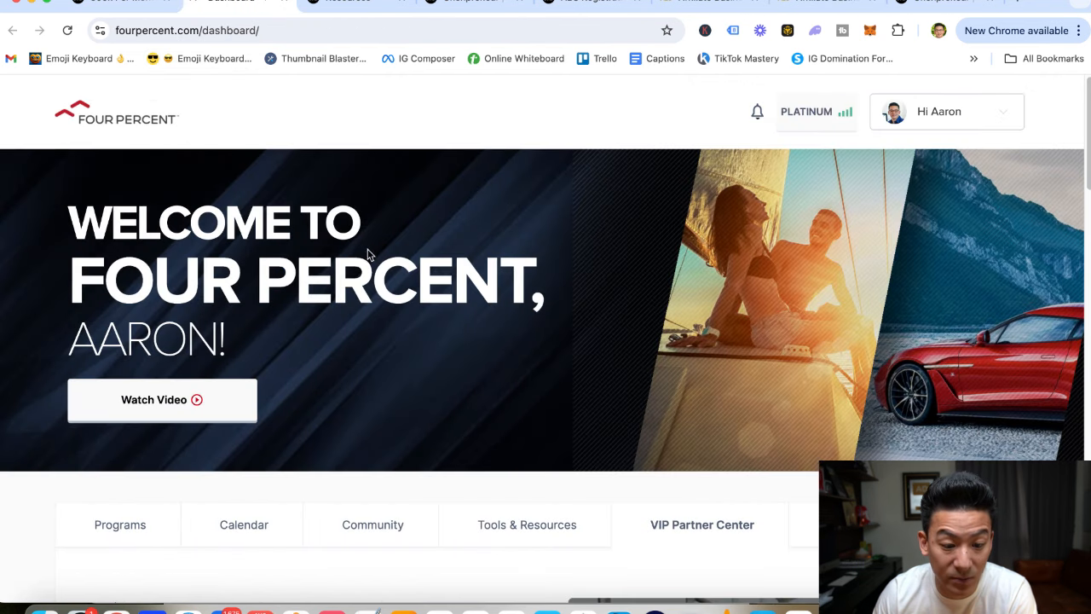
Open VIP Partner Center and view the Earnings Report: $23,032.60 commissions from 53 sales.
{"action": "double_click", "coordinate": [304, 280]}
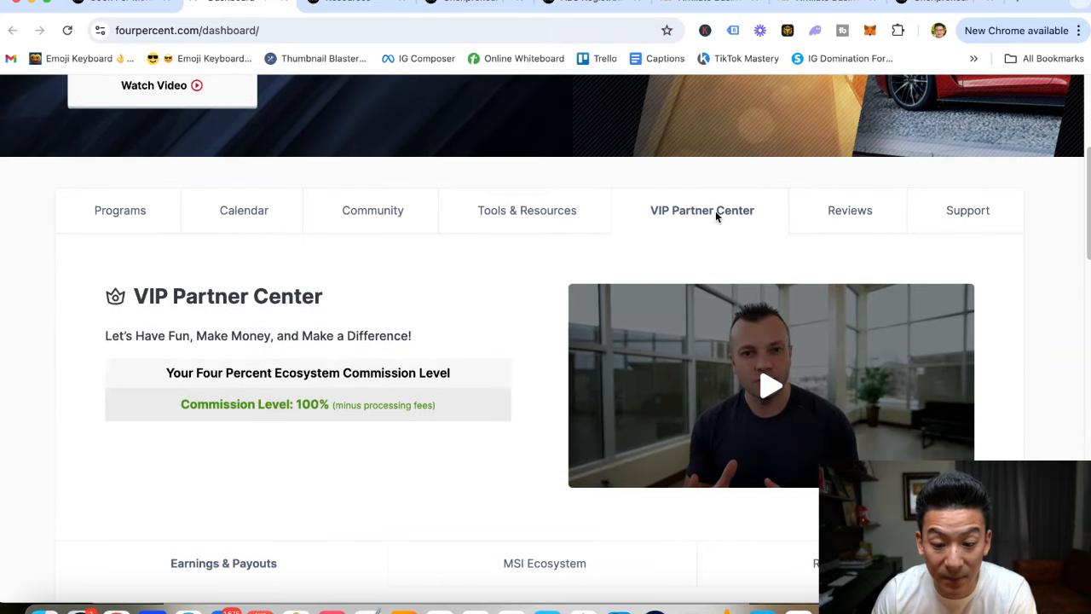
{"action": "scroll", "scroll_direction": "up", "scroll_amount": 3}
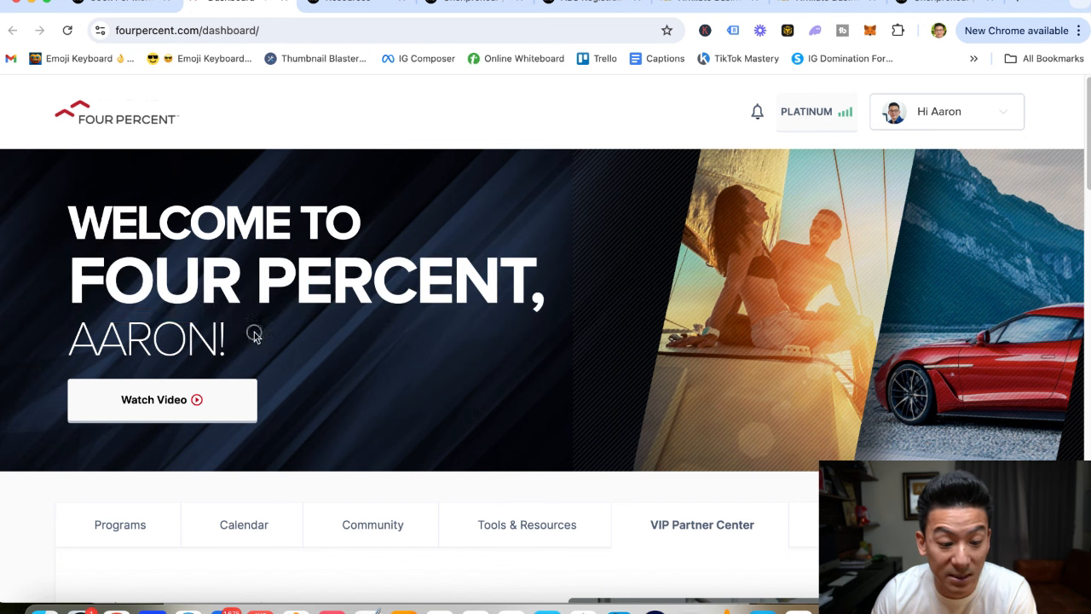
{"action": "scroll", "scroll_direction": "down", "scroll_amount": 3}
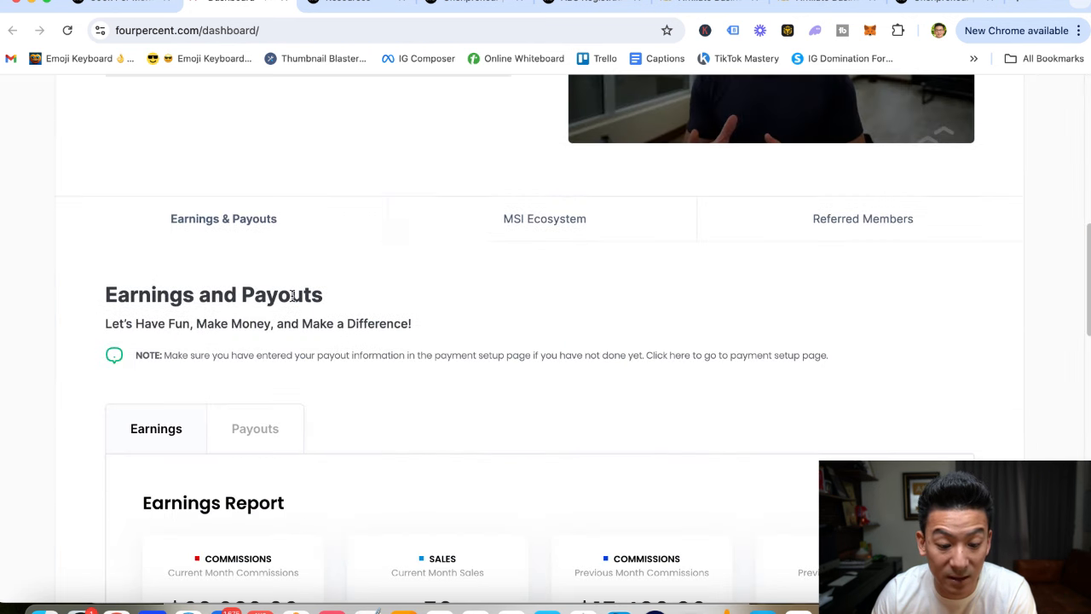
{"action": "scroll", "scroll_direction": "down", "scroll_amount": 3}
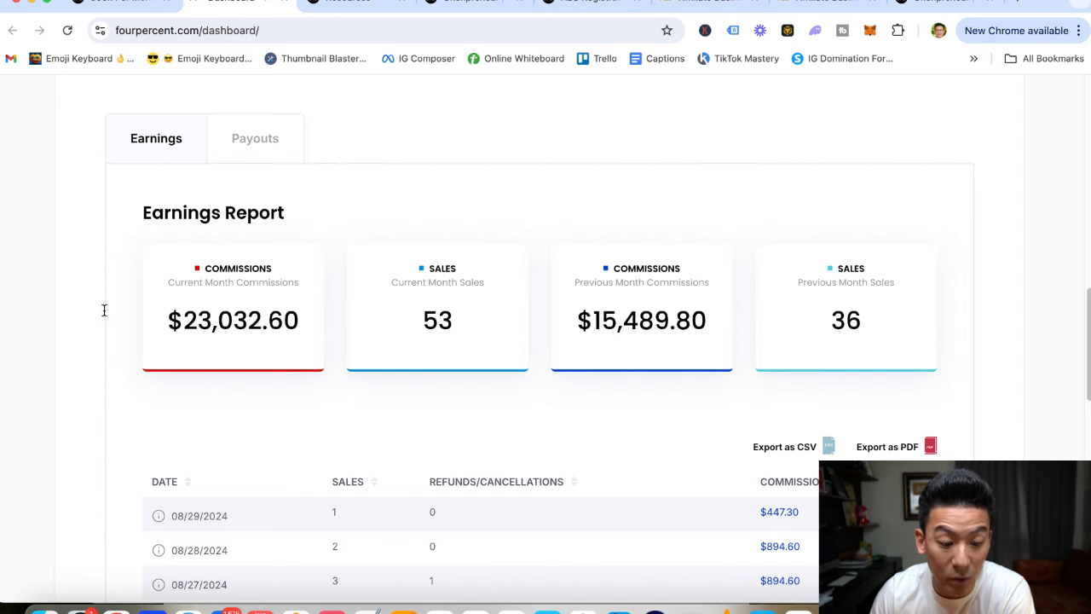
{"action": "mouse_move", "coordinate": [294, 332]}
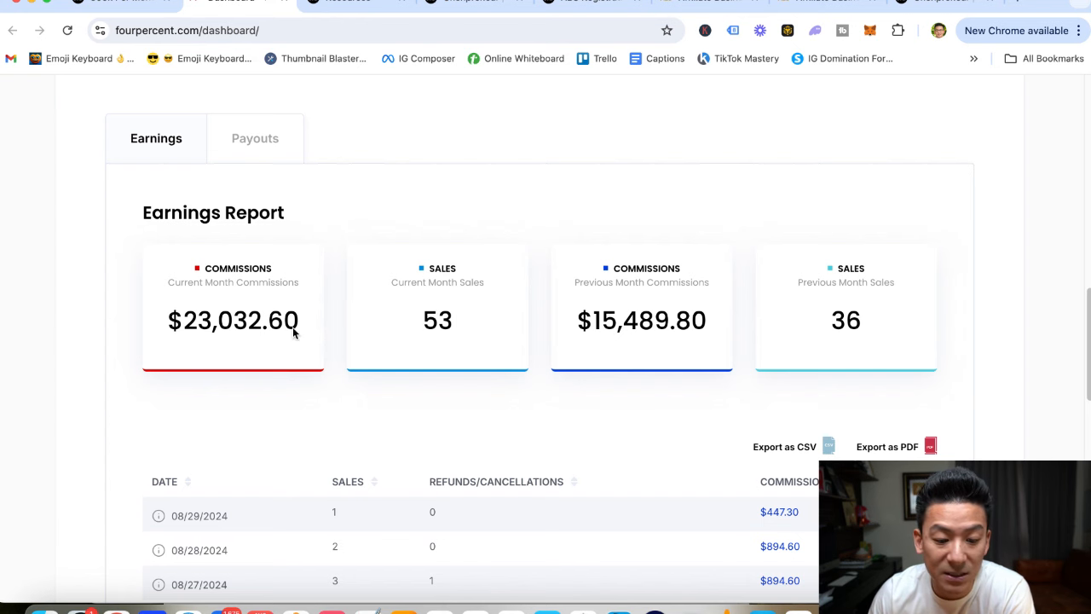
{"action": "double_click", "coordinate": [233, 319]}
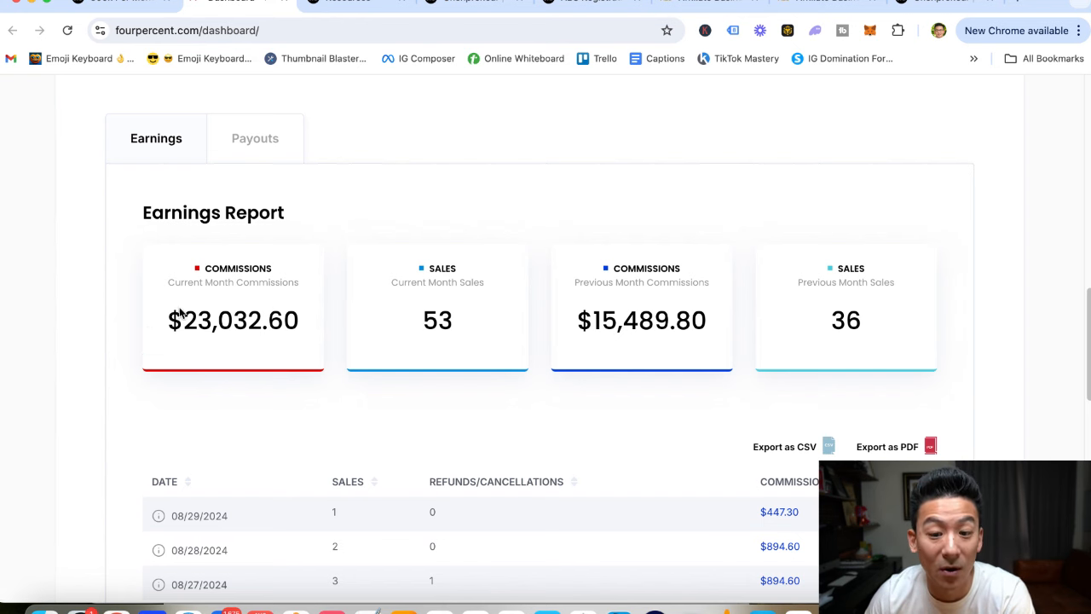
{"action": "mouse_move", "coordinate": [429, 186]}
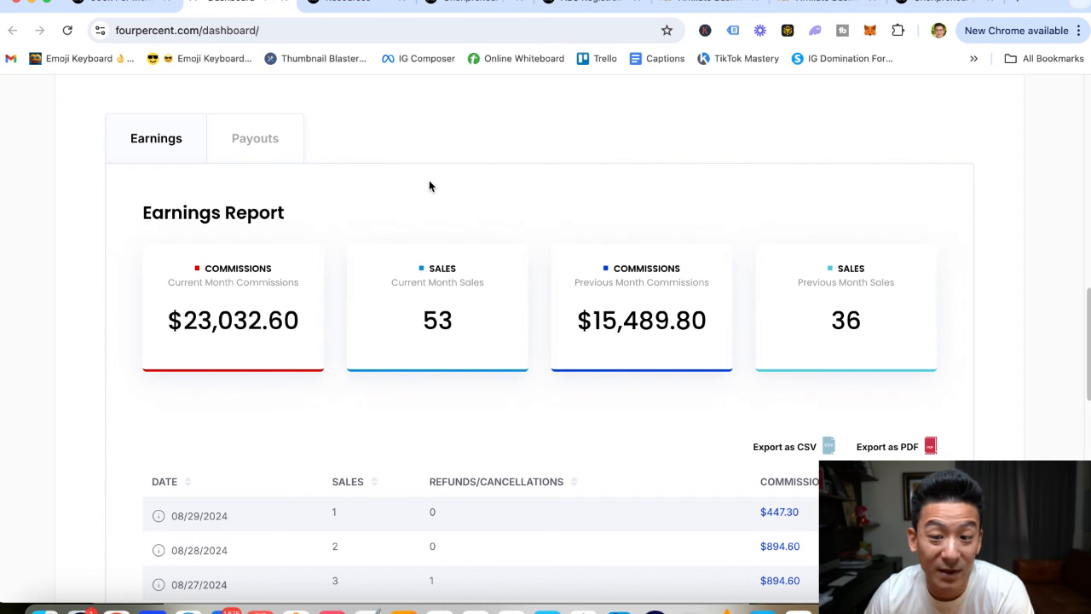
{"action": "mouse_move", "coordinate": [342, 243]}
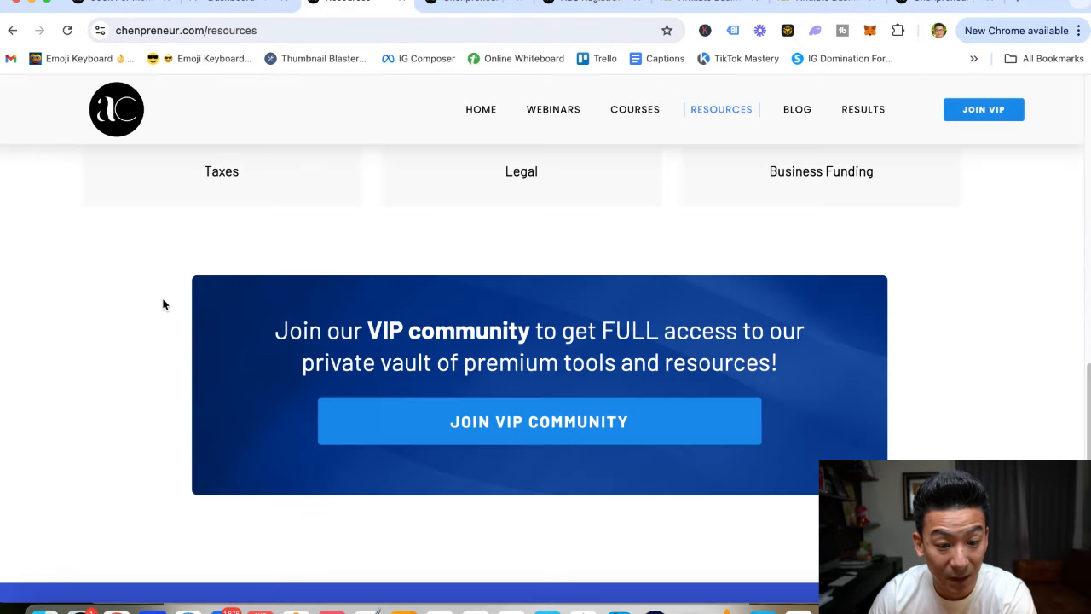
Scroll the Resources vault page, then switch to the social.chenpreneur.com VIP Community join tab.
{"action": "scroll", "scroll_direction": "up", "scroll_amount": 3}
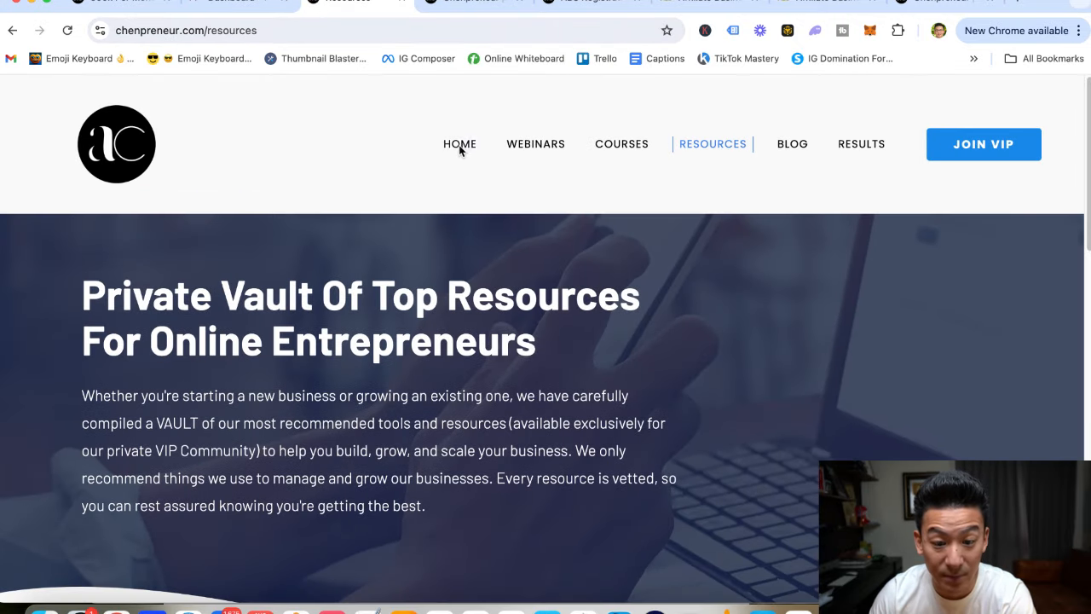
{"action": "mouse_move", "coordinate": [552, 393]}
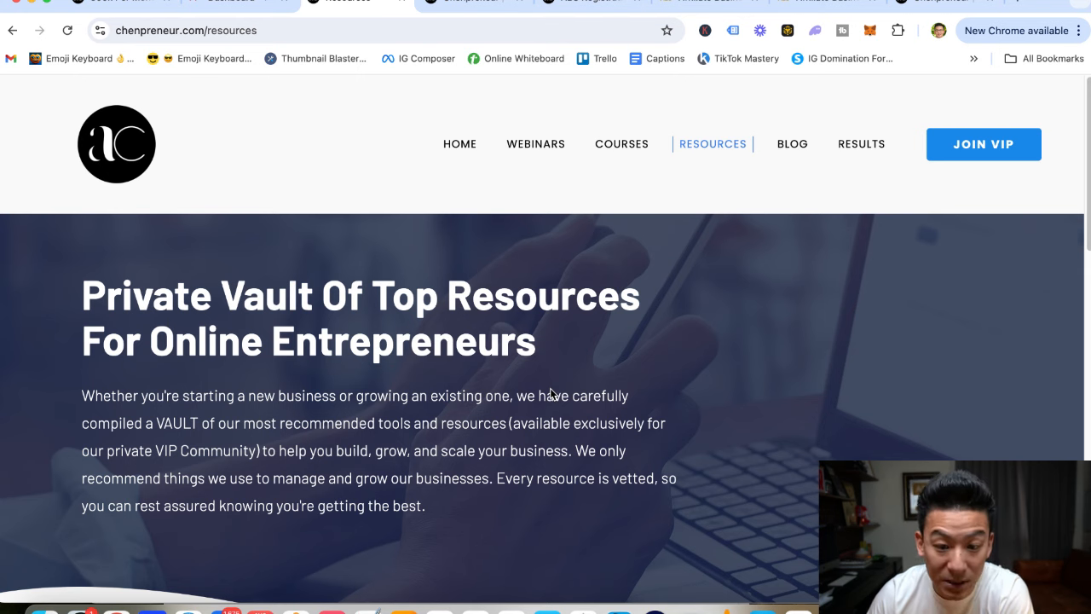
{"action": "mouse_move", "coordinate": [536, 153]}
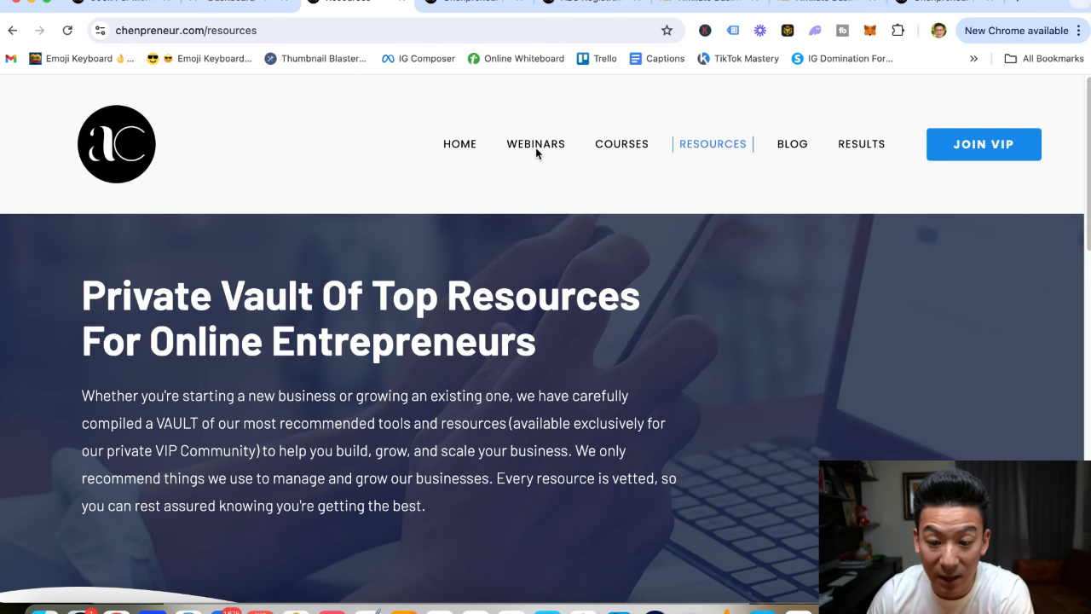
{"action": "scroll", "scroll_direction": "down", "scroll_amount": 3}
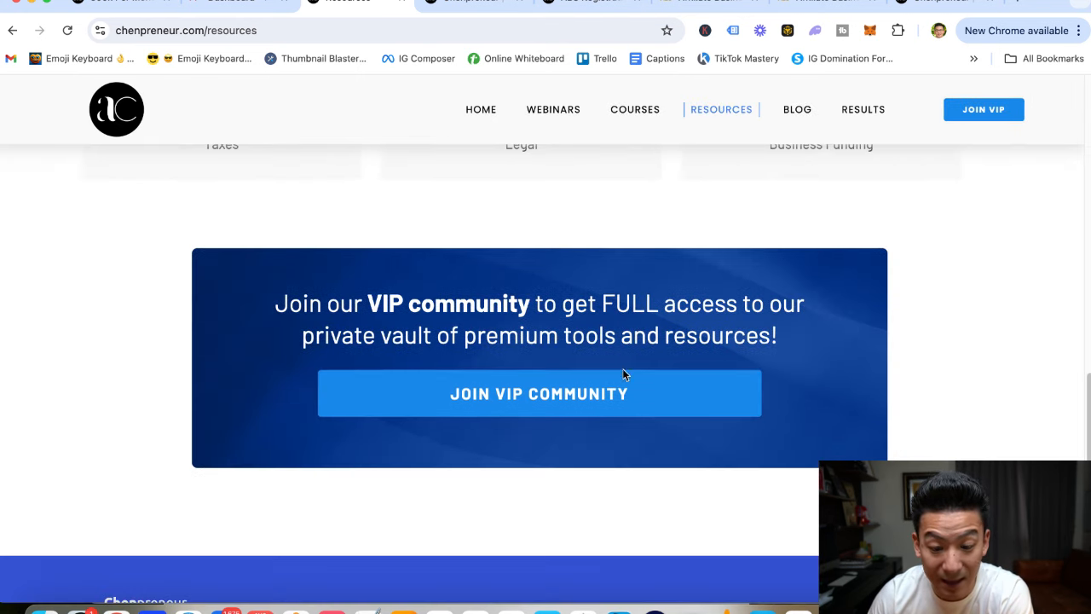
{"action": "mouse_move", "coordinate": [556, 288]}
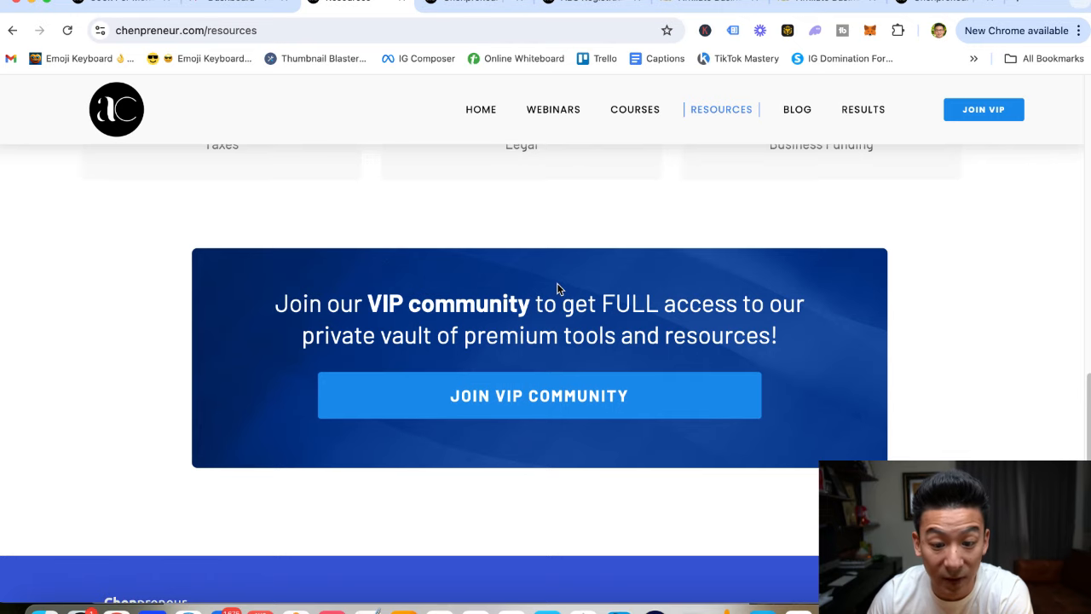
{"action": "scroll", "scroll_direction": "up", "scroll_amount": 3}
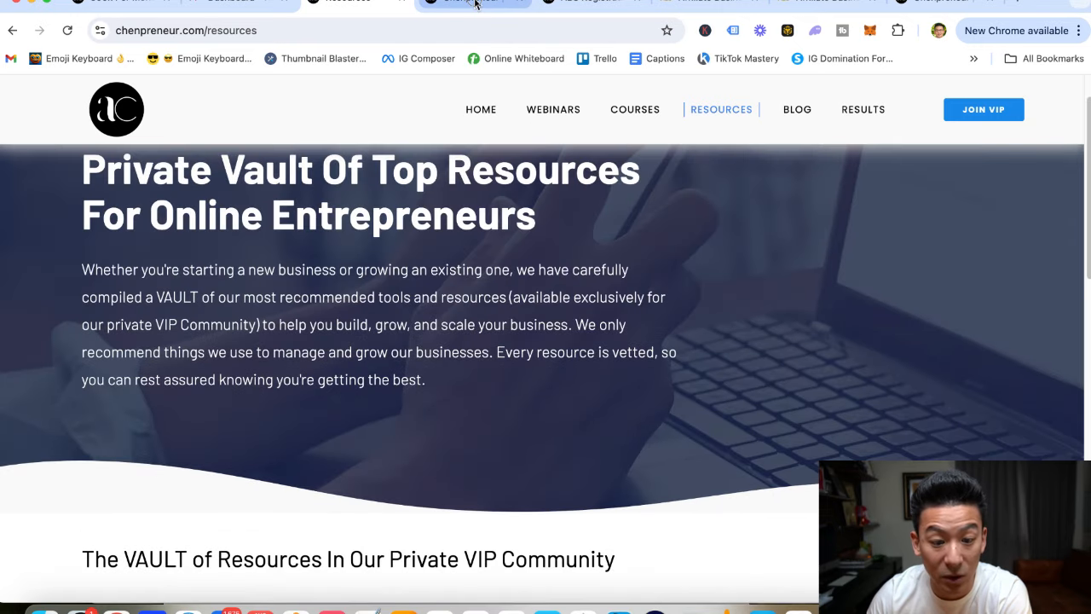
{"action": "left_click", "coordinate": [473, 2]}
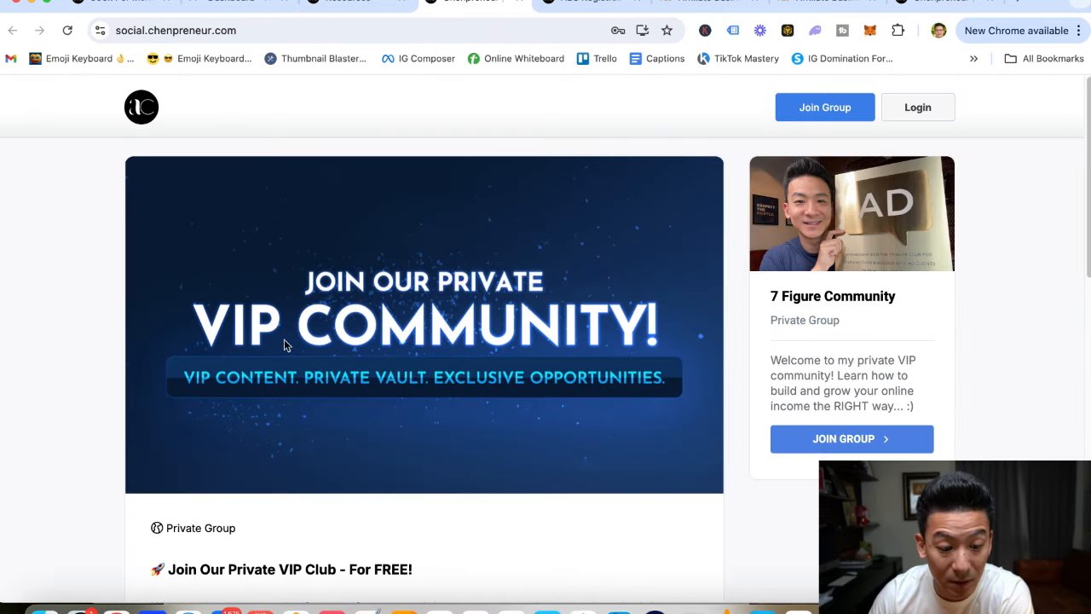
{"action": "mouse_move", "coordinate": [418, 252]}
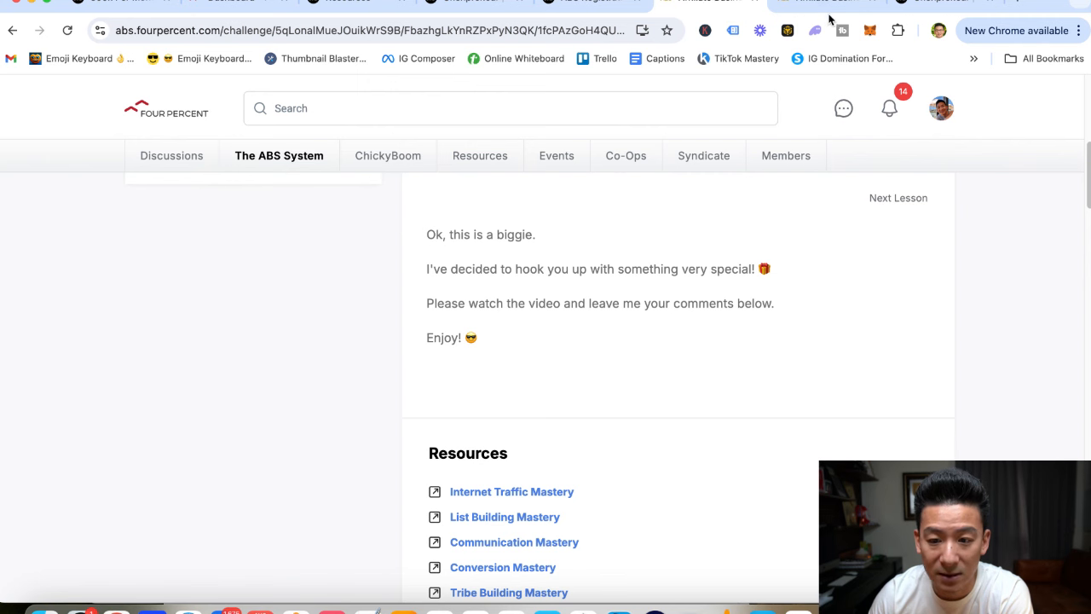
Go back from the bonus lesson to the ABS 2.0 course grid, then open Discussions.
{"action": "left_click", "coordinate": [511, 491]}
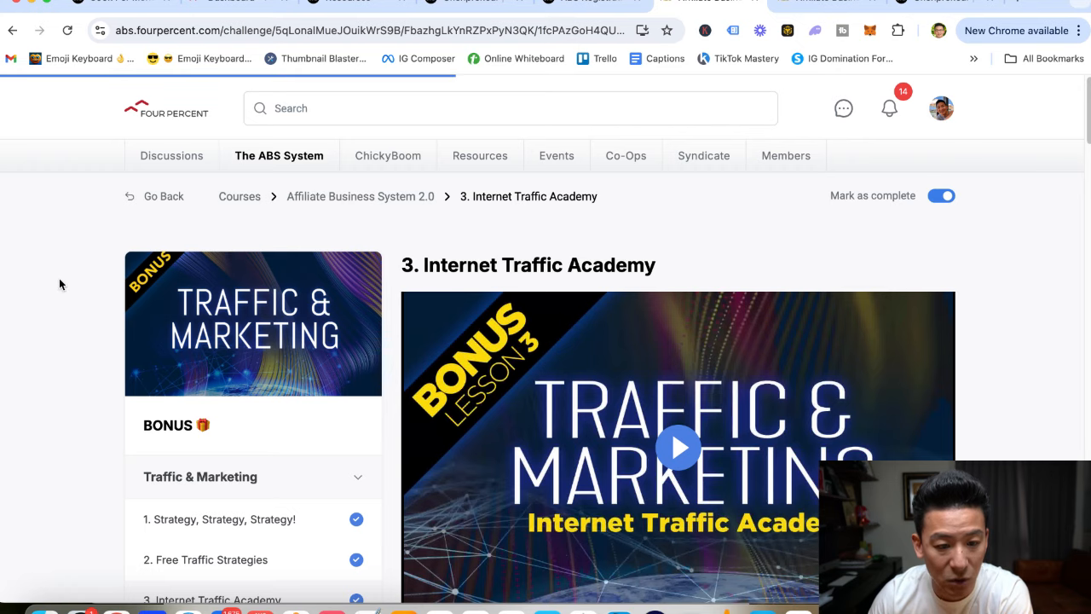
{"action": "left_click", "coordinate": [360, 196]}
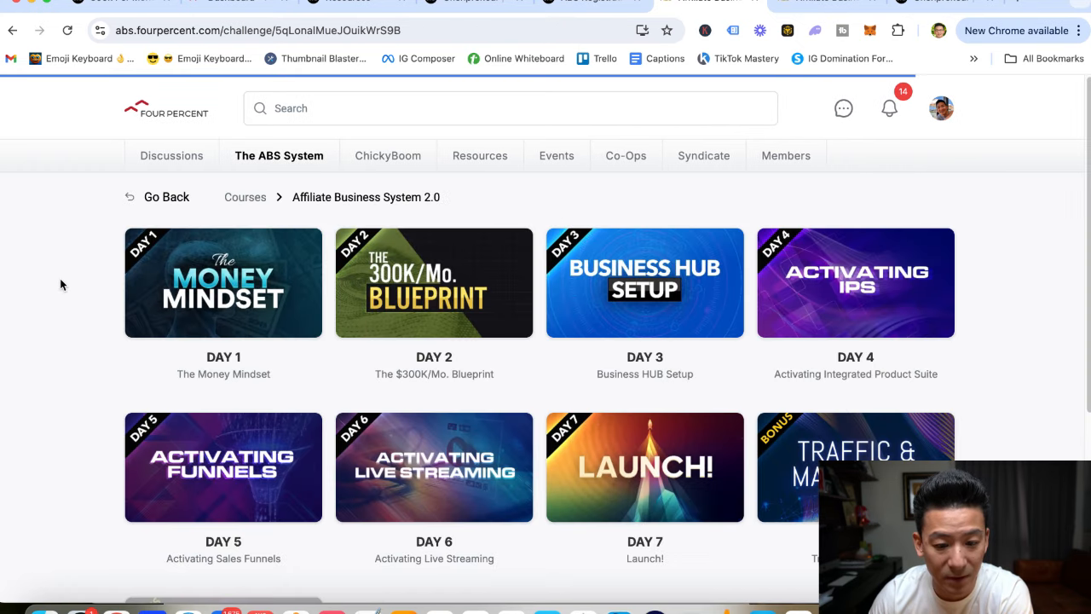
{"action": "scroll", "scroll_direction": "down", "scroll_amount": 3}
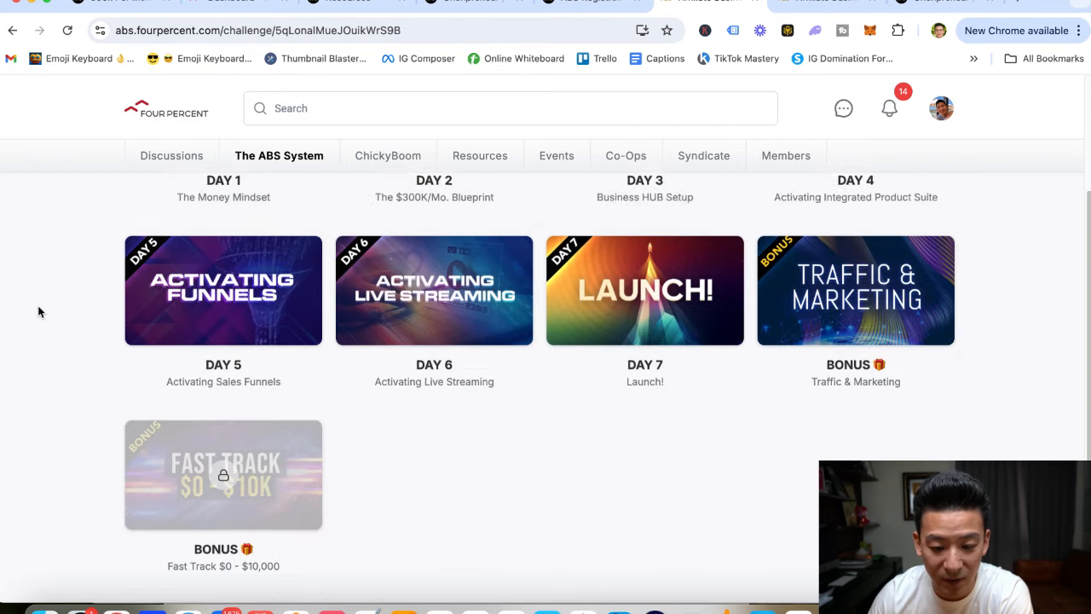
{"action": "scroll", "scroll_direction": "up", "scroll_amount": 3}
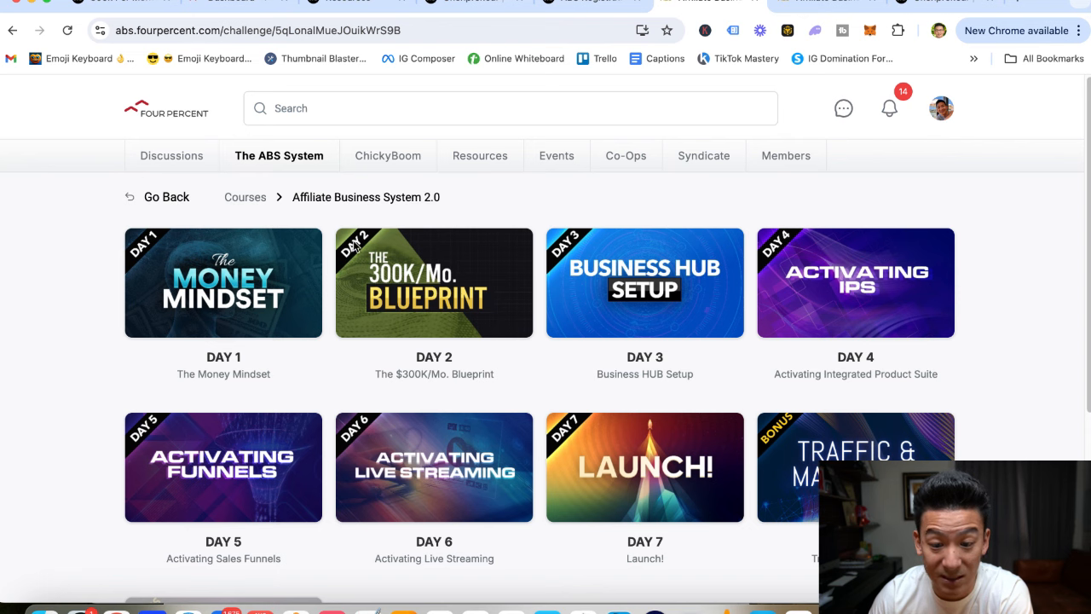
{"action": "mouse_move", "coordinate": [626, 166]}
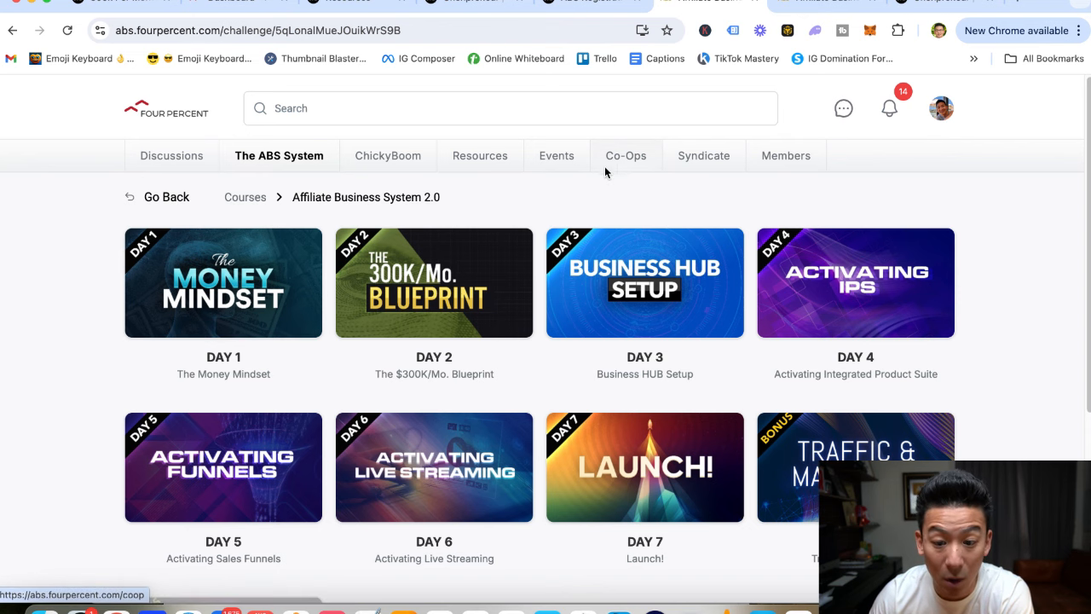
{"action": "left_click", "coordinate": [172, 155]}
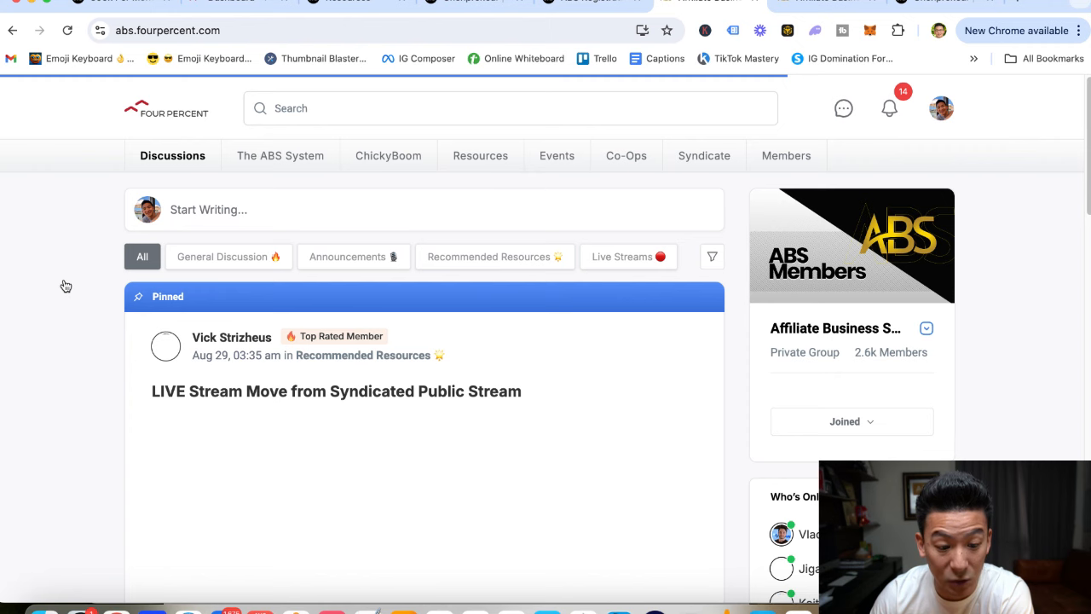
{"action": "scroll", "scroll_direction": "down", "scroll_amount": 3}
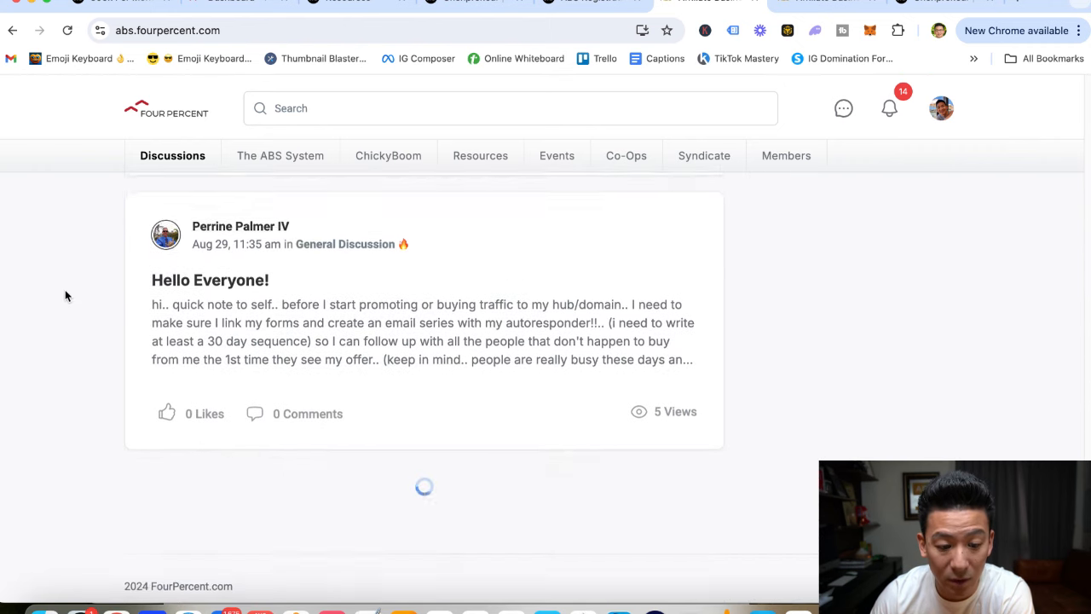
{"action": "scroll", "scroll_direction": "down", "scroll_amount": 3}
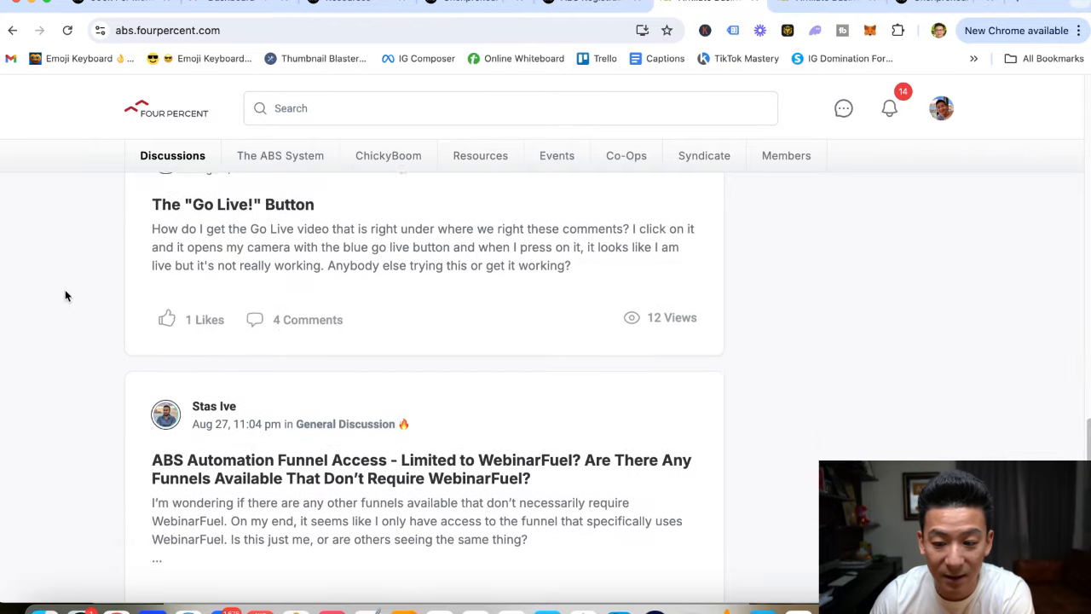
{"action": "scroll", "scroll_direction": "up", "scroll_amount": 3}
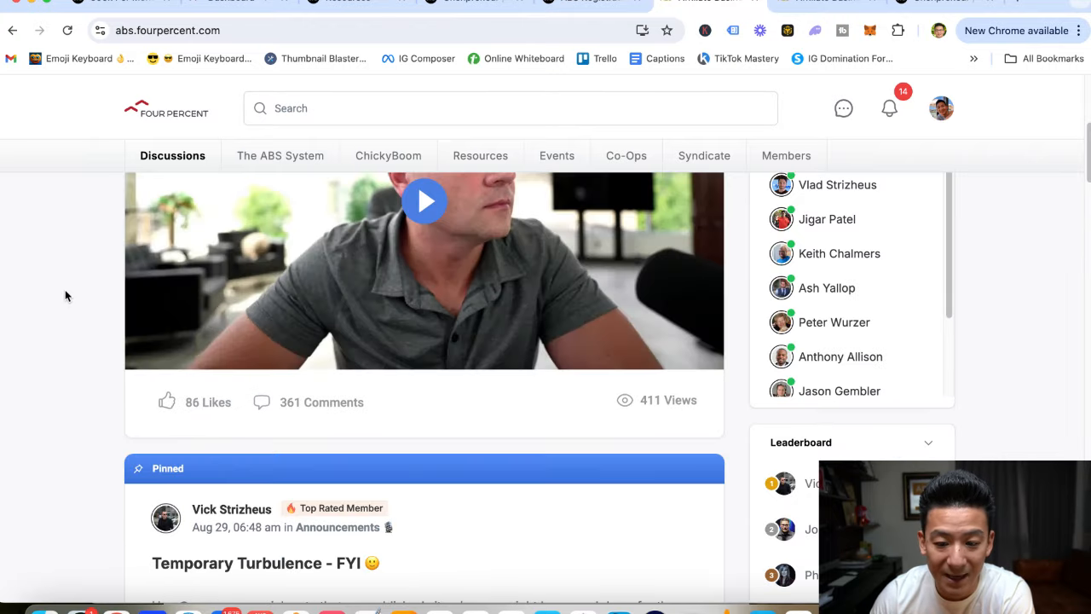
{"action": "scroll", "scroll_direction": "up", "scroll_amount": 3}
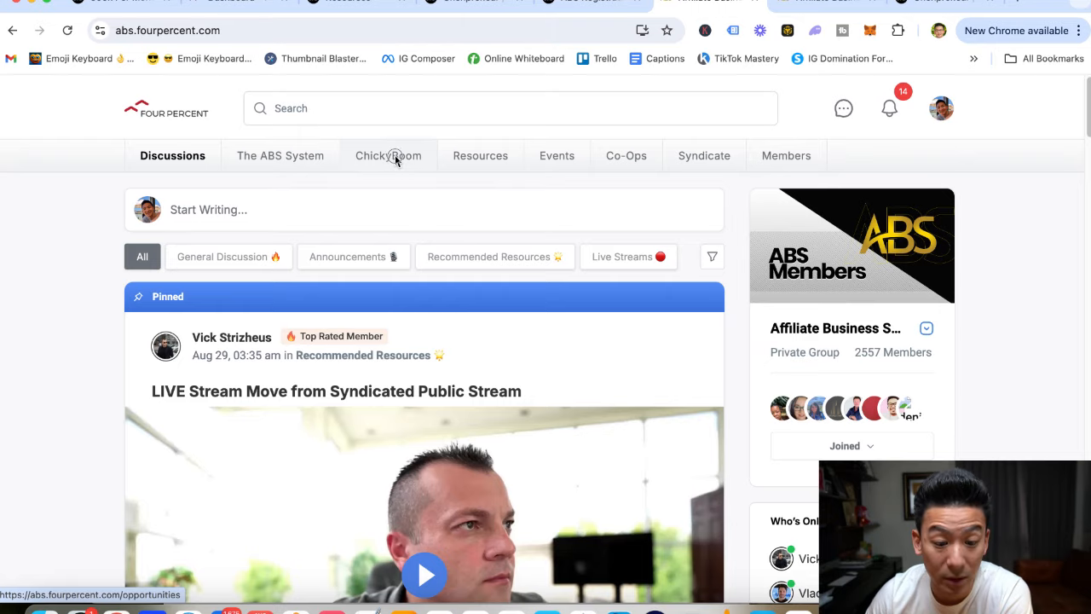
Open ChickyBoom and browse the ABS, WebinarFuel, 7K Metals and Vavoza affiliate offer cards.
{"action": "left_click", "coordinate": [387, 155]}
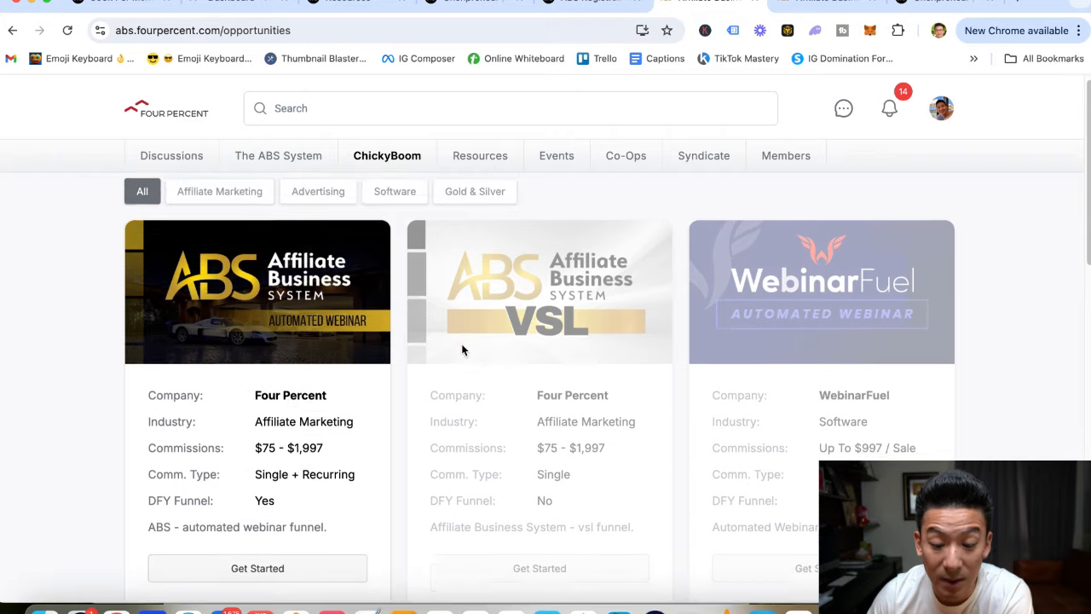
{"action": "scroll", "scroll_direction": "down", "scroll_amount": 3}
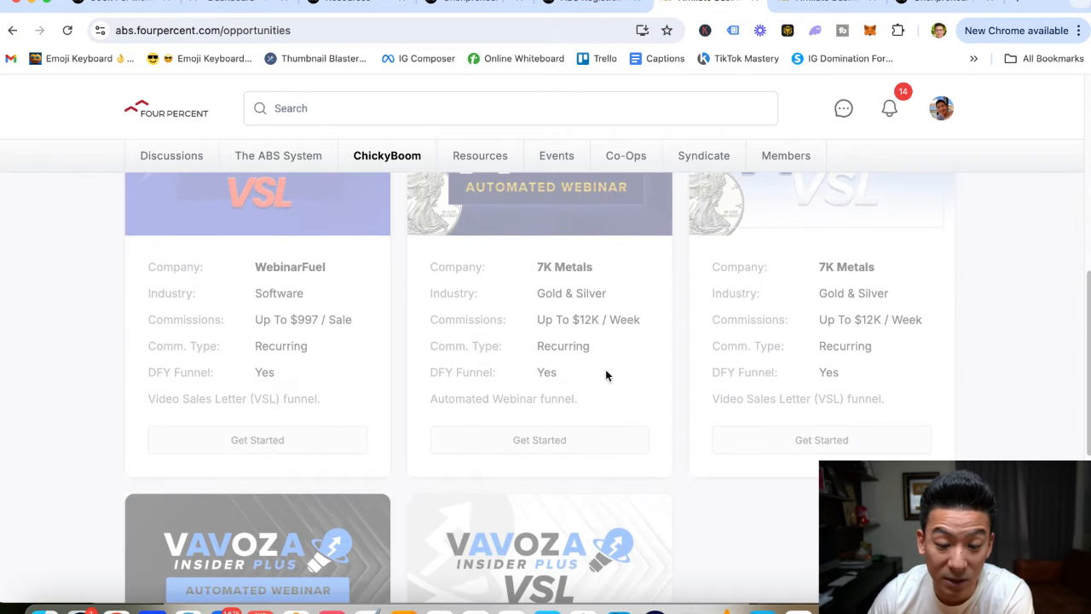
{"action": "scroll", "scroll_direction": "down", "scroll_amount": 3}
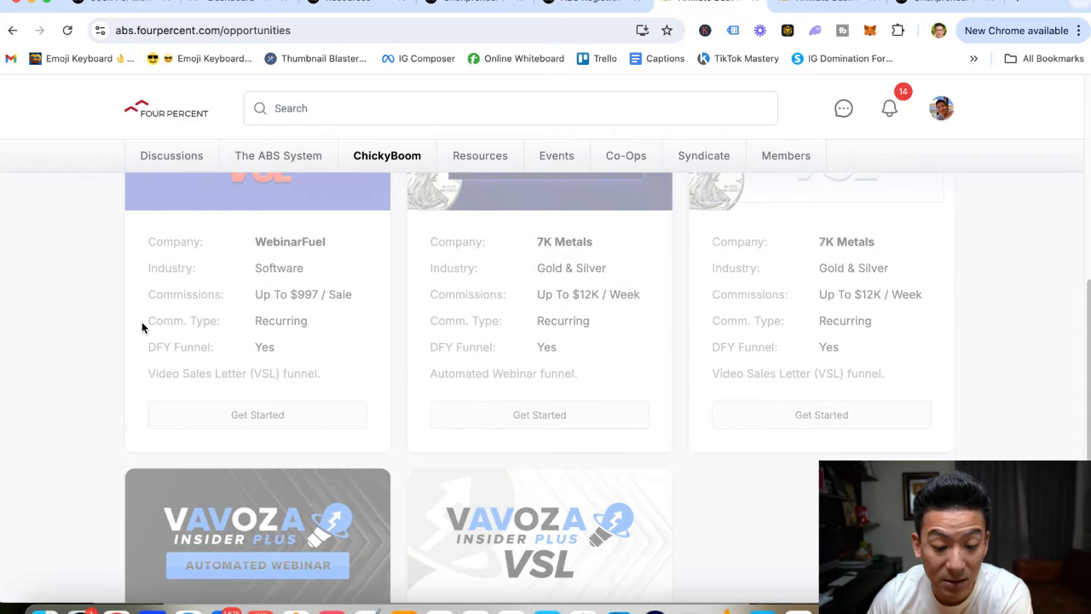
{"action": "scroll", "scroll_direction": "up", "scroll_amount": 3}
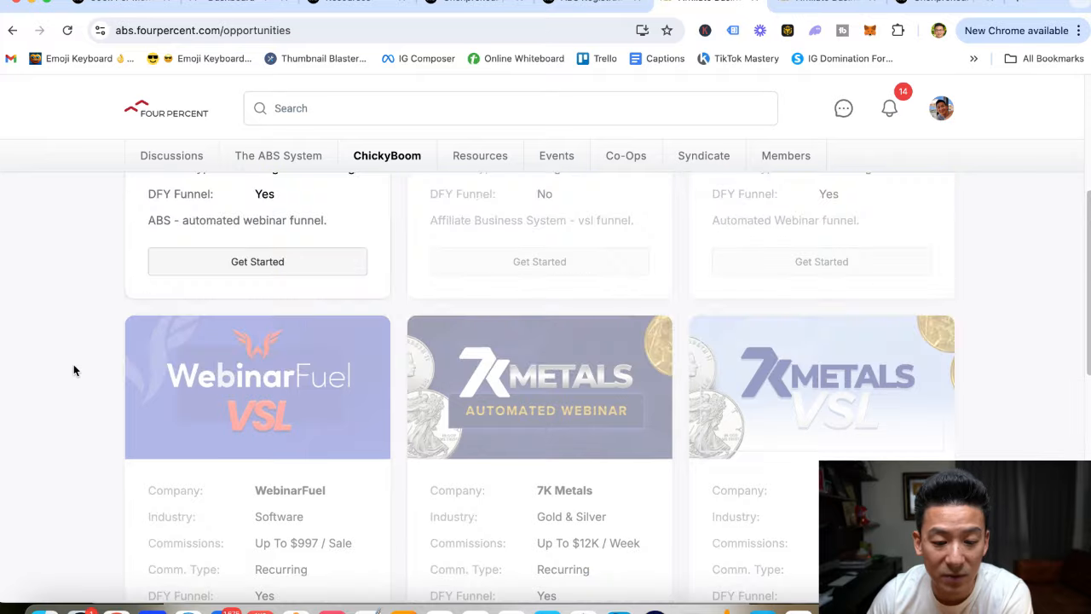
{"action": "scroll", "scroll_direction": "up", "scroll_amount": 3}
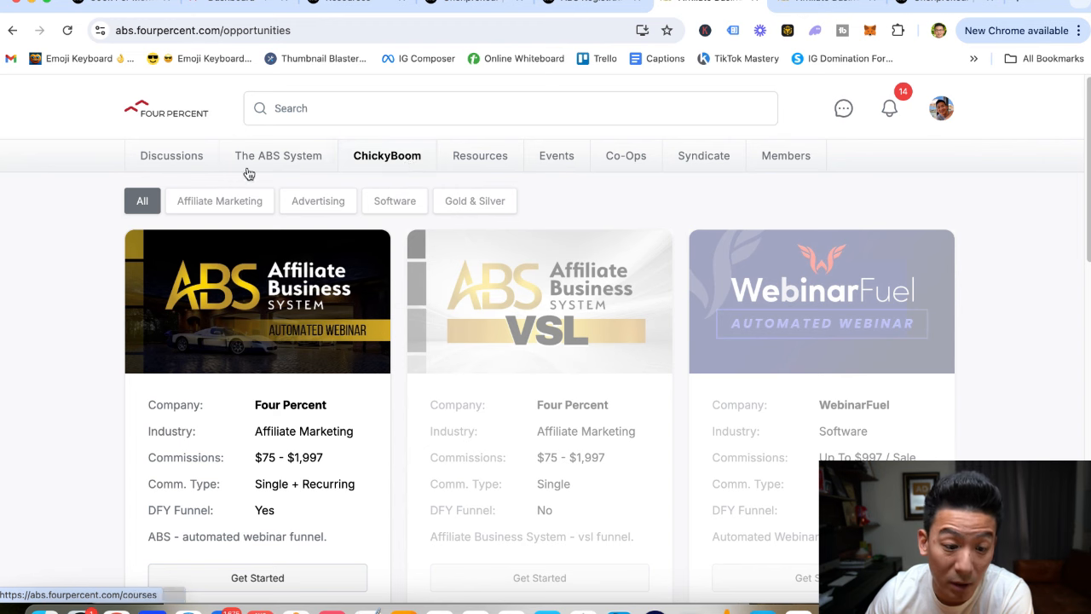
{"action": "mouse_move", "coordinate": [172, 160]}
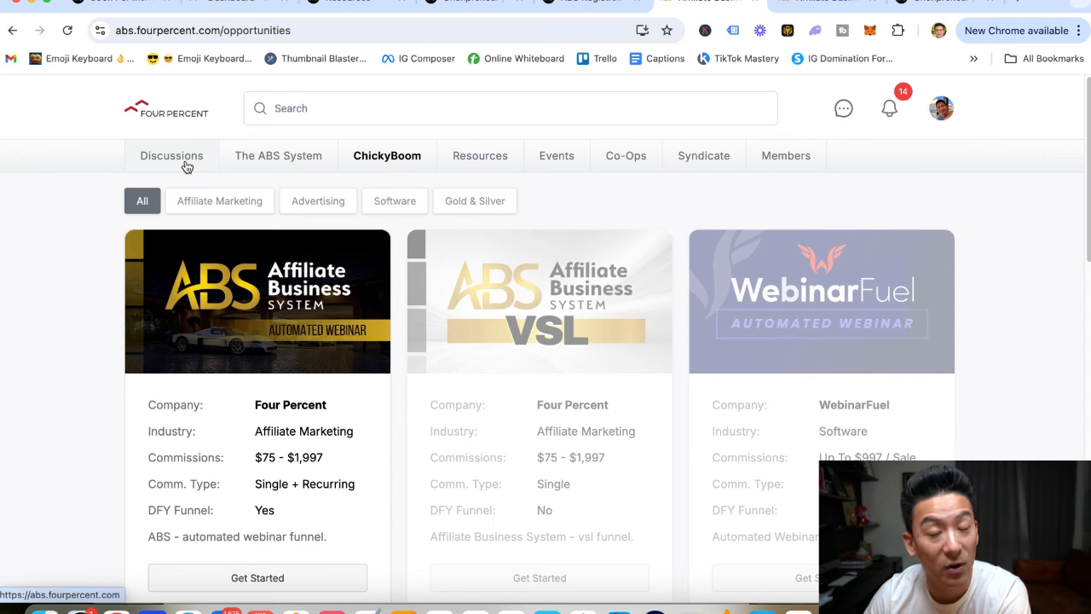
{"action": "mouse_move", "coordinate": [225, 107]}
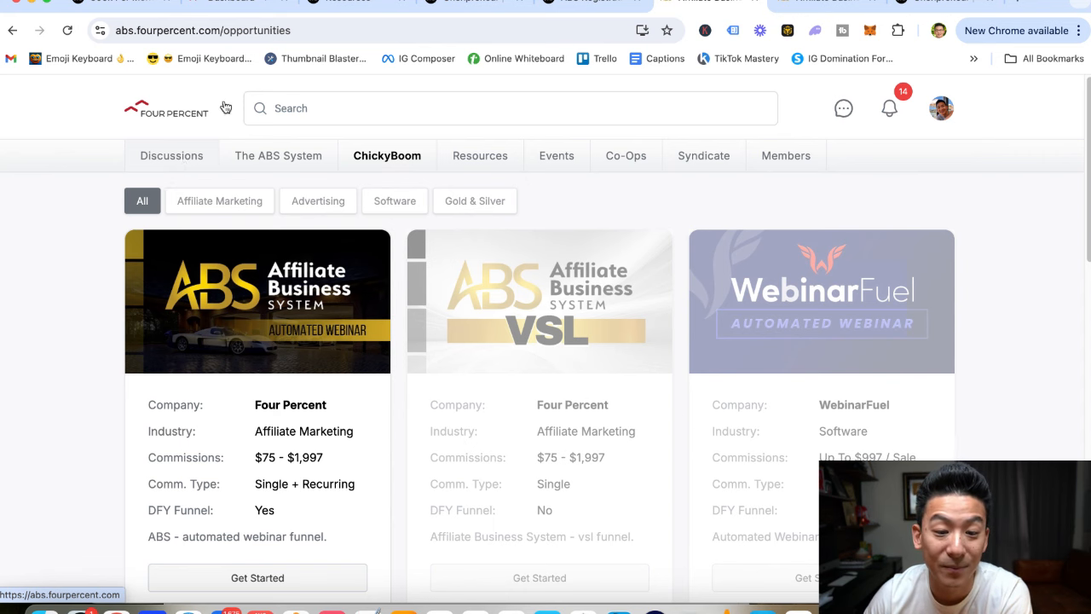
{"action": "mouse_move", "coordinate": [238, 3]}
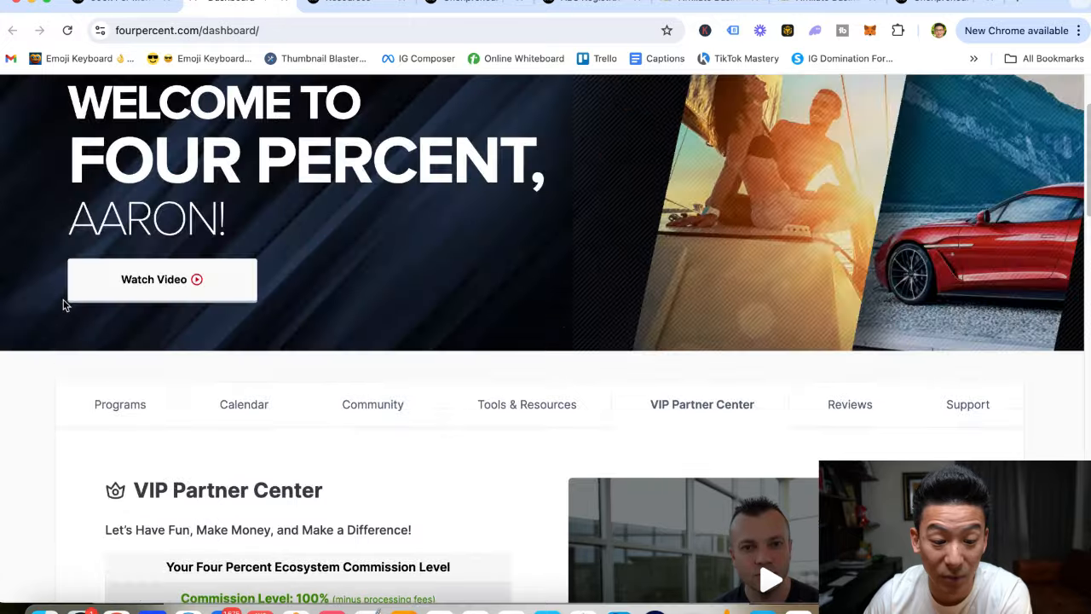
Open the Payouts tab showing $47,712.60 pending and $227,655.53 lifetime earnings.
{"action": "scroll", "scroll_direction": "down", "scroll_amount": 3}
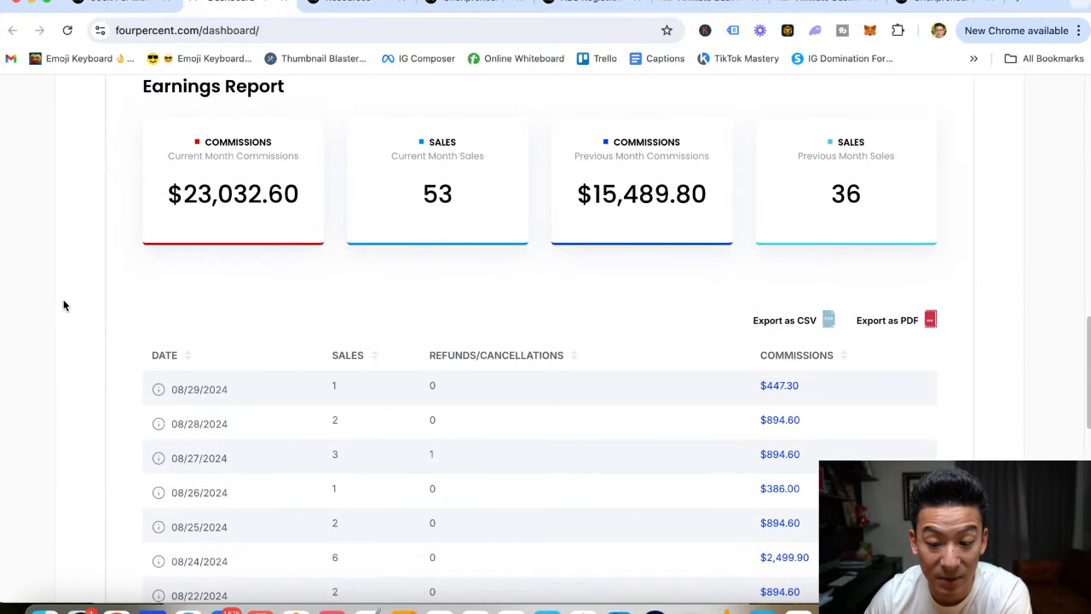
{"action": "scroll", "scroll_direction": "up", "scroll_amount": 3}
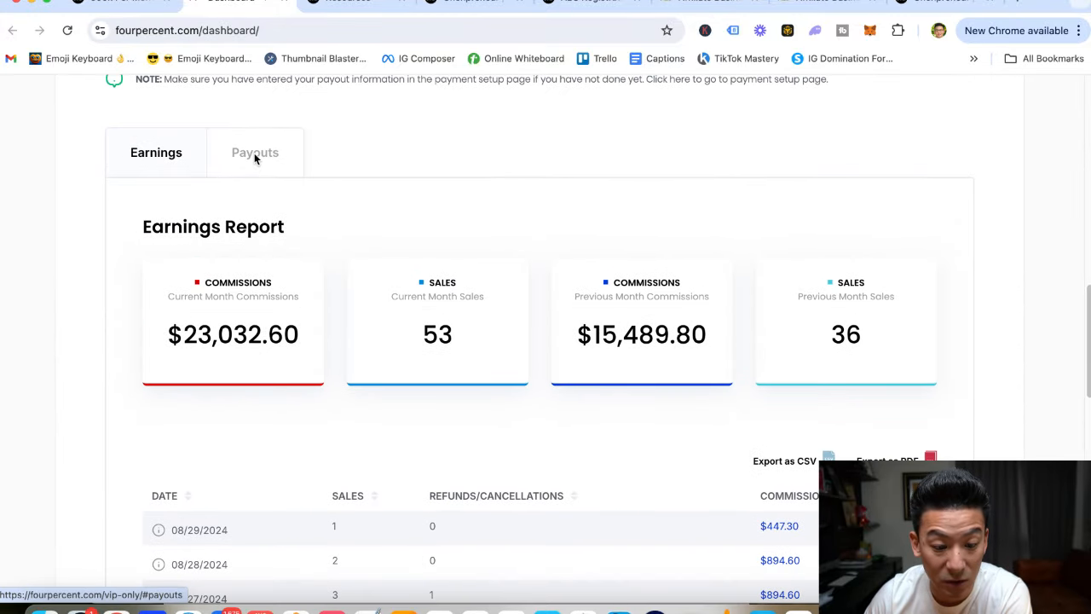
{"action": "left_click", "coordinate": [255, 152]}
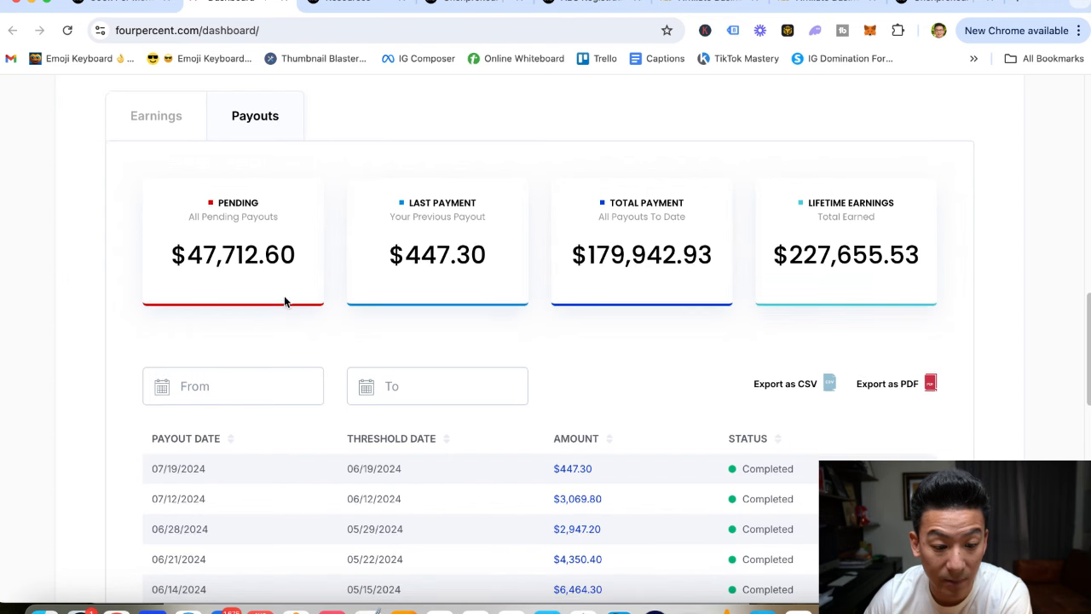
{"action": "double_click", "coordinate": [232, 255]}
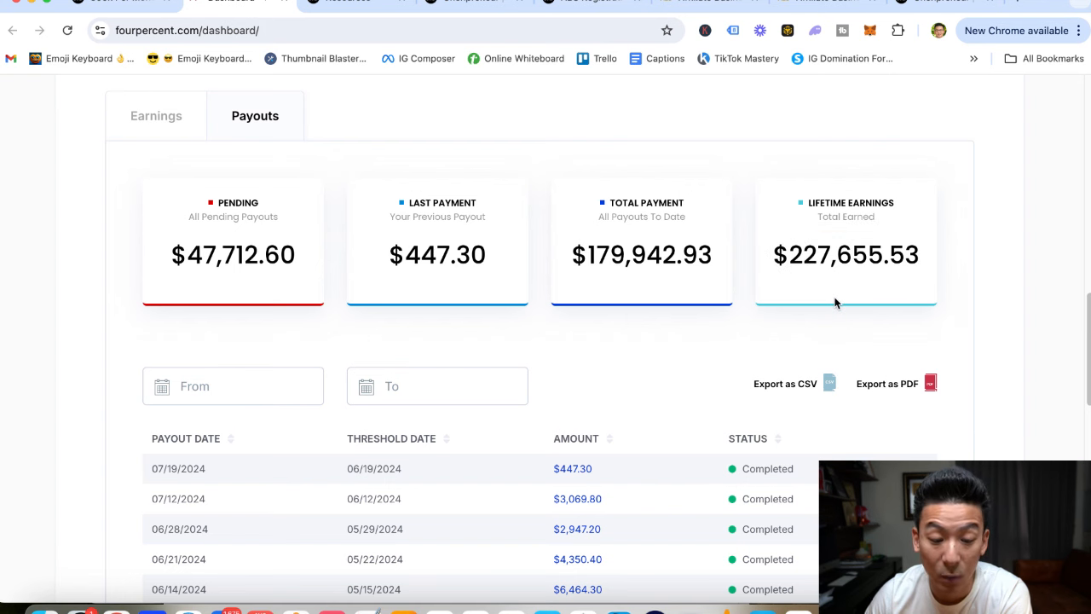
{"action": "mouse_move", "coordinate": [51, 309]}
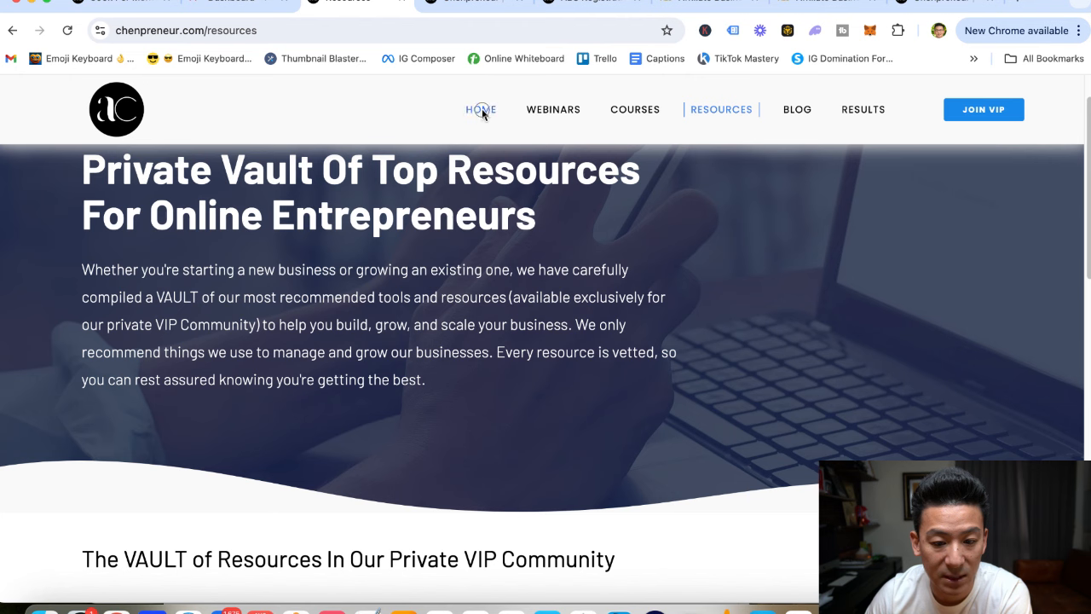
Go to the Chenpreneur homepage, then the ABS demo registration page with its $300,000-per-month headline.
{"action": "left_click", "coordinate": [480, 109]}
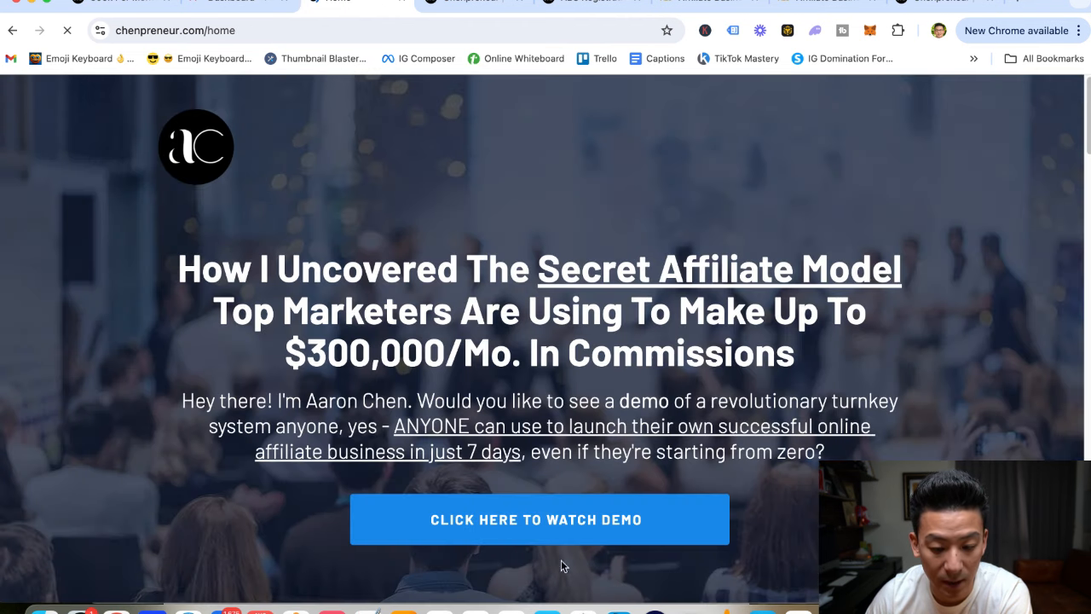
{"action": "left_click", "coordinate": [538, 519]}
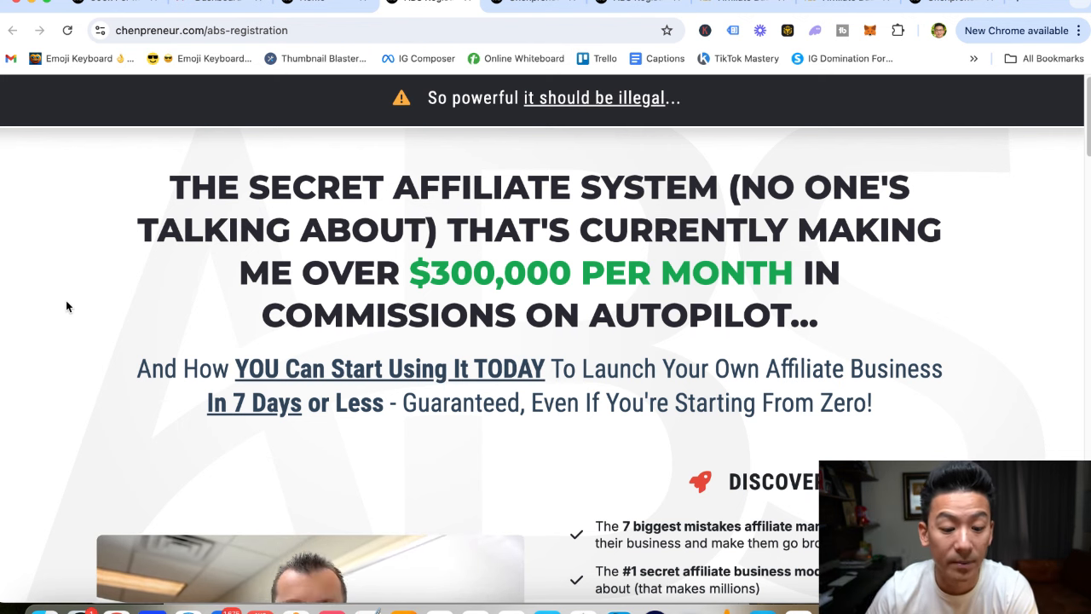
{"action": "scroll", "scroll_direction": "down", "scroll_amount": 3}
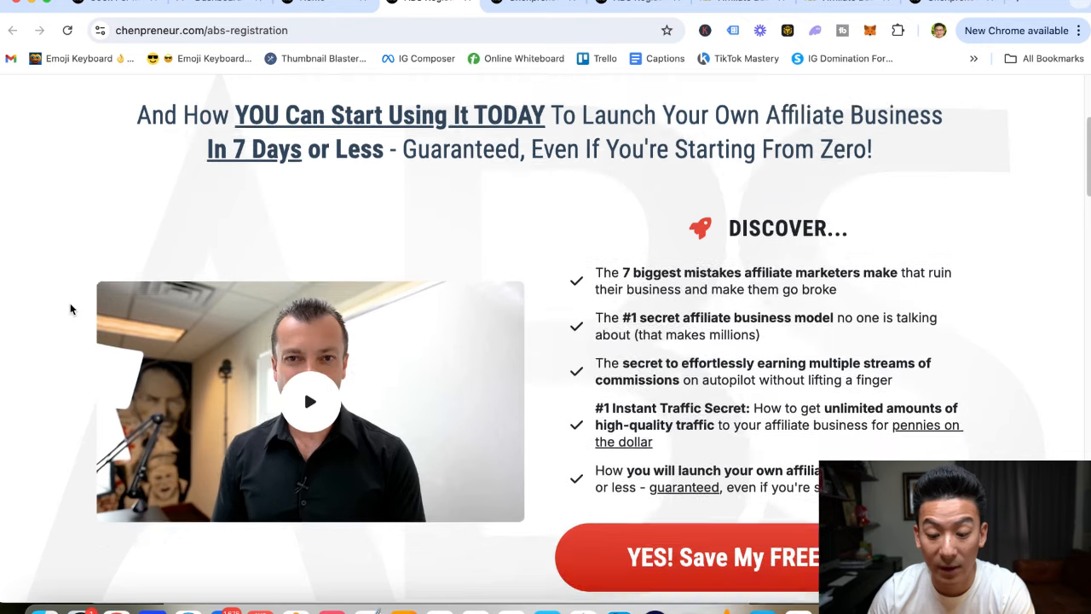
{"action": "scroll", "scroll_direction": "up", "scroll_amount": 3}
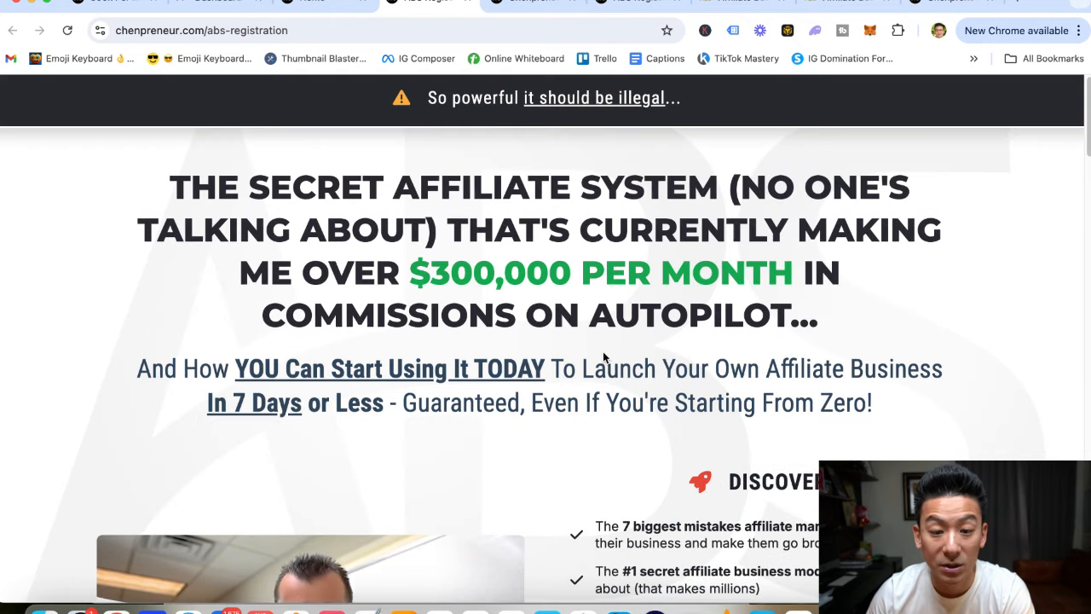
{"action": "mouse_move", "coordinate": [496, 172]}
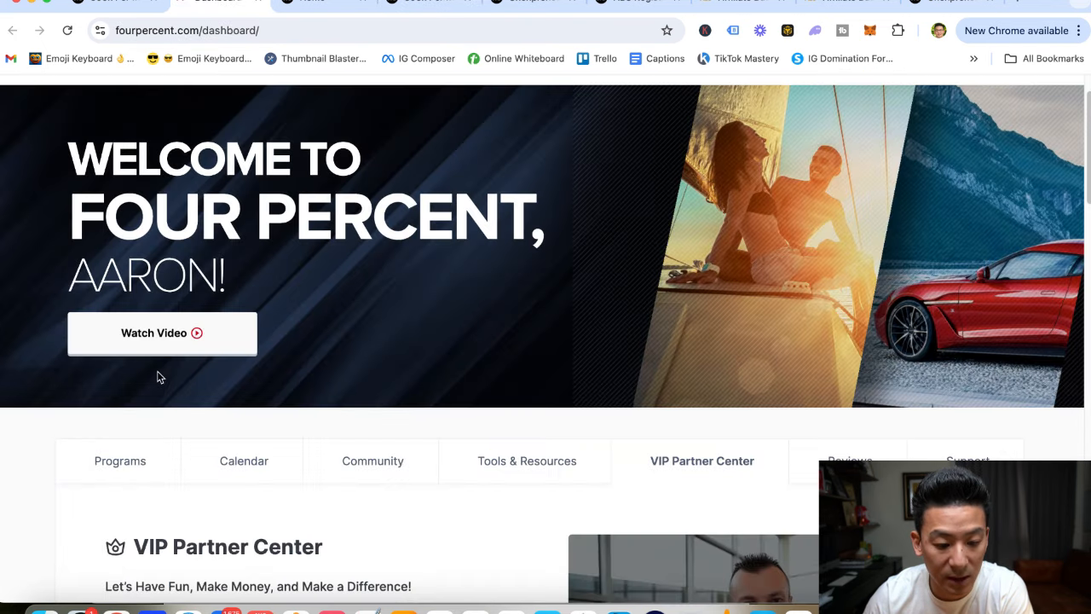
{"action": "scroll", "scroll_direction": "down", "scroll_amount": 3}
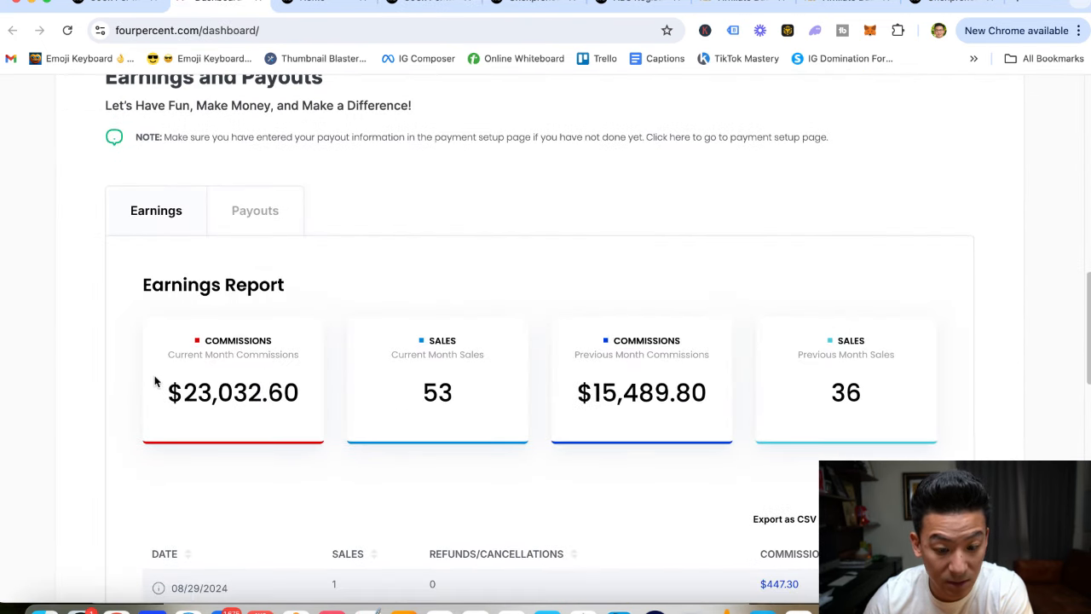
{"action": "mouse_move", "coordinate": [34, 356]}
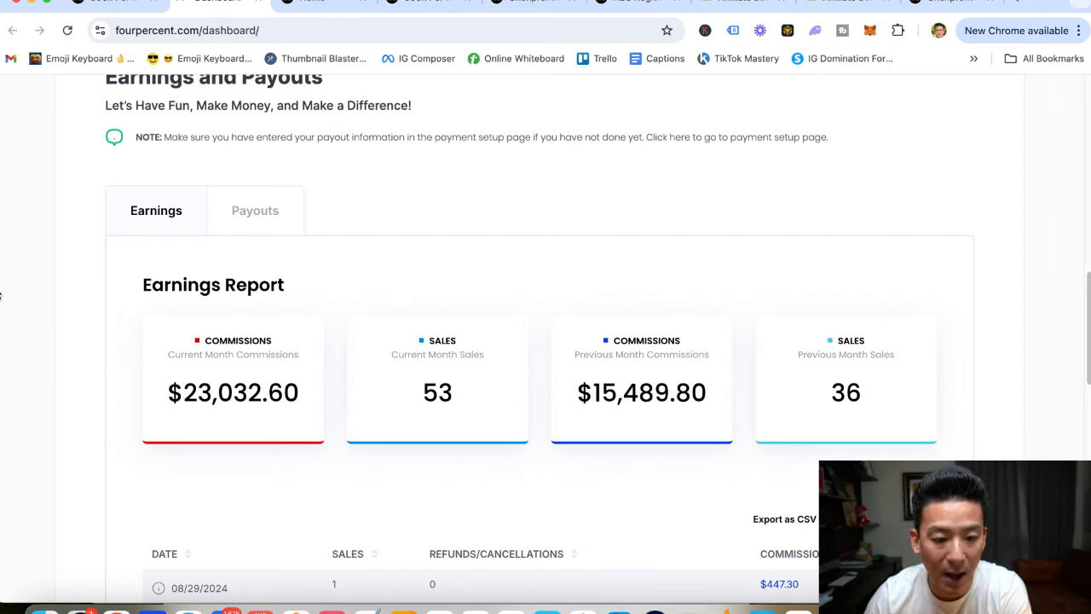
{"action": "mouse_move", "coordinate": [134, 315]}
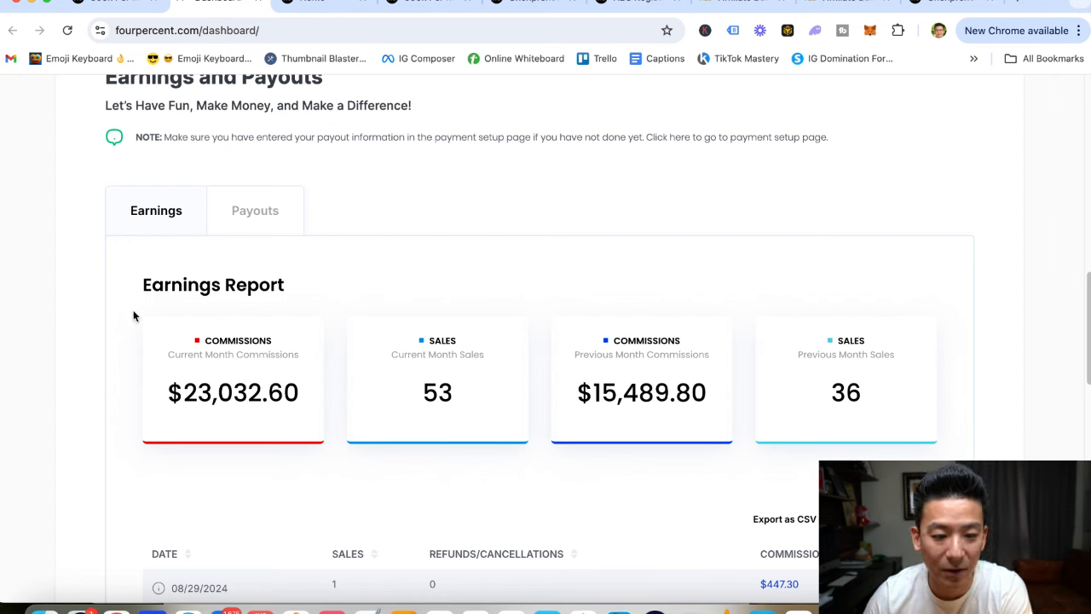
{"action": "mouse_move", "coordinate": [79, 314]}
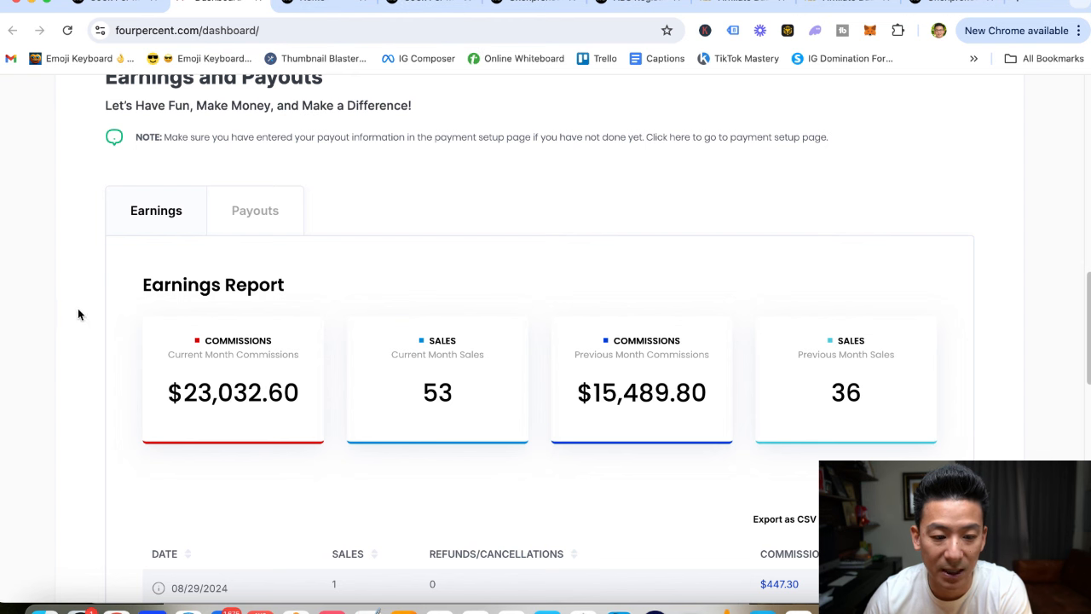
{"action": "scroll", "scroll_direction": "up", "scroll_amount": 3}
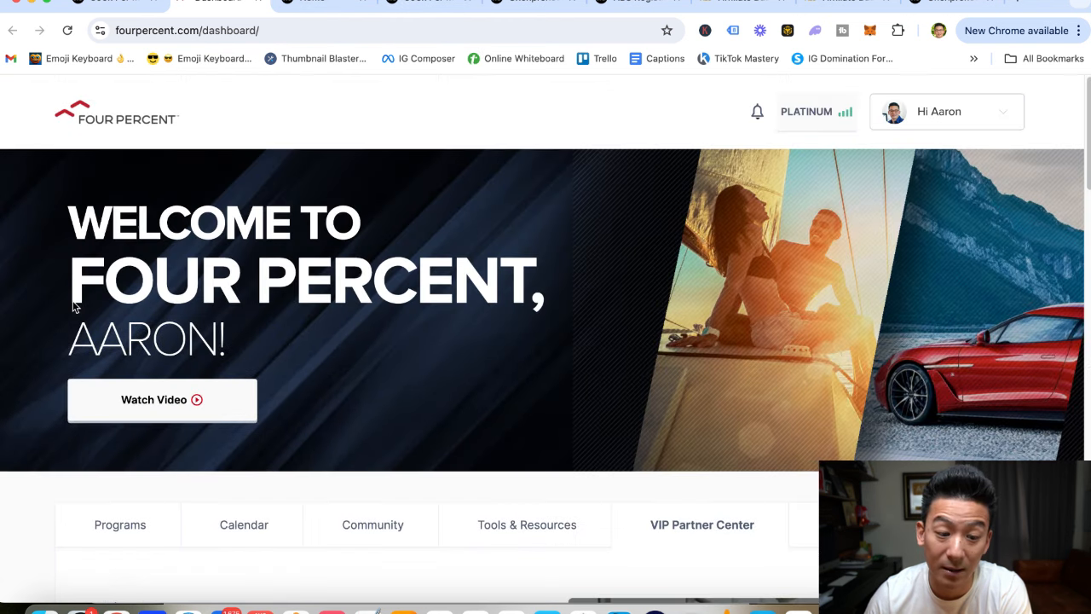
{"action": "scroll", "scroll_direction": "down", "scroll_amount": 3}
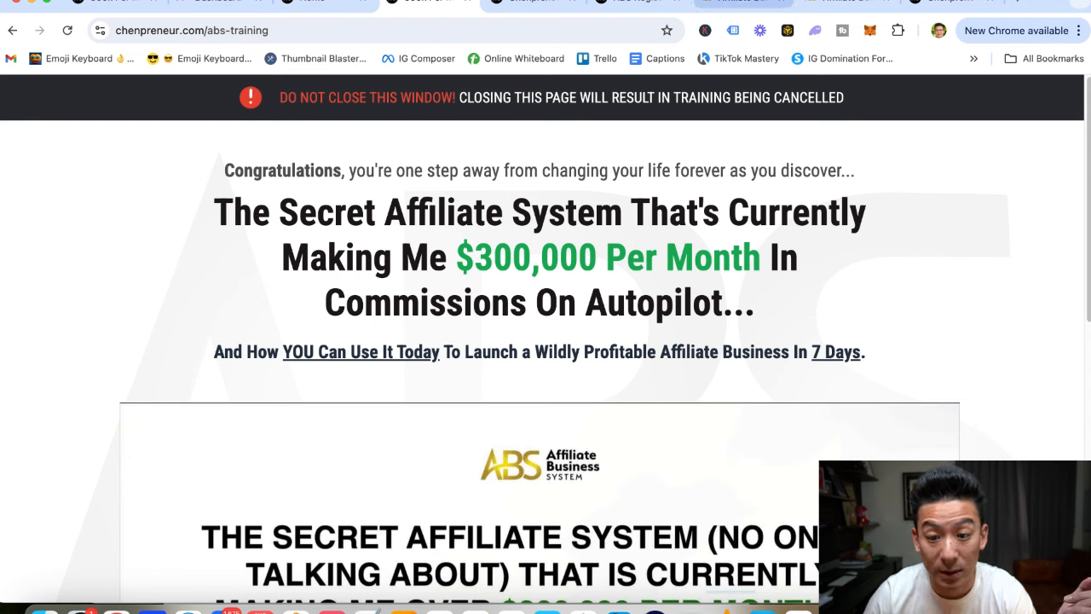
{"action": "mouse_move", "coordinate": [988, 301]}
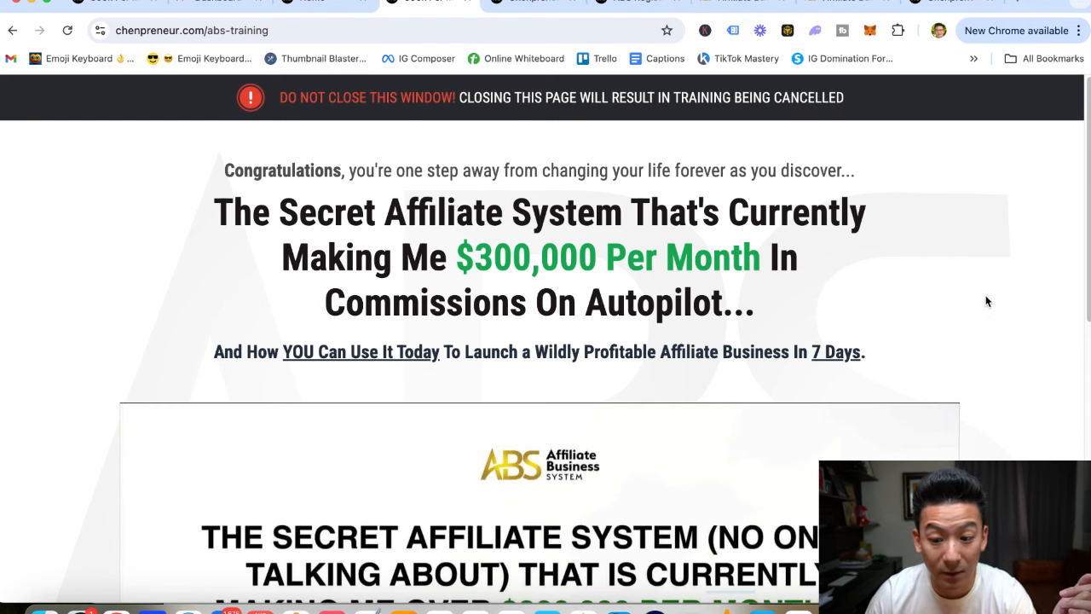